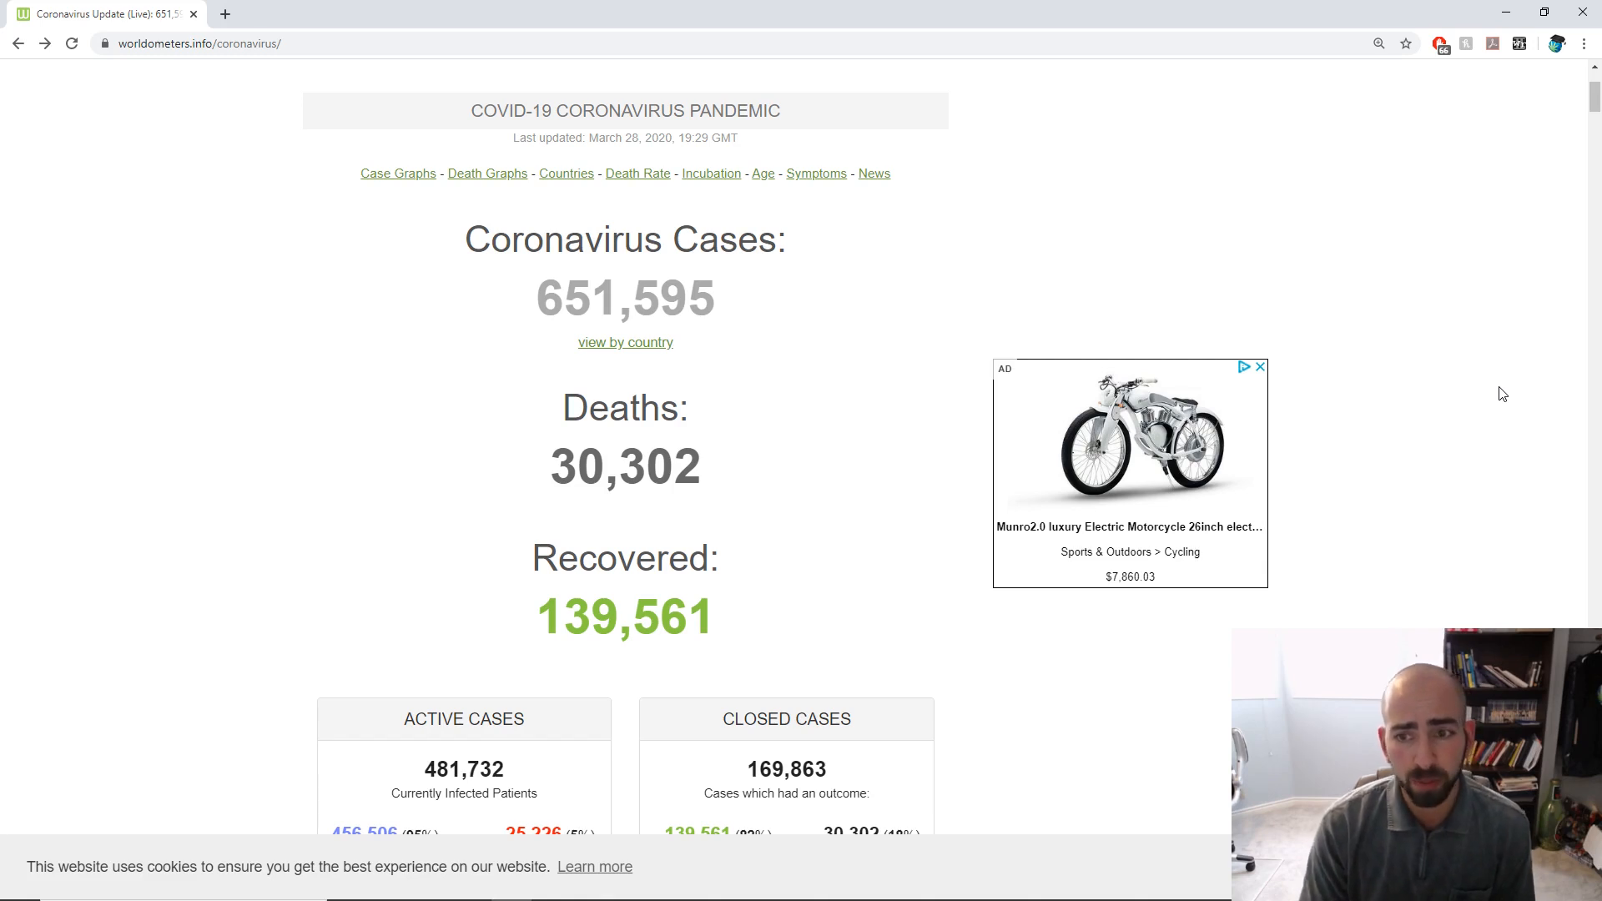
{"action": "mouse_move", "coordinate": [914, 383]}
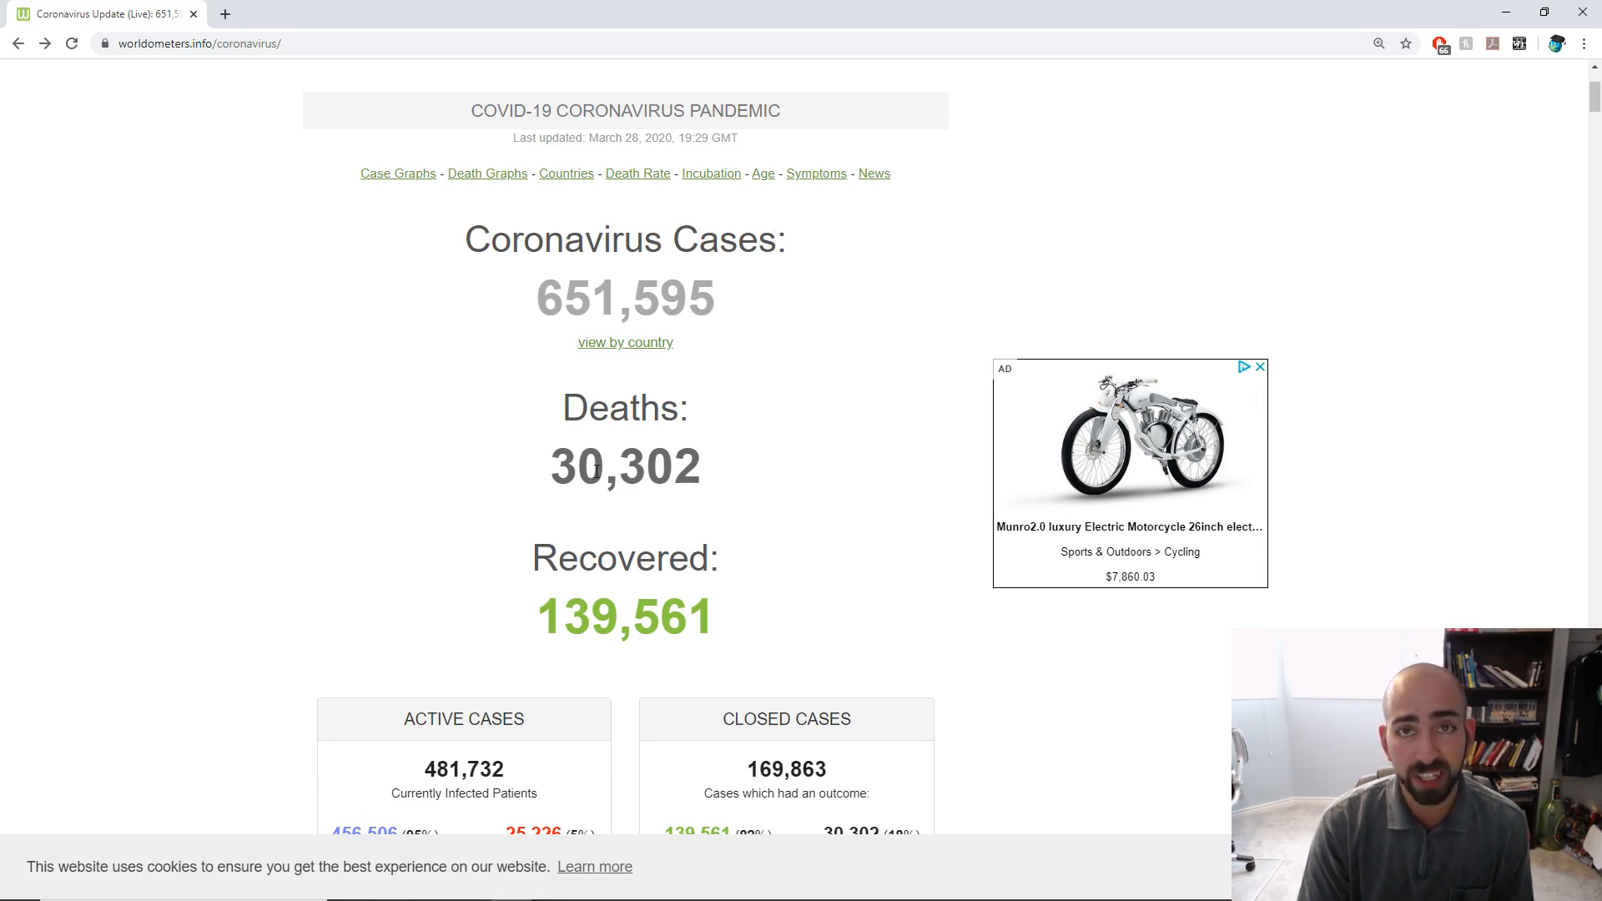
{"action": "mouse_move", "coordinate": [624, 531]}
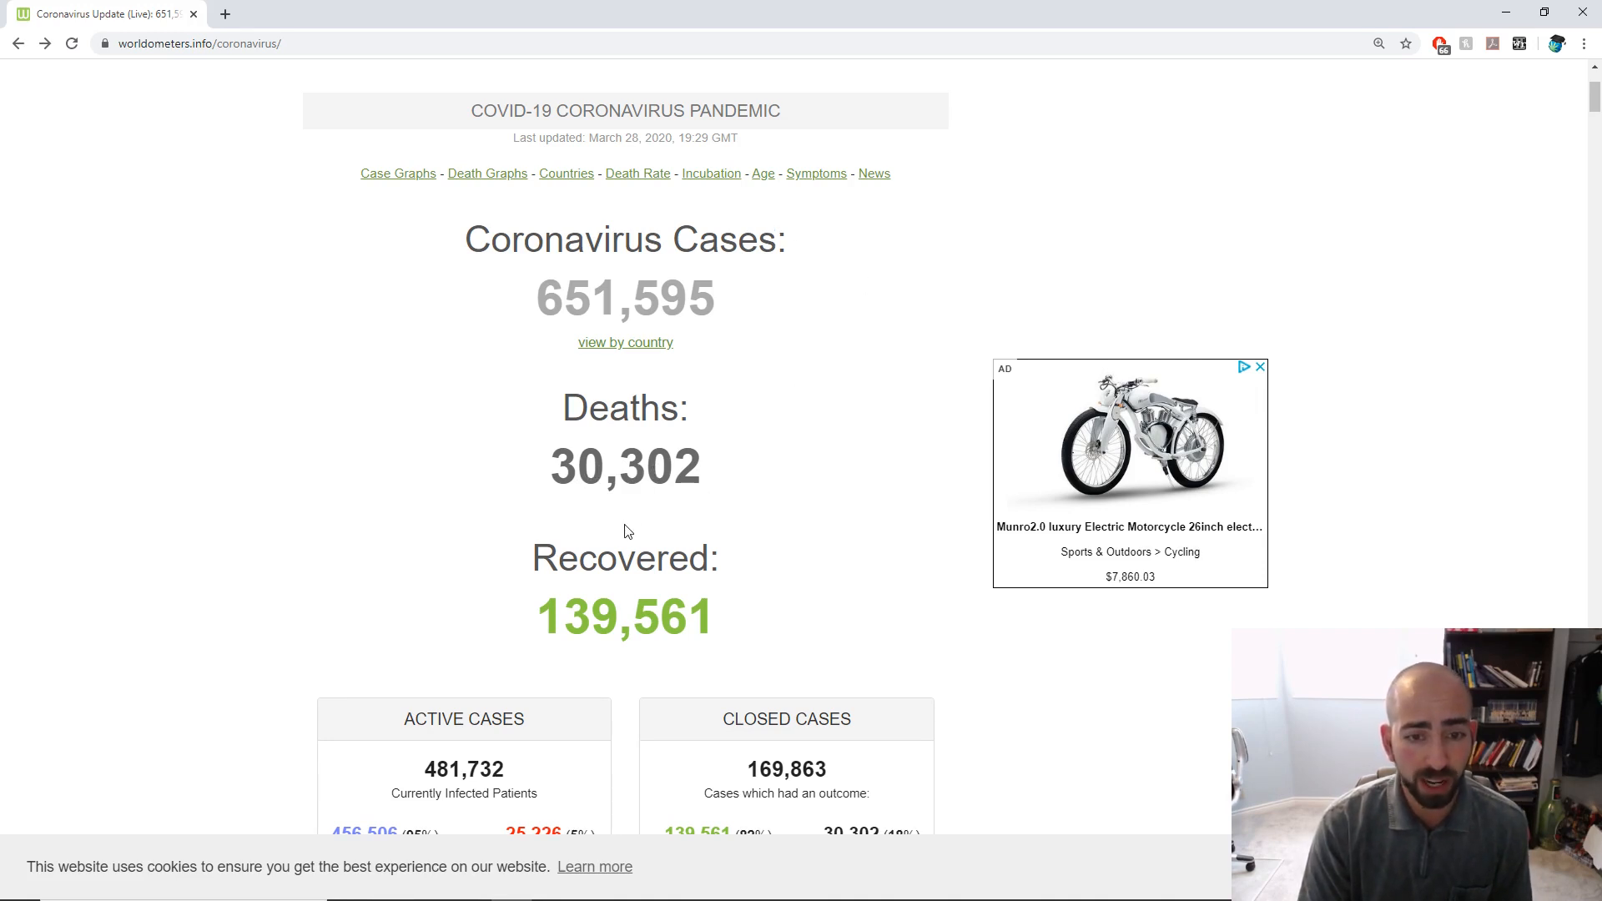
{"action": "mouse_move", "coordinate": [504, 478]}
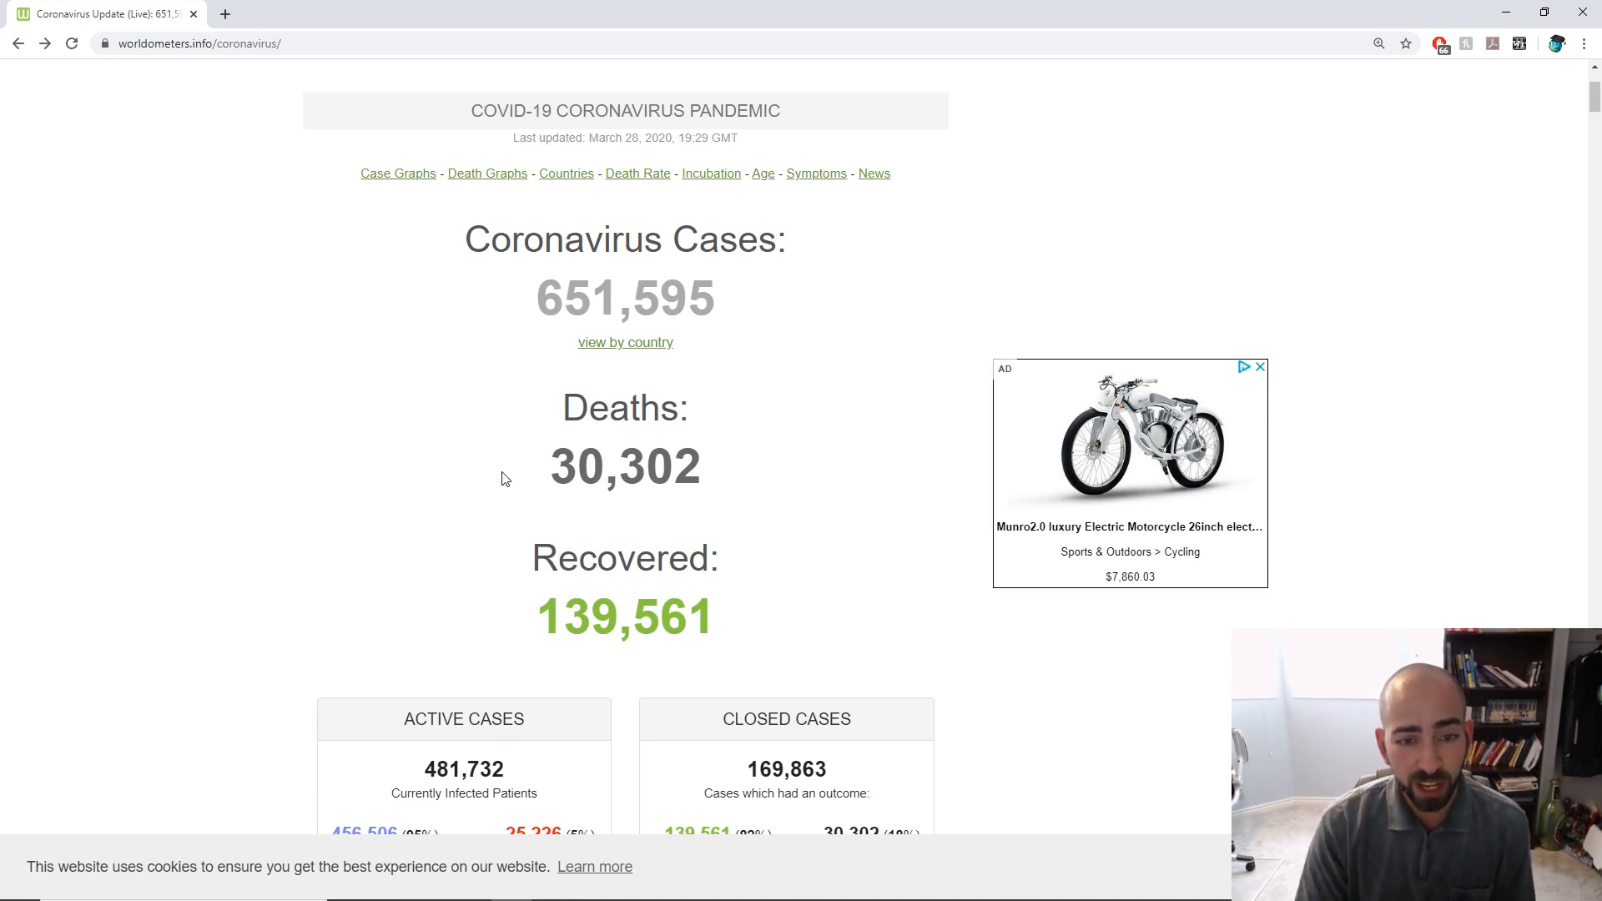
{"action": "mouse_move", "coordinate": [620, 615]}
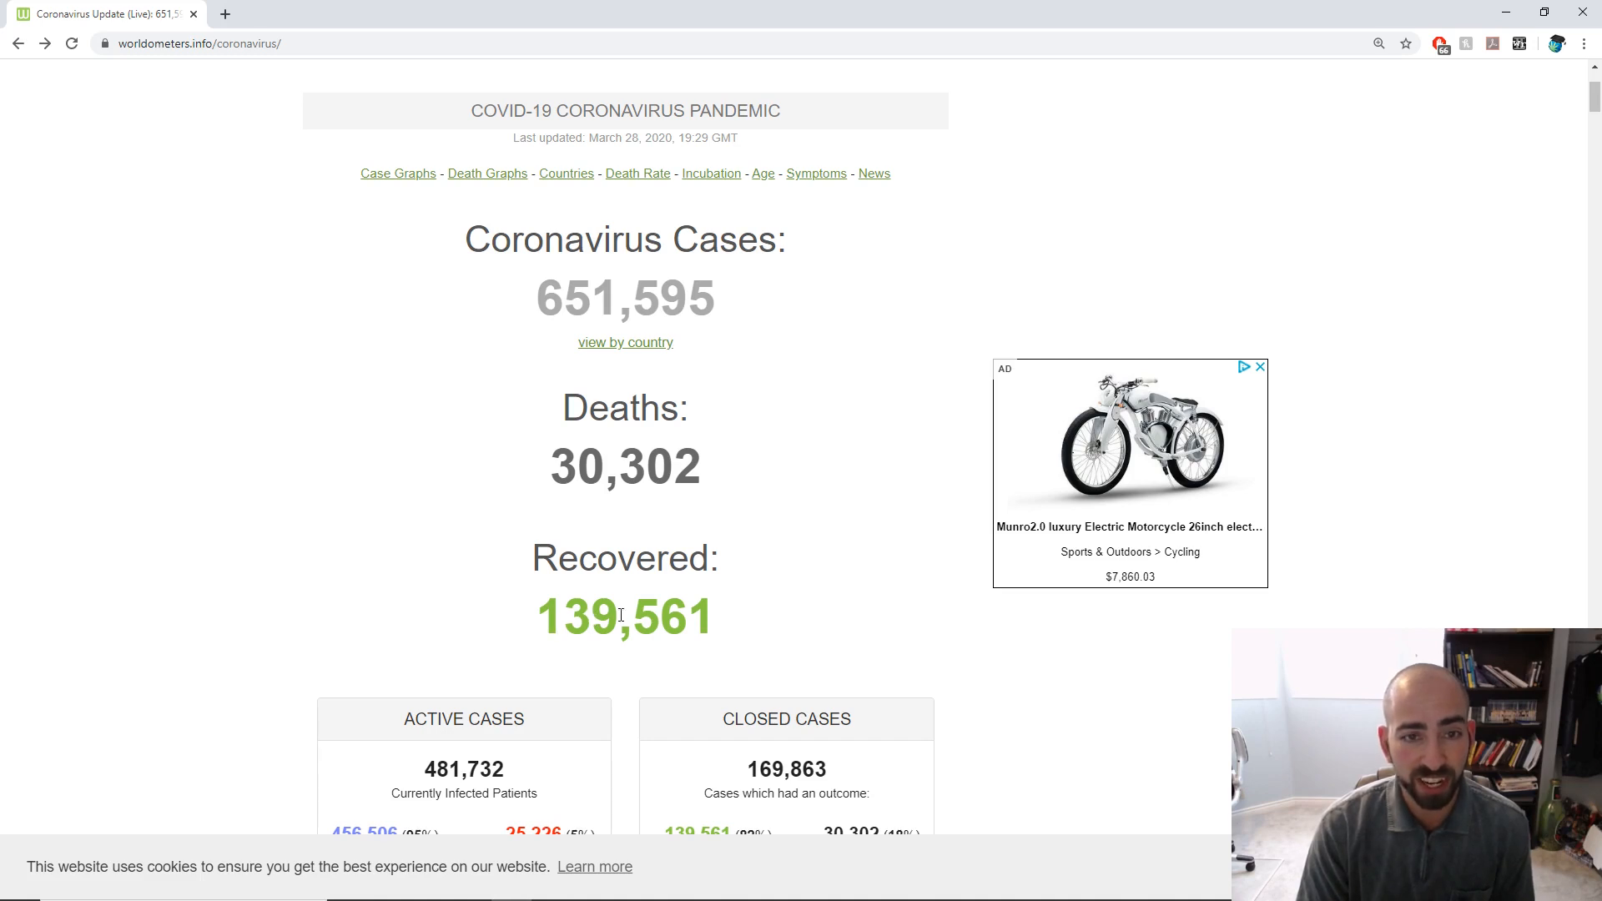
Scroll past the Total Cases and Total Deaths charts to the country table, led by the USA.
{"action": "scroll", "scroll_direction": "down", "scroll_amount": 3}
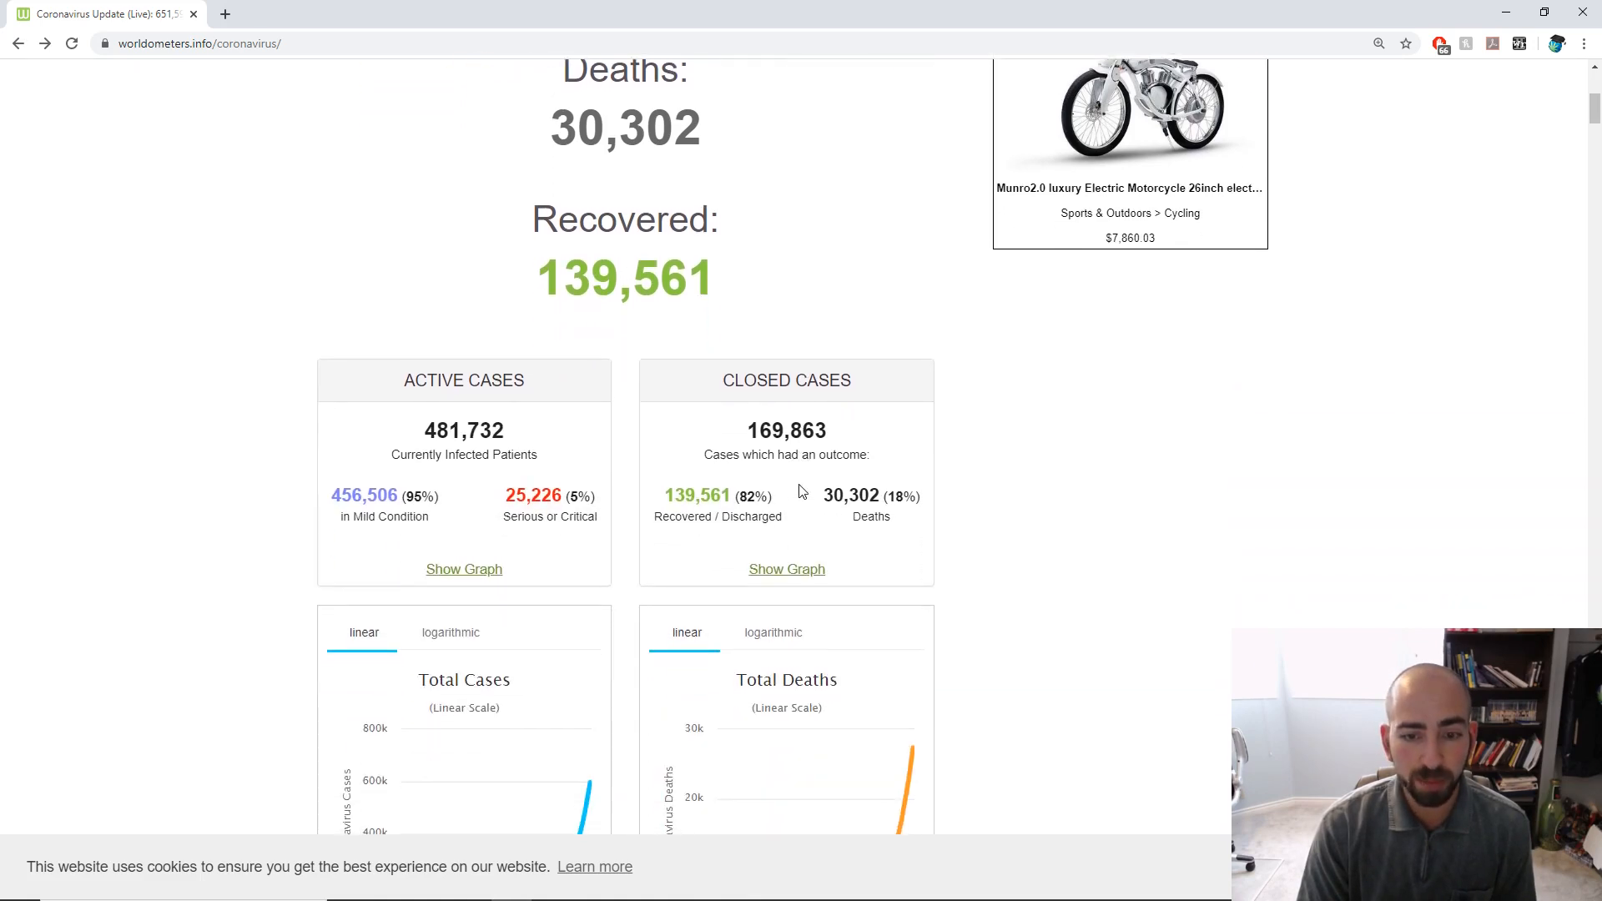
{"action": "scroll", "scroll_direction": "down", "scroll_amount": 3}
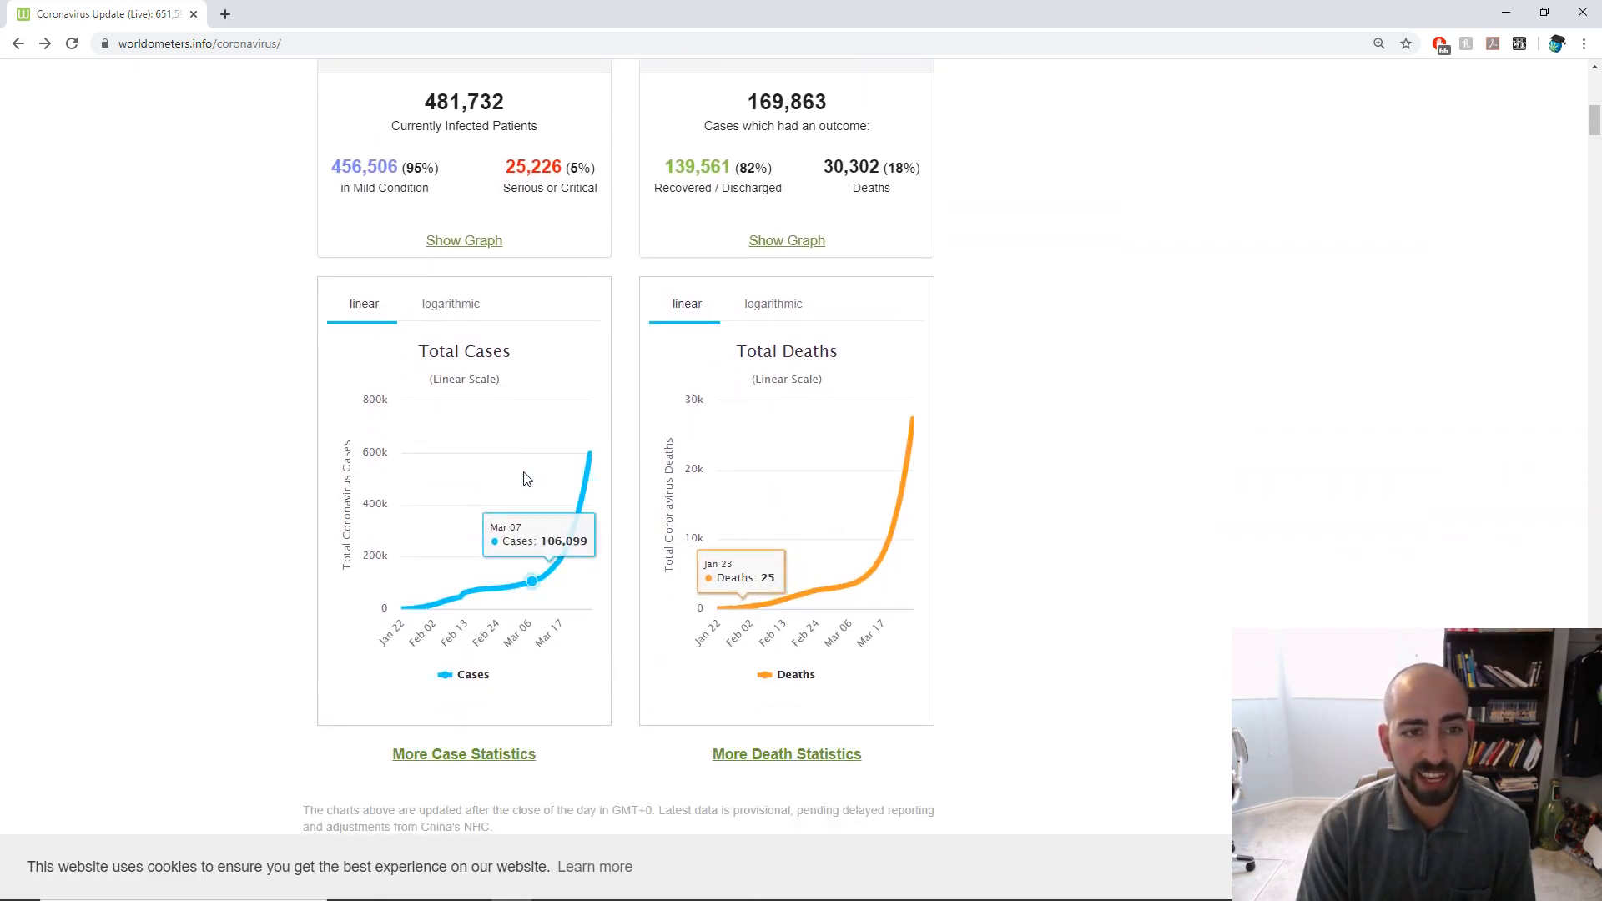
{"action": "mouse_move", "coordinate": [721, 477]}
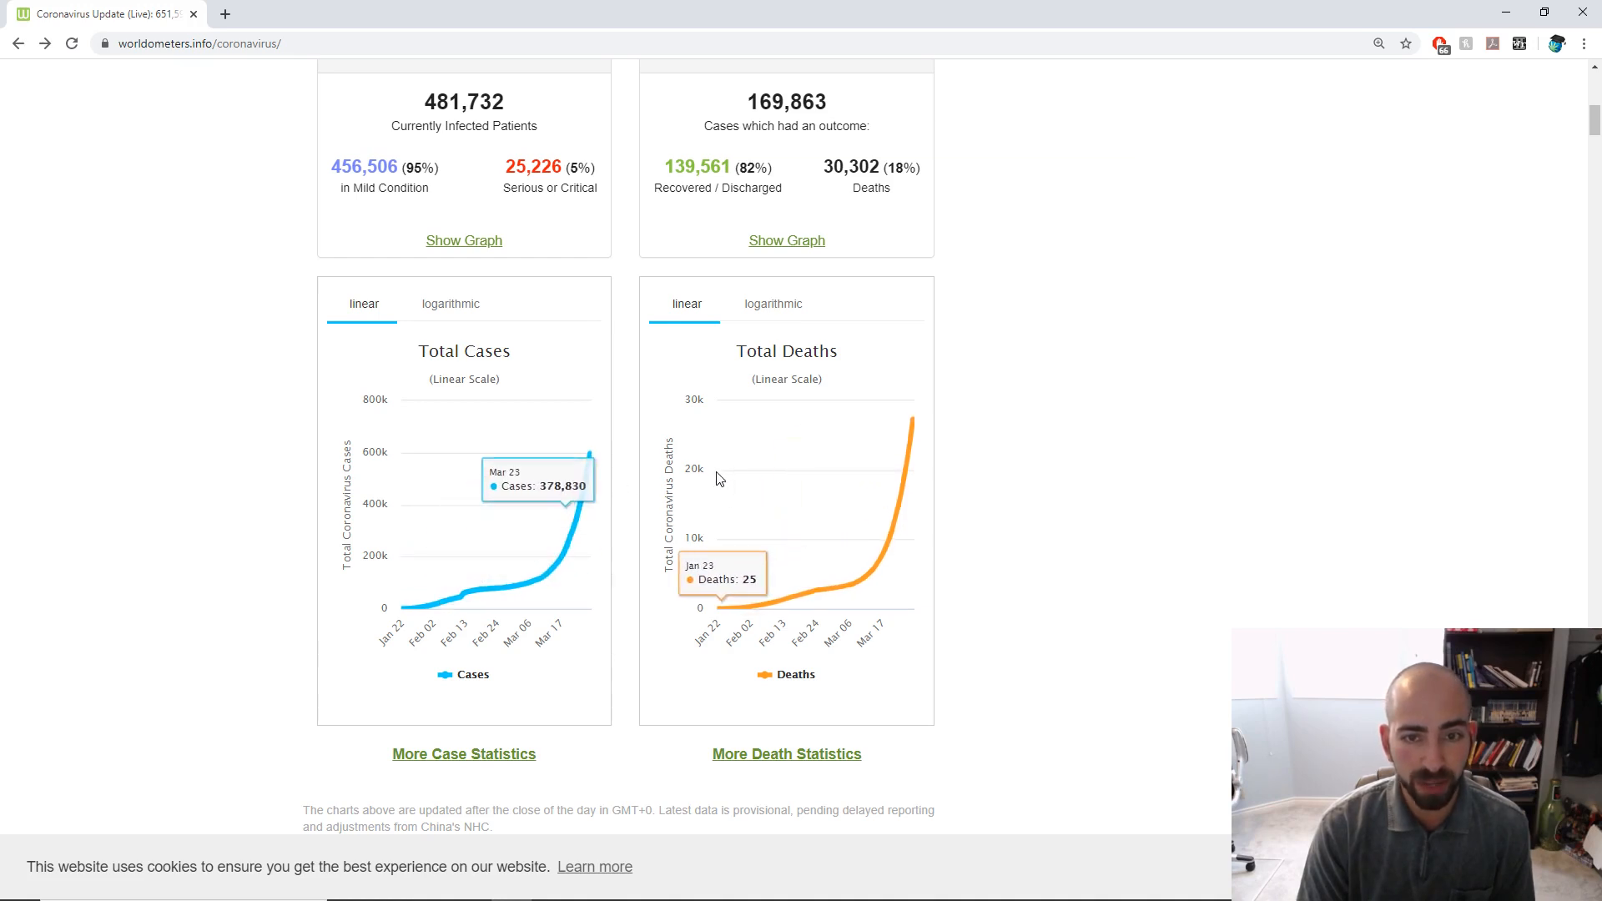
{"action": "mouse_move", "coordinate": [900, 319]}
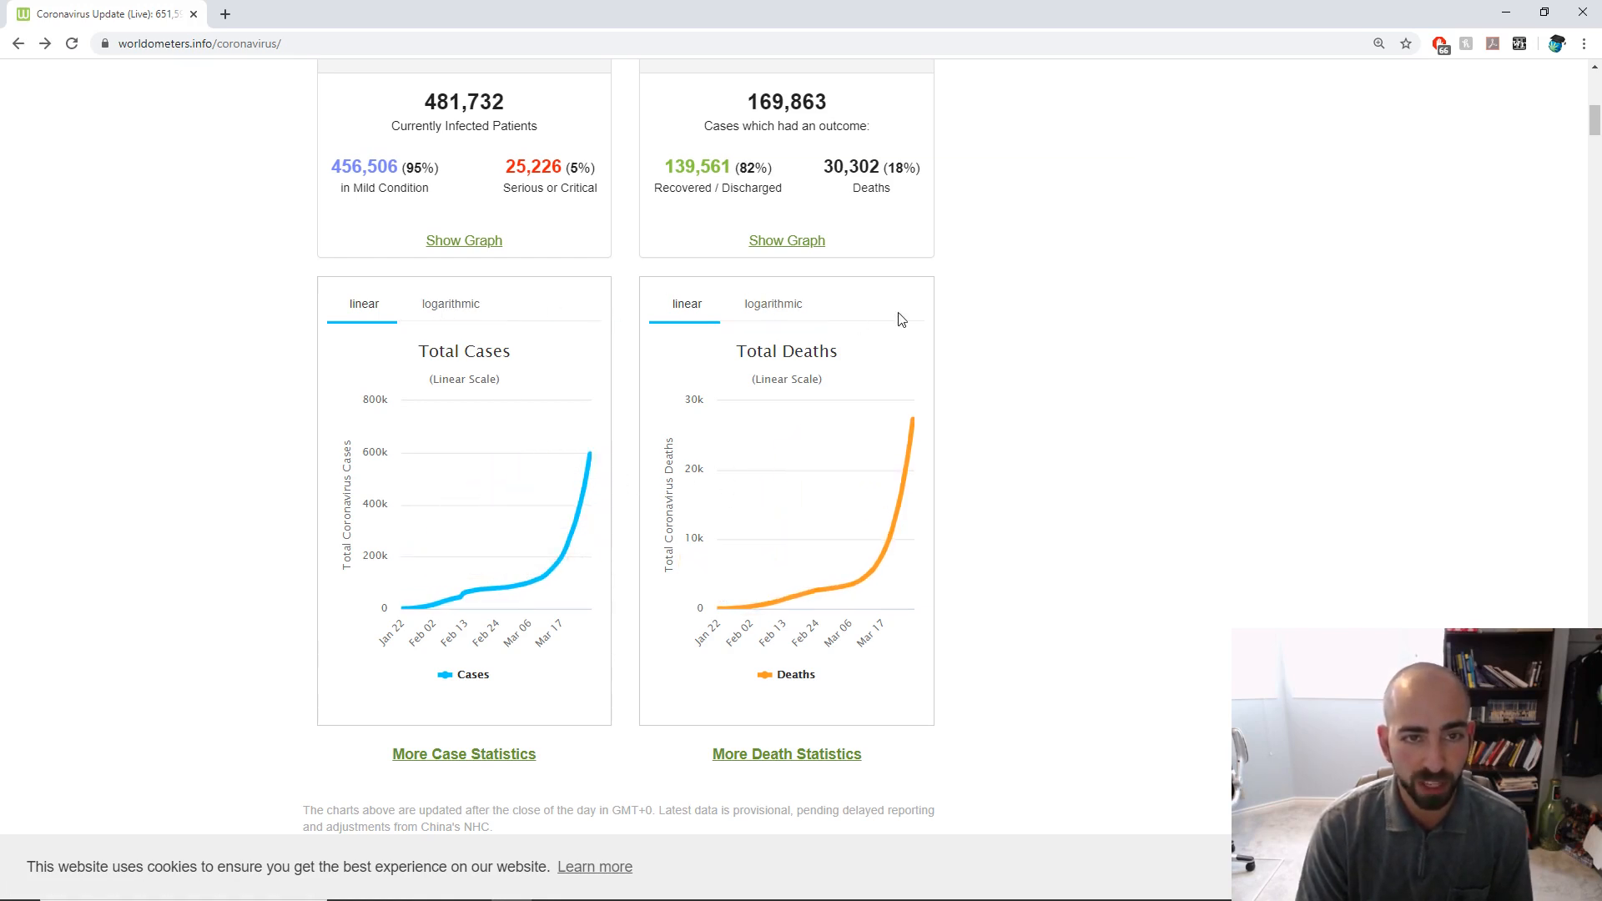
{"action": "scroll", "scroll_direction": "down", "scroll_amount": 3}
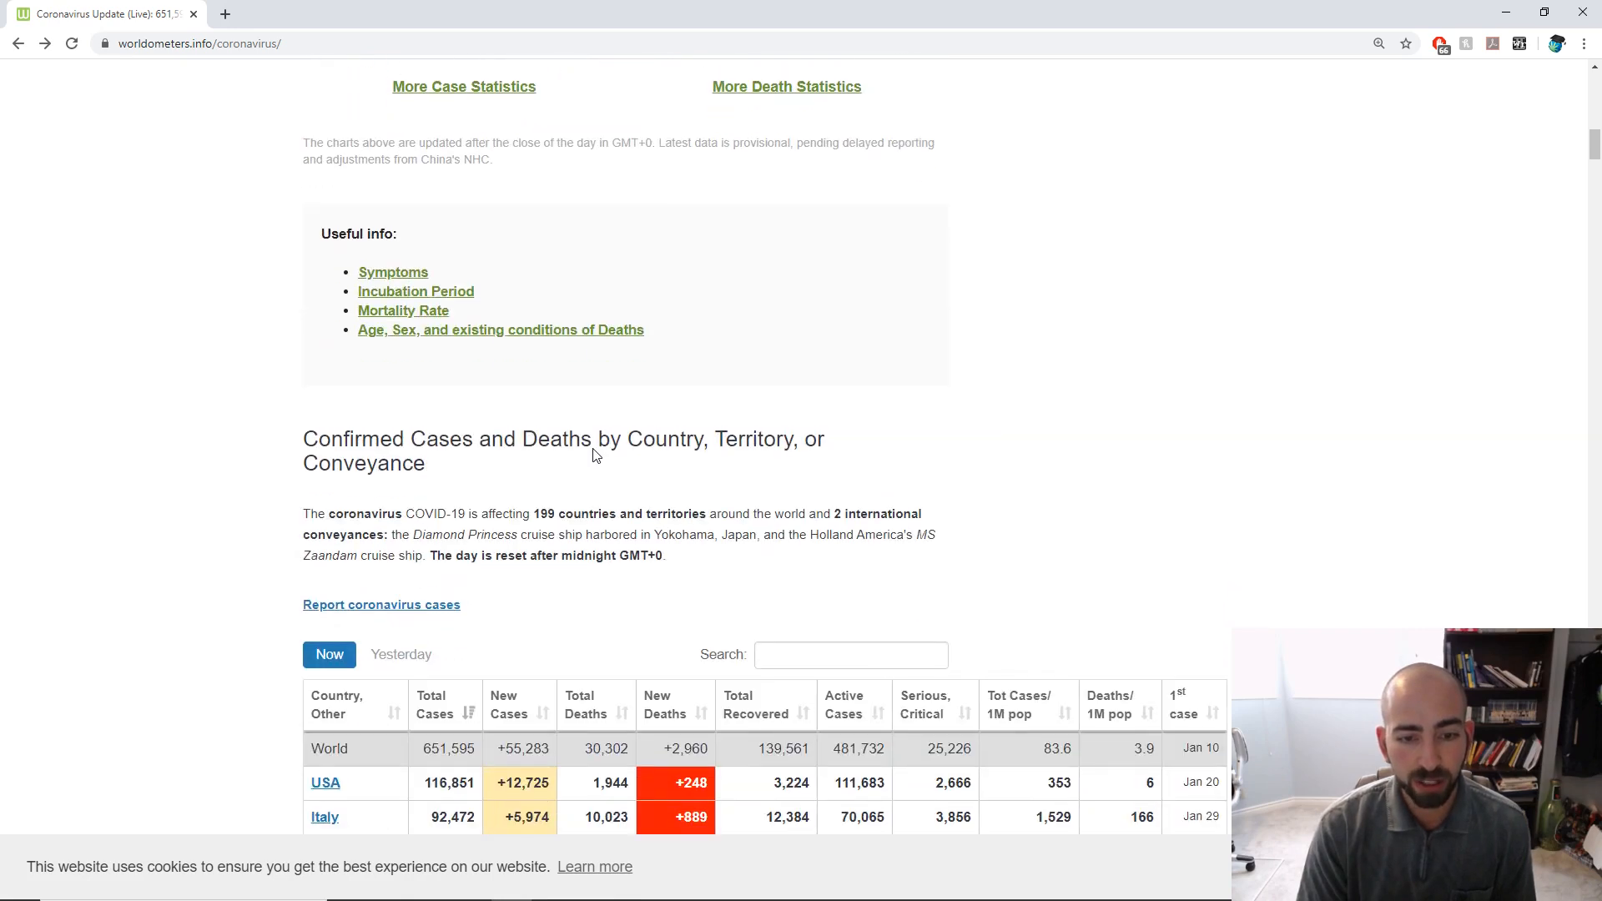
{"action": "scroll", "scroll_direction": "down", "scroll_amount": 3}
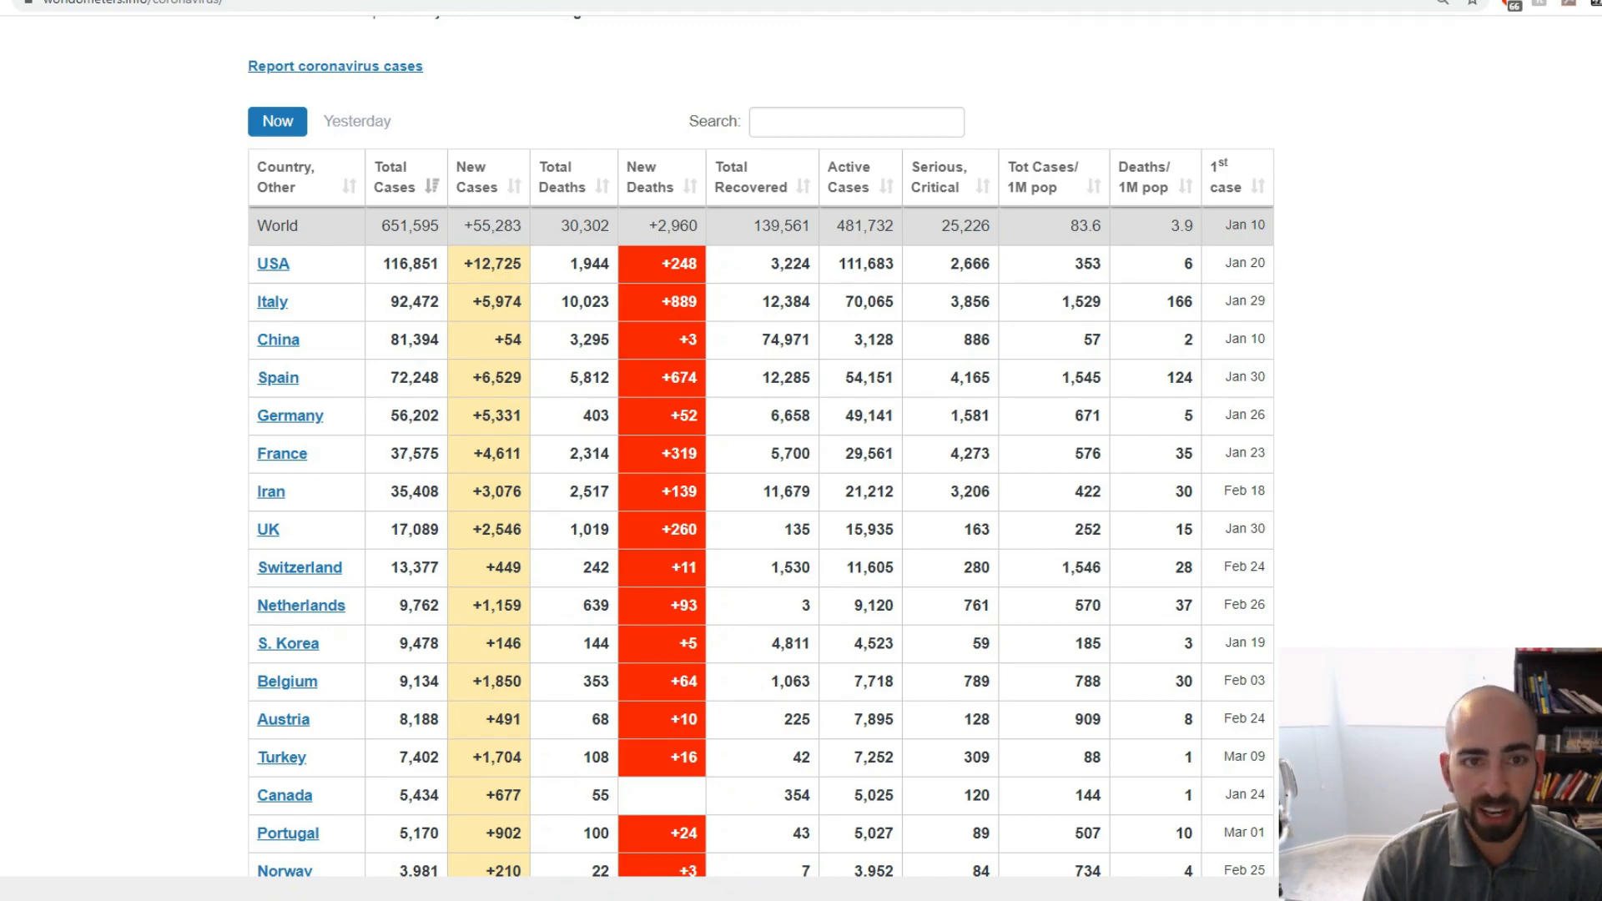
Sort the country table by Total Deaths descending, putting Italy first at 10,023.
{"action": "scroll", "scroll_direction": "down", "scroll_amount": 3}
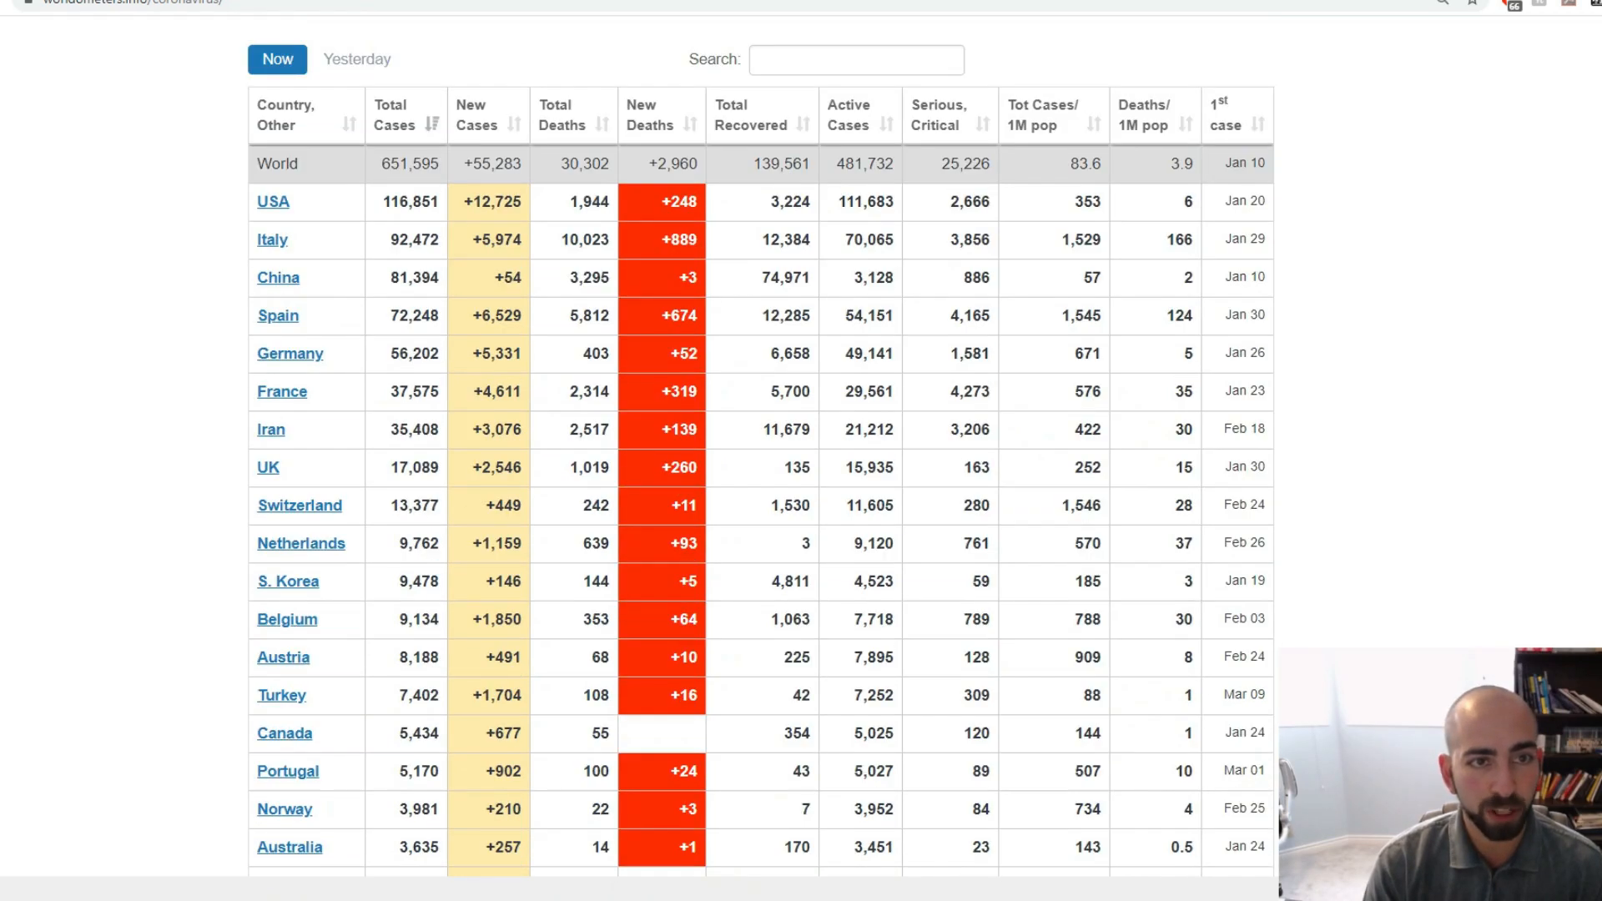
{"action": "mouse_move", "coordinate": [242, 396]}
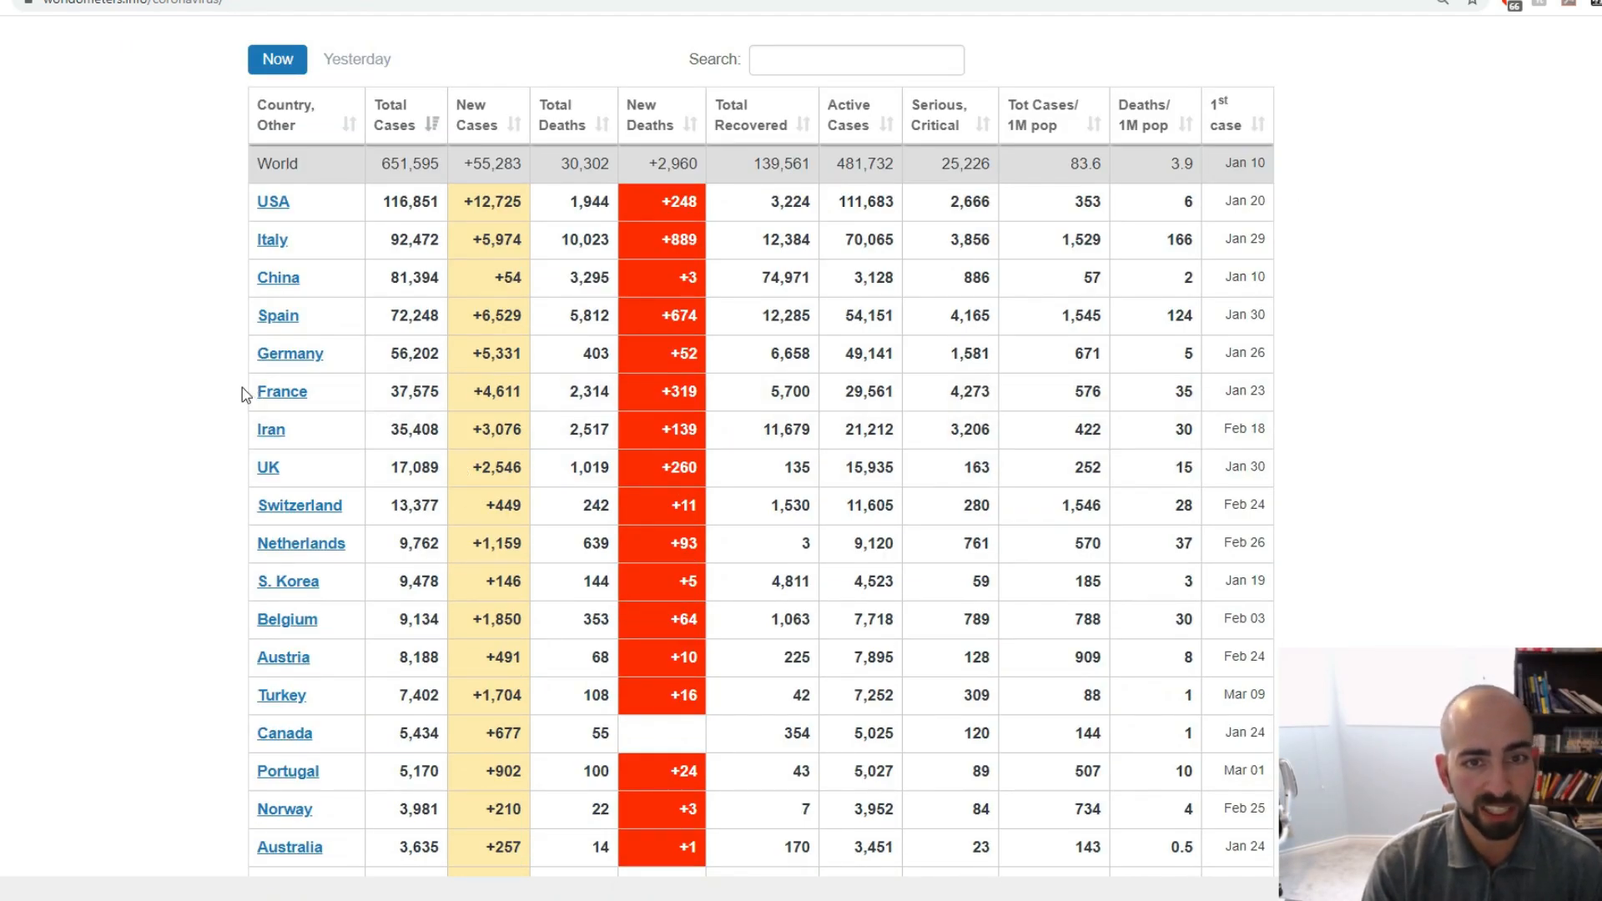
{"action": "mouse_move", "coordinate": [570, 353]}
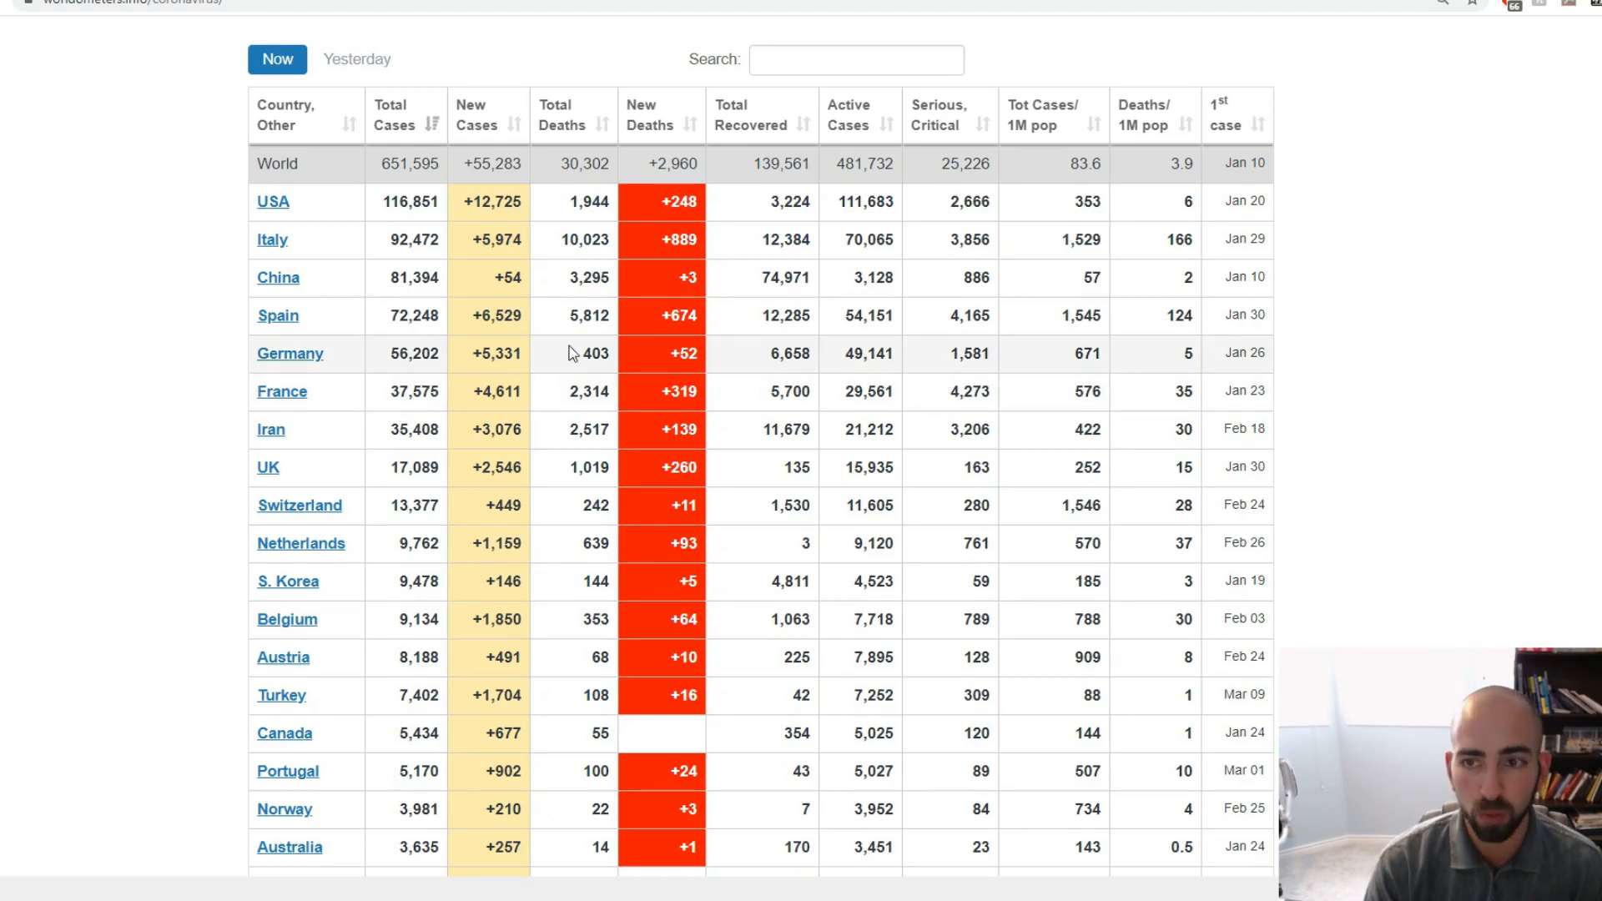
{"action": "mouse_move", "coordinate": [562, 323]}
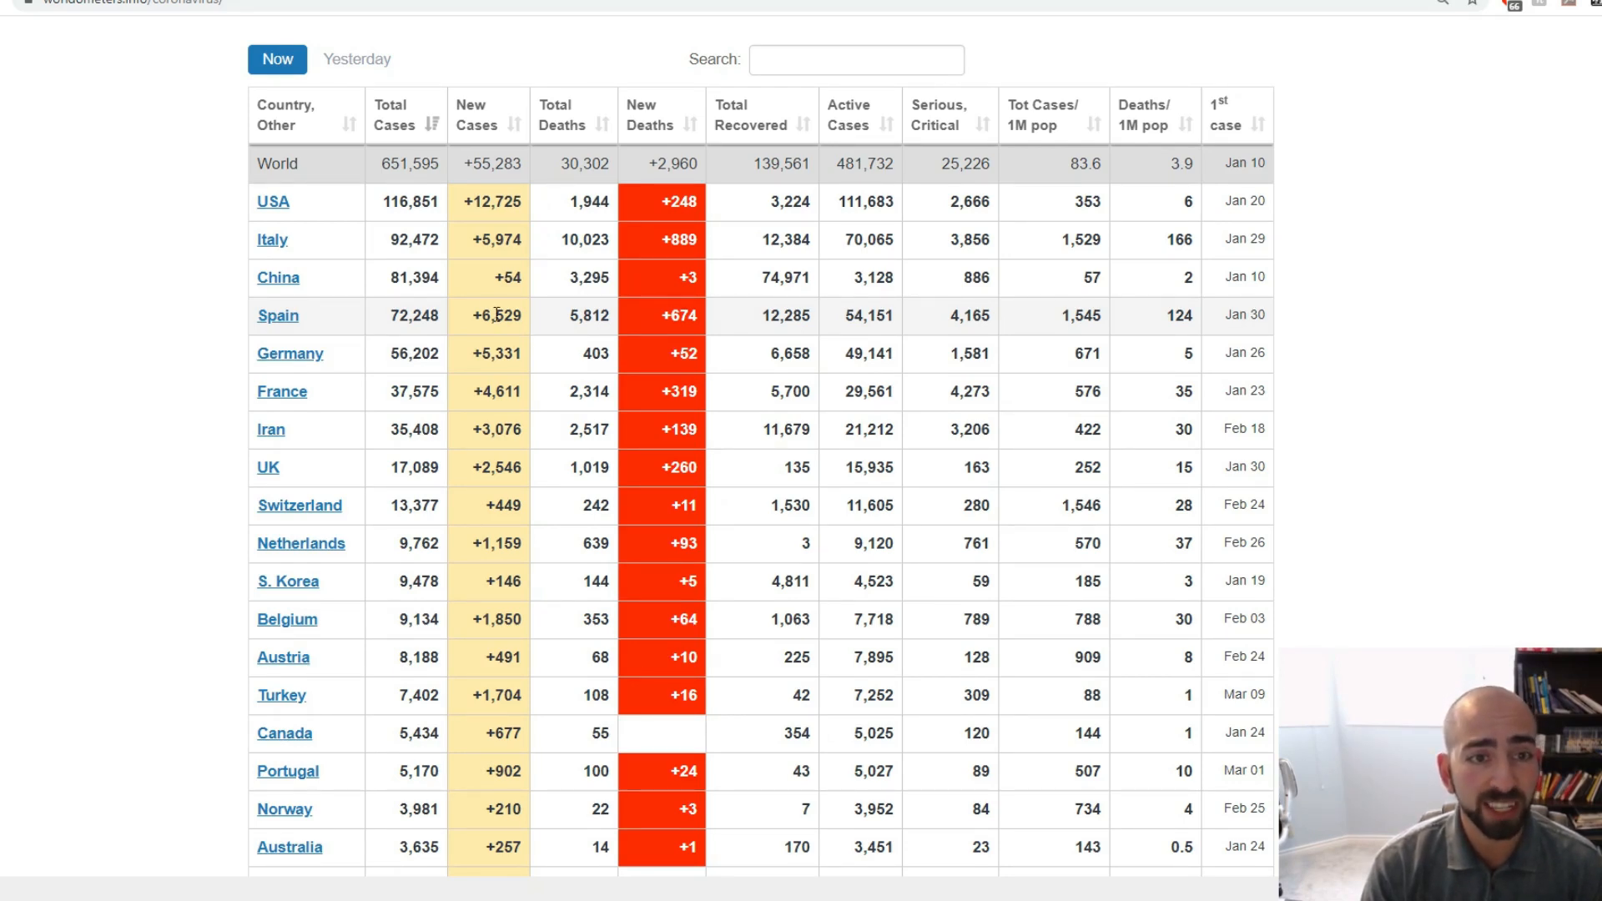
{"action": "mouse_move", "coordinate": [451, 253]}
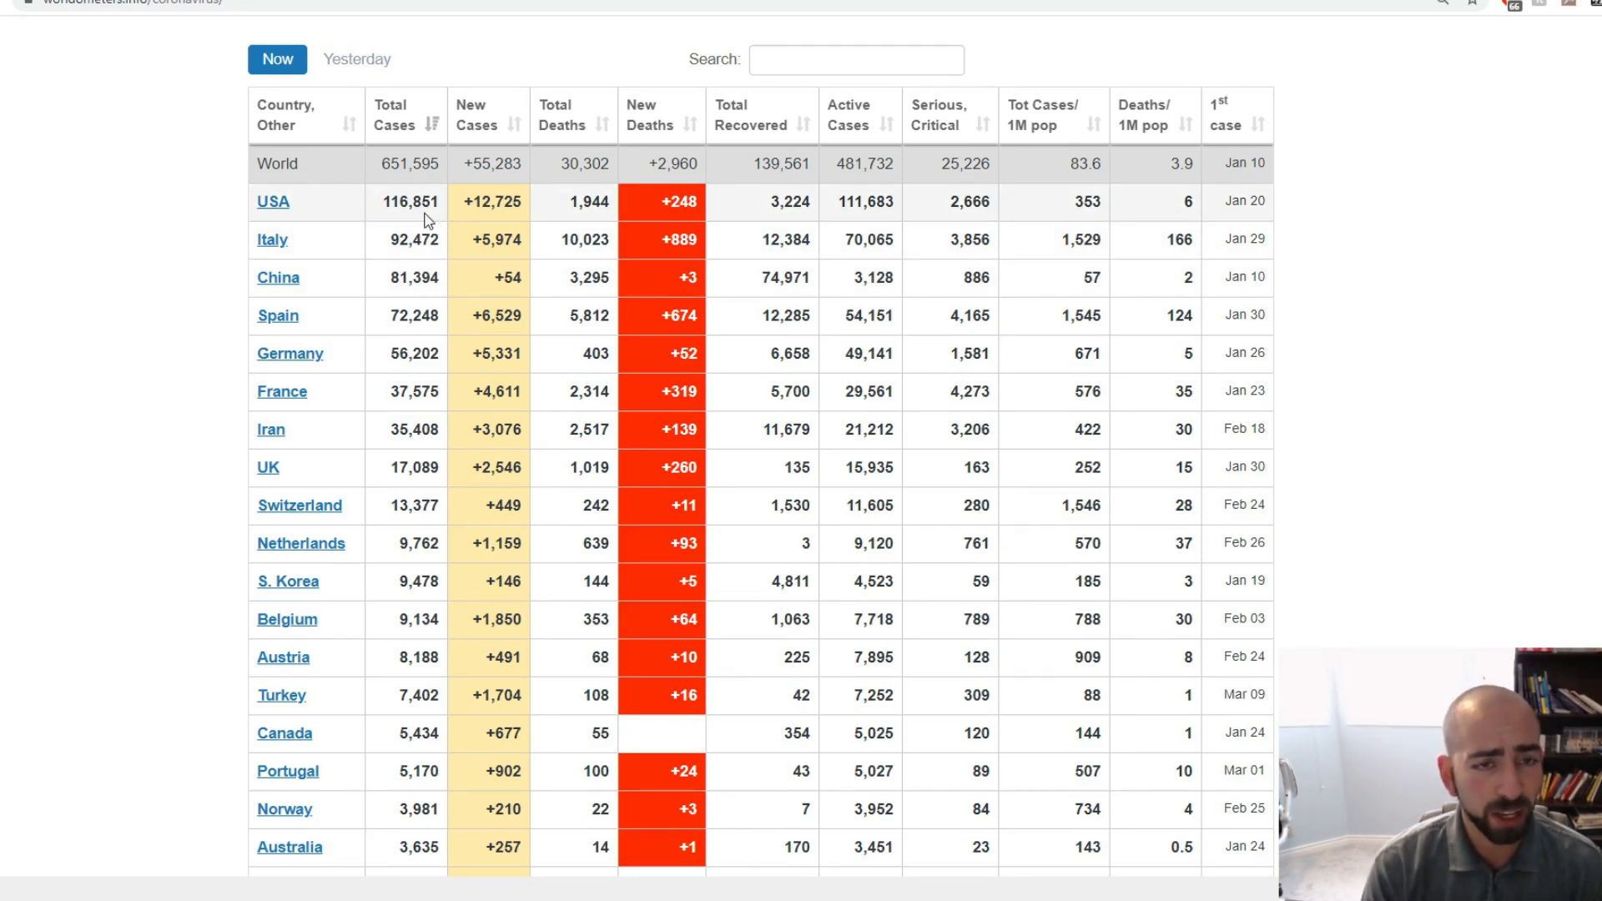
{"action": "left_click", "coordinate": [410, 115]}
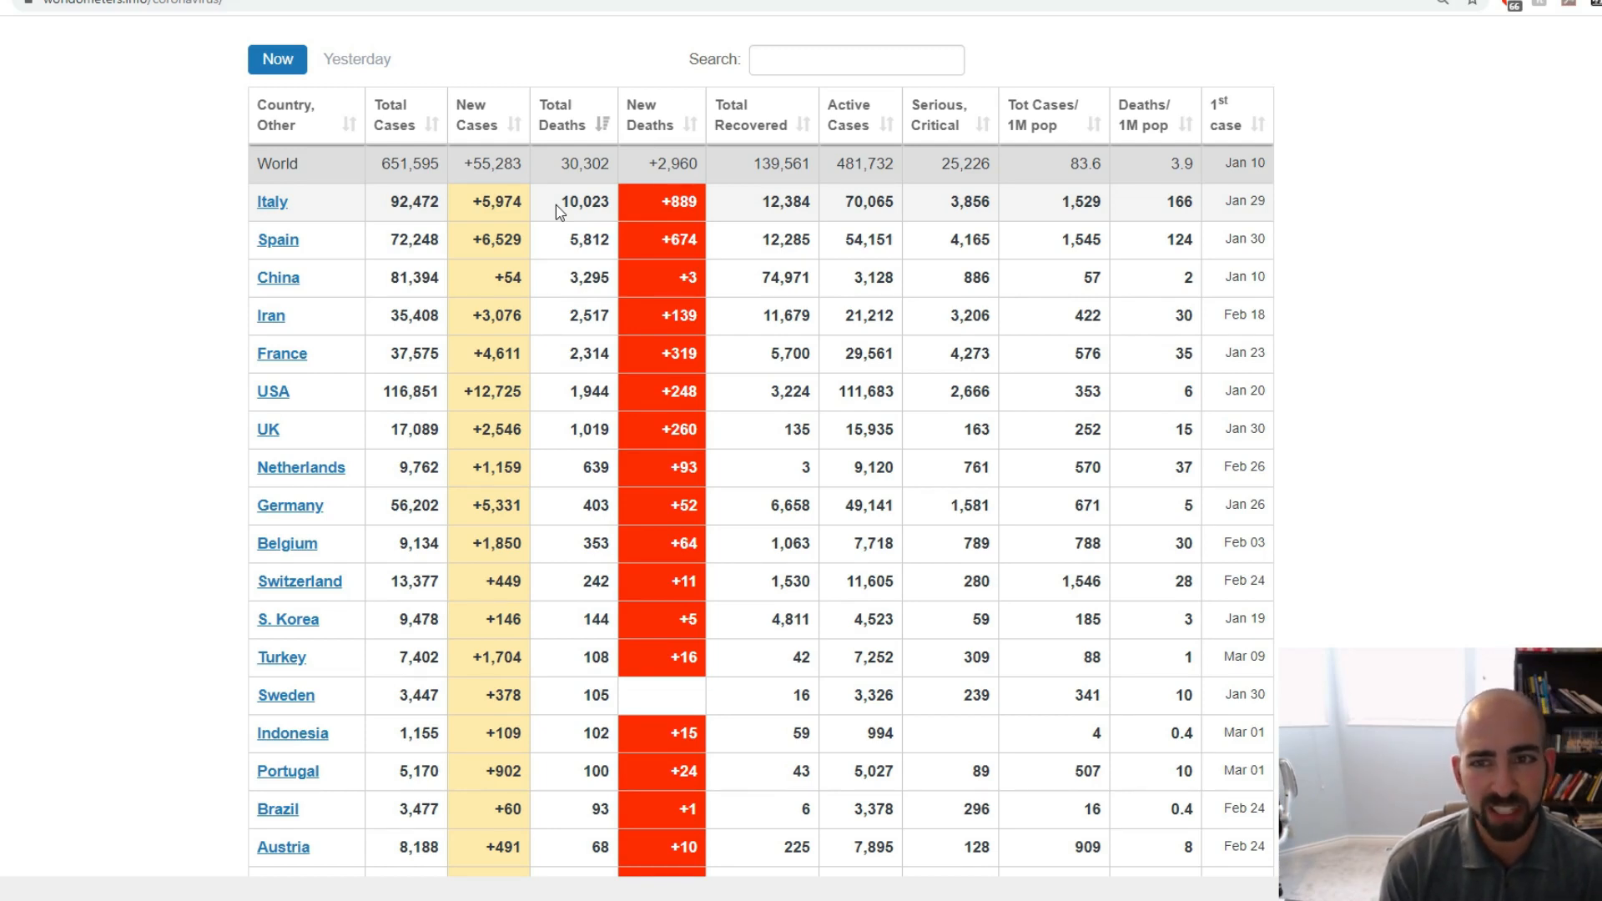
{"action": "mouse_move", "coordinate": [1181, 282]}
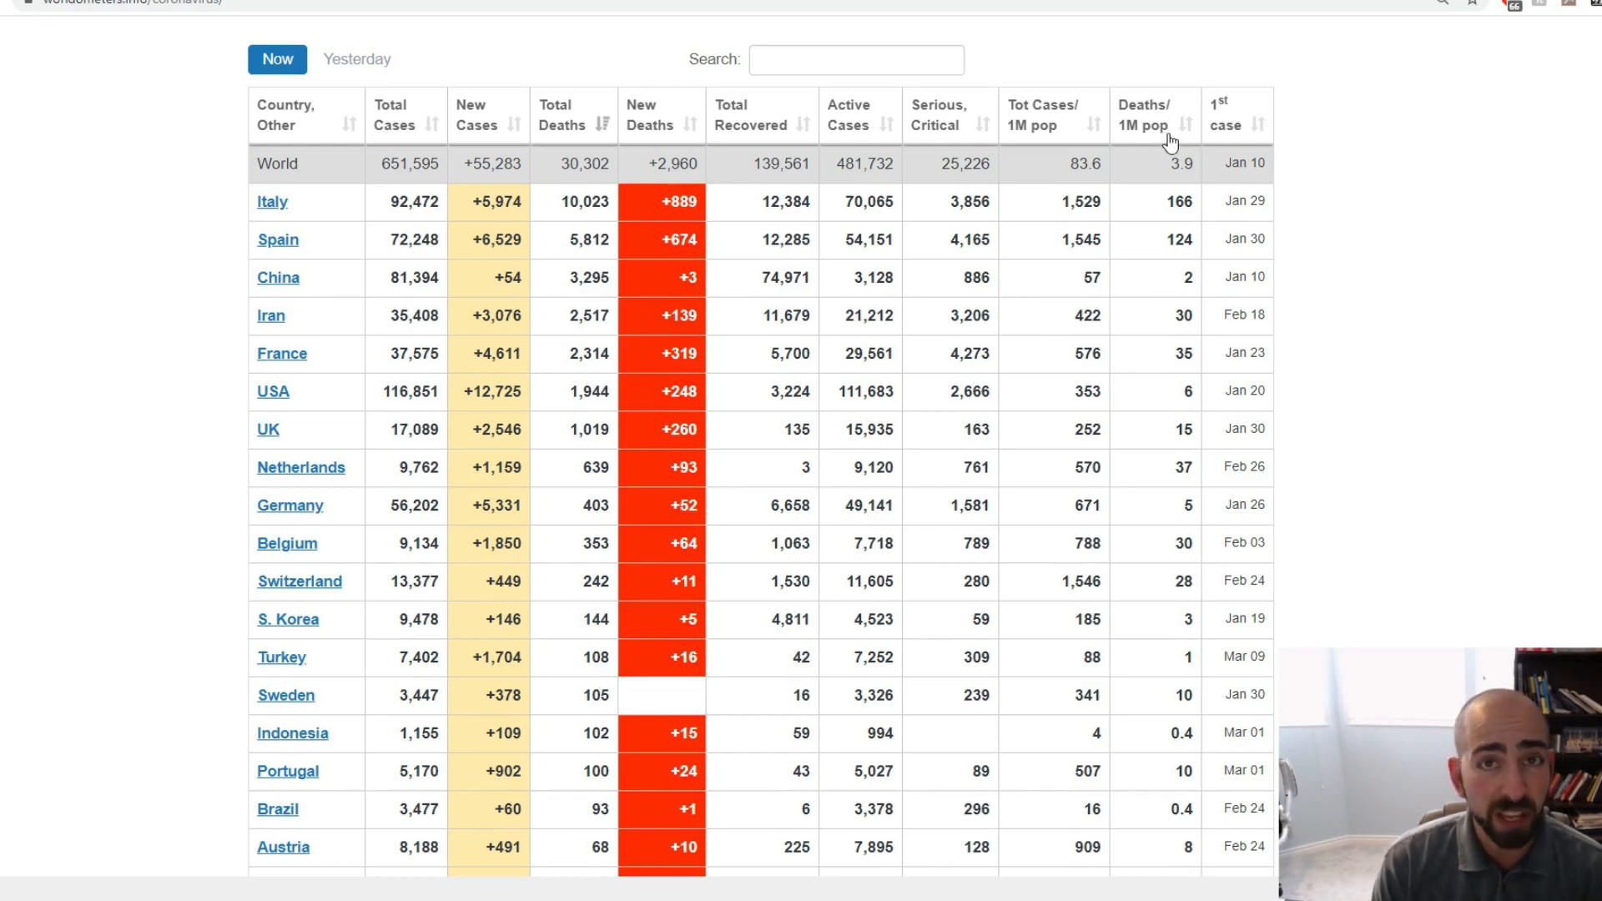
{"action": "mouse_move", "coordinate": [1509, 365]}
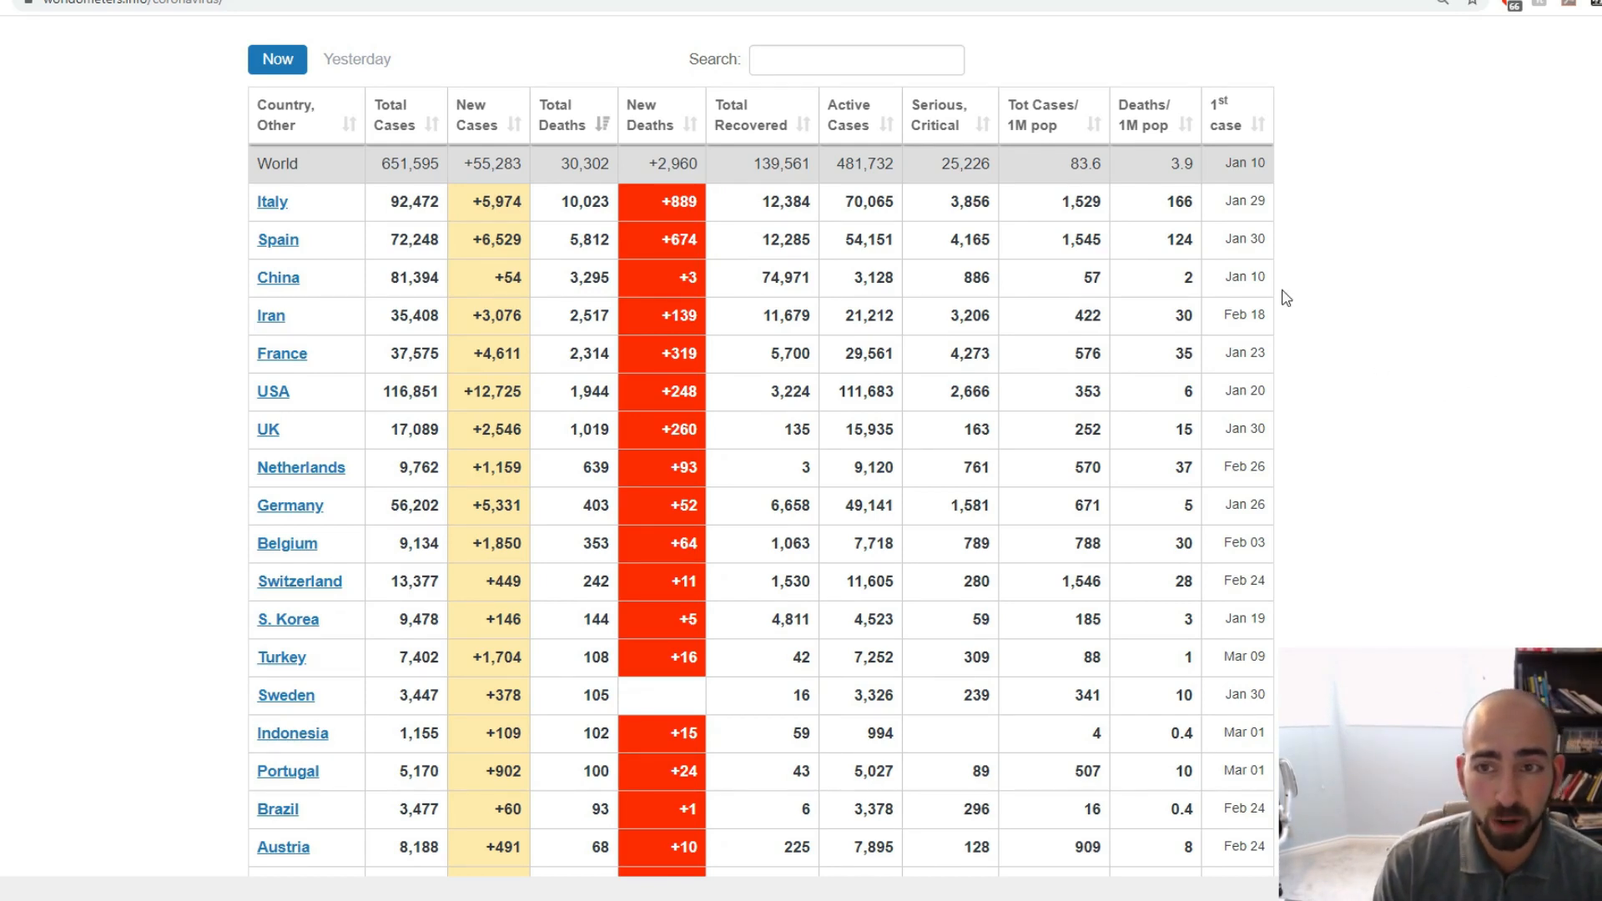
{"action": "mouse_move", "coordinate": [1163, 113]}
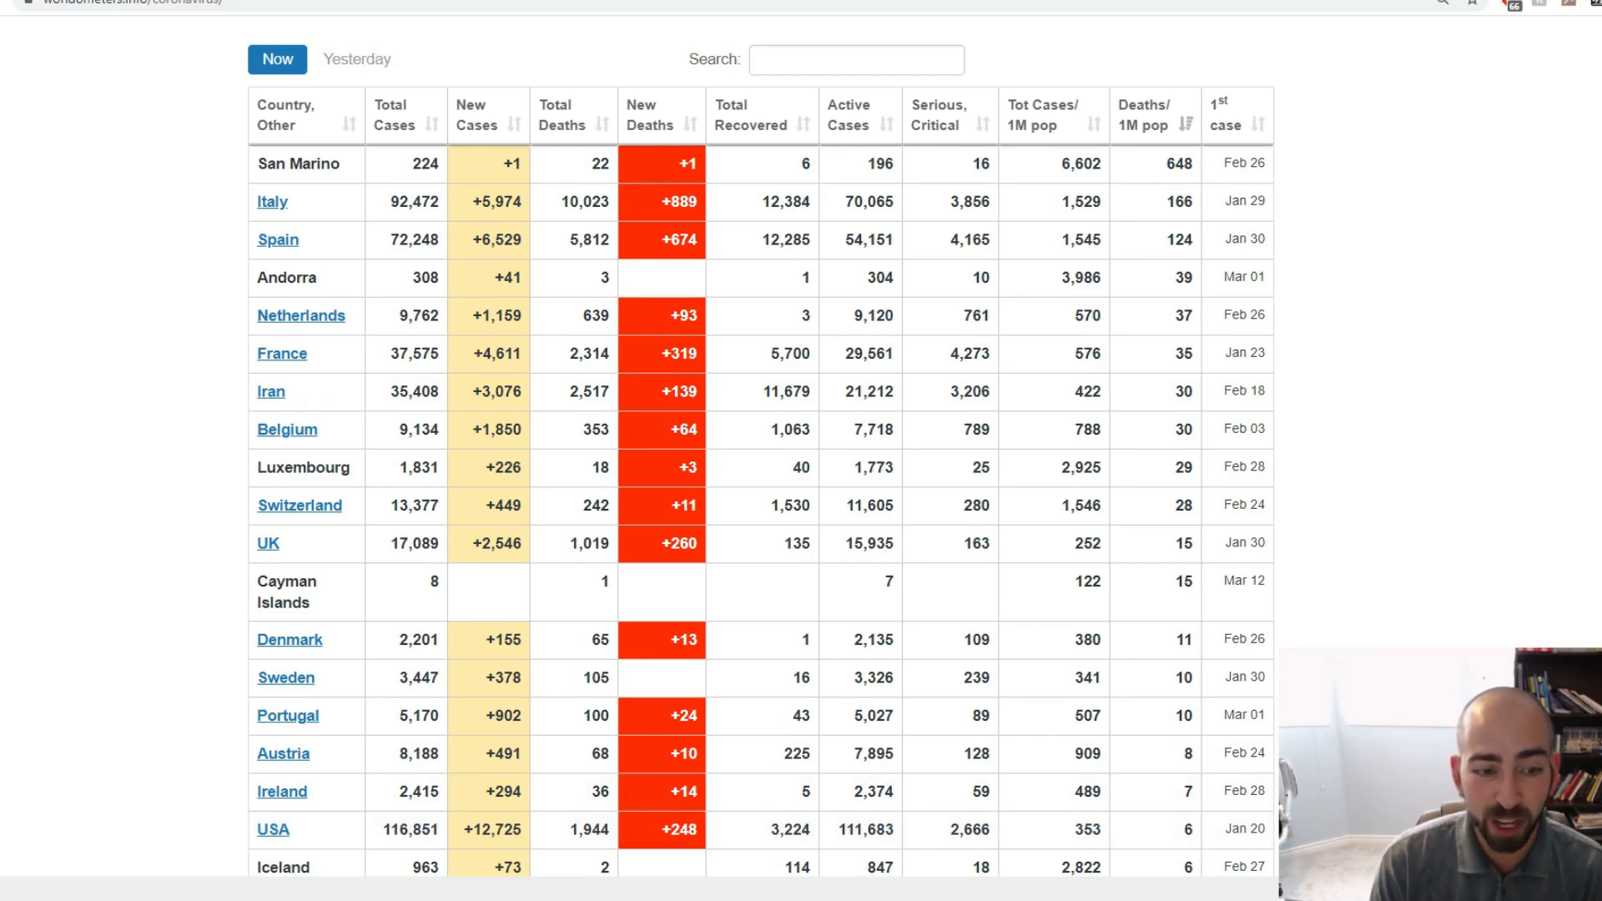
{"action": "mouse_move", "coordinate": [1182, 843]}
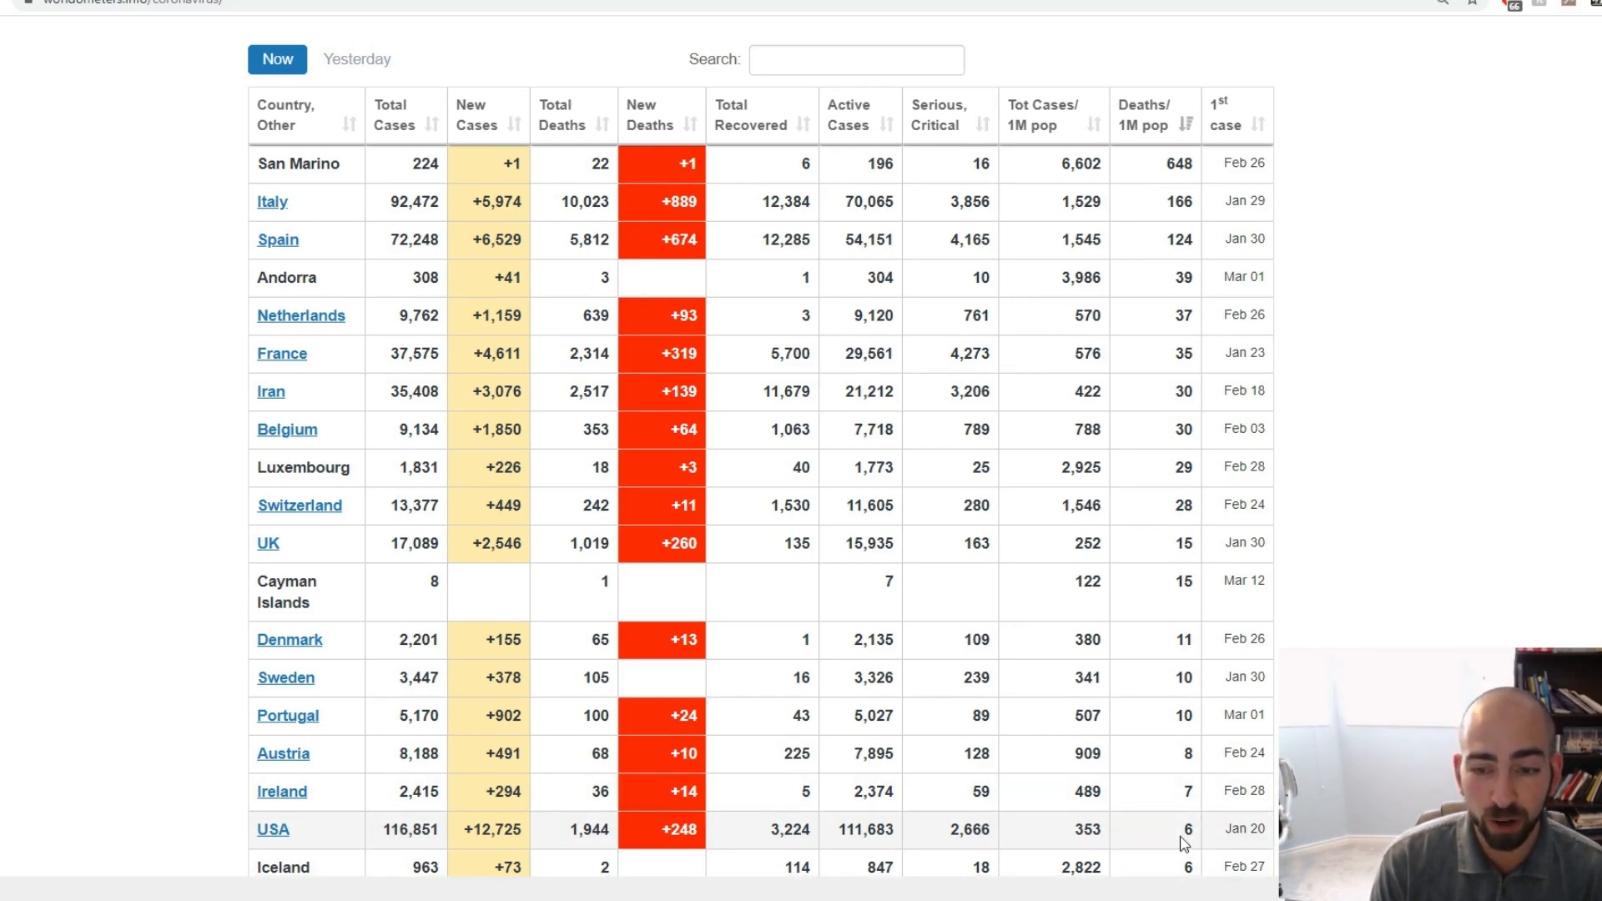
{"action": "mouse_move", "coordinate": [1337, 505]}
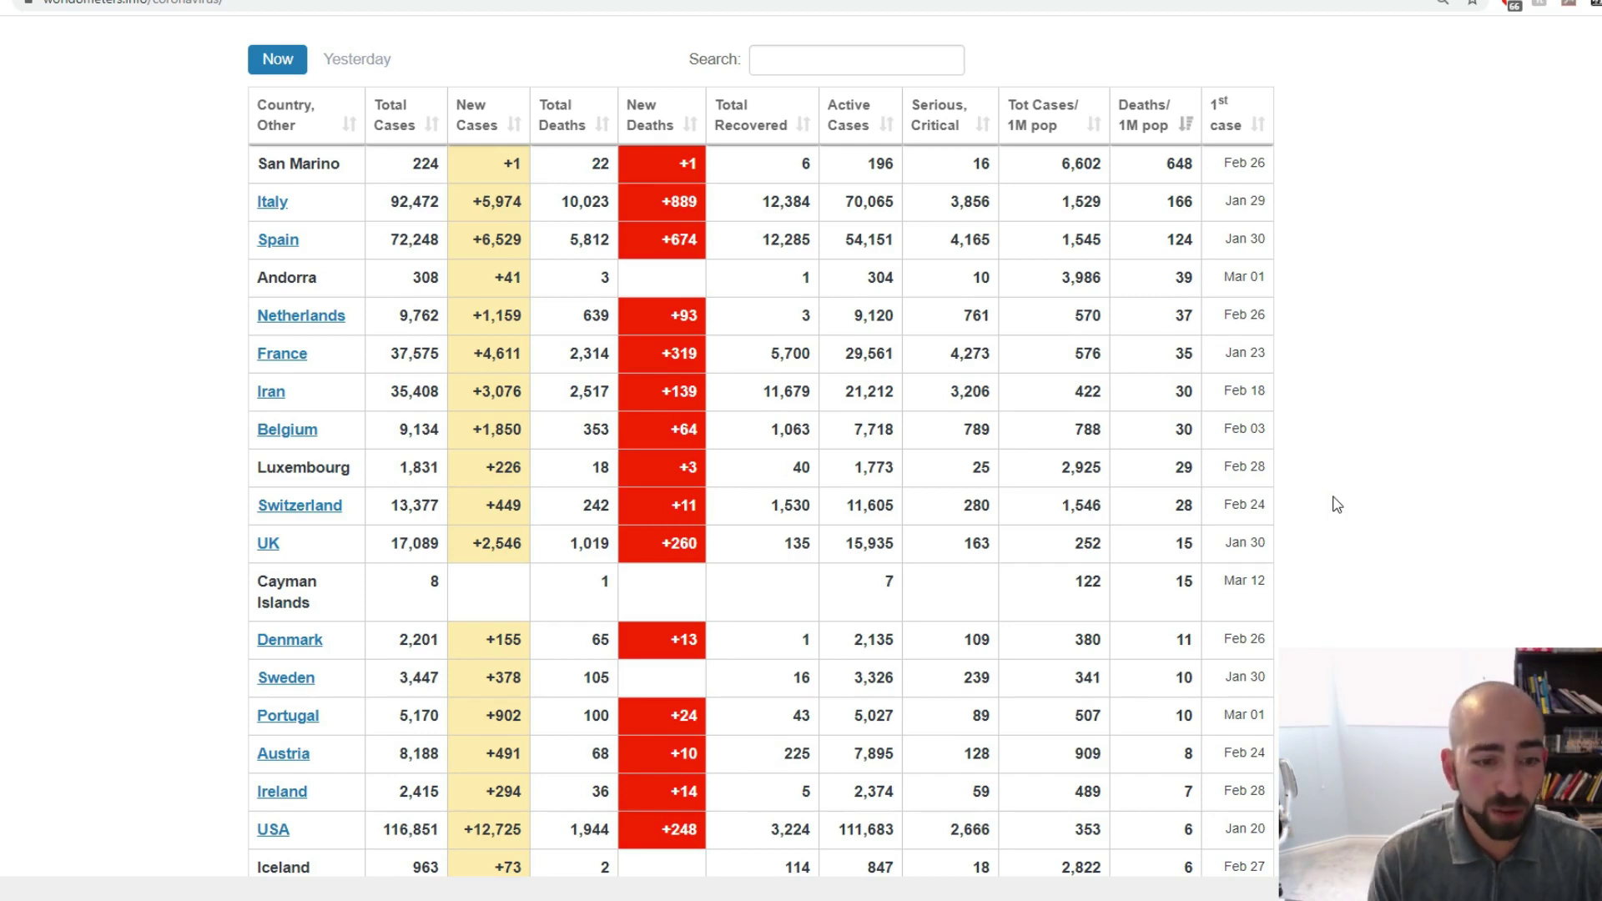
{"action": "mouse_move", "coordinate": [940, 561]}
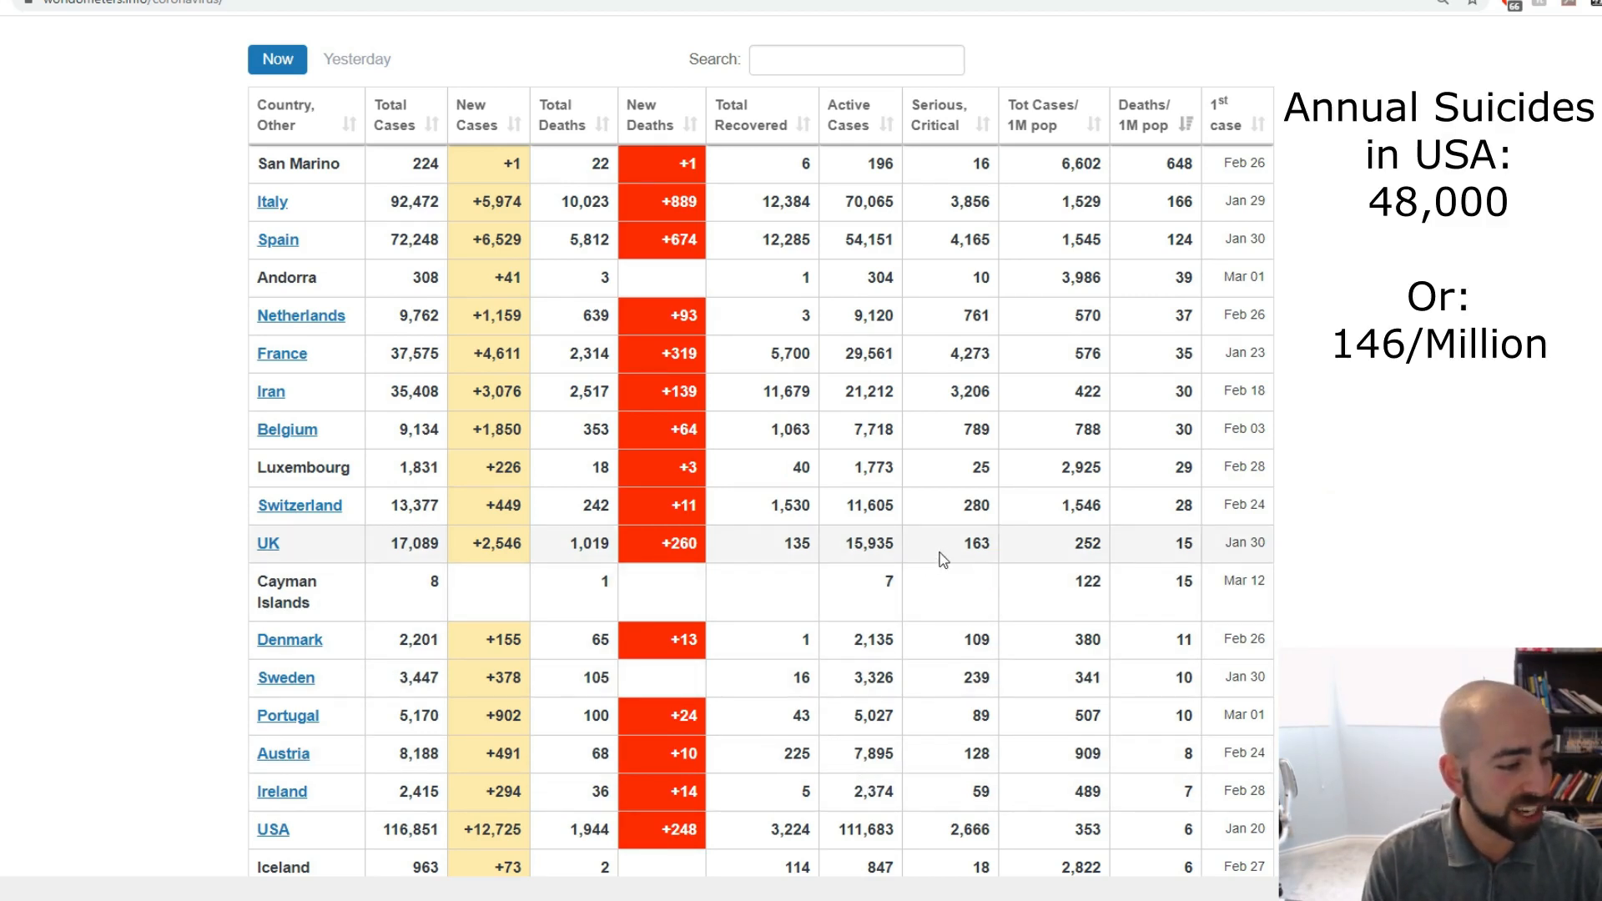
{"action": "mouse_move", "coordinate": [995, 613]}
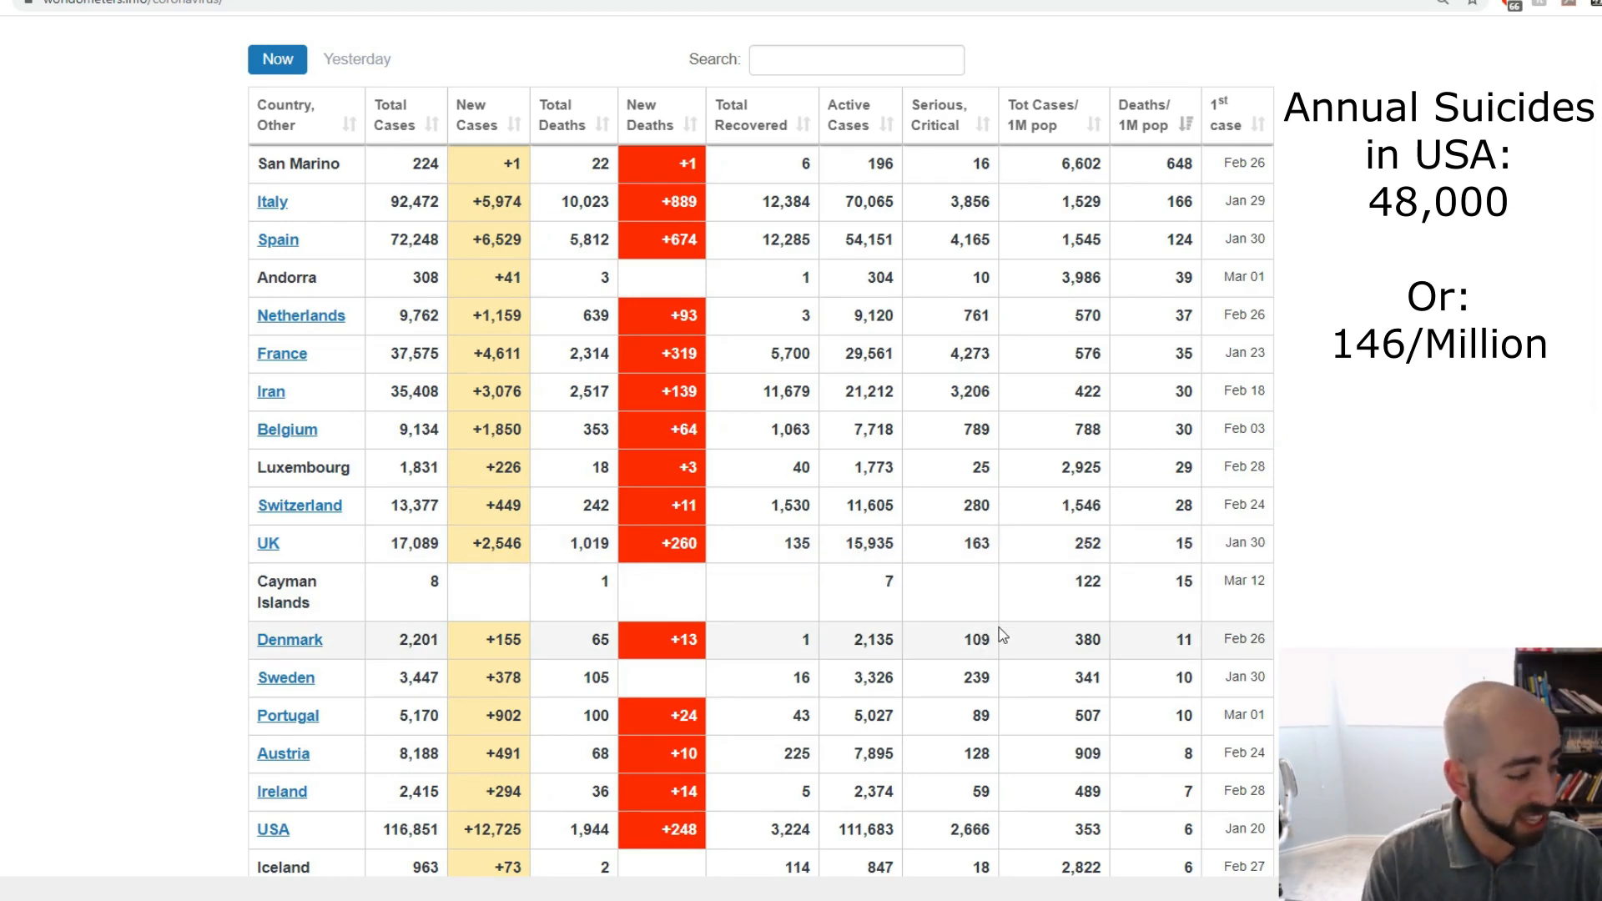
{"action": "mouse_move", "coordinate": [1019, 626]}
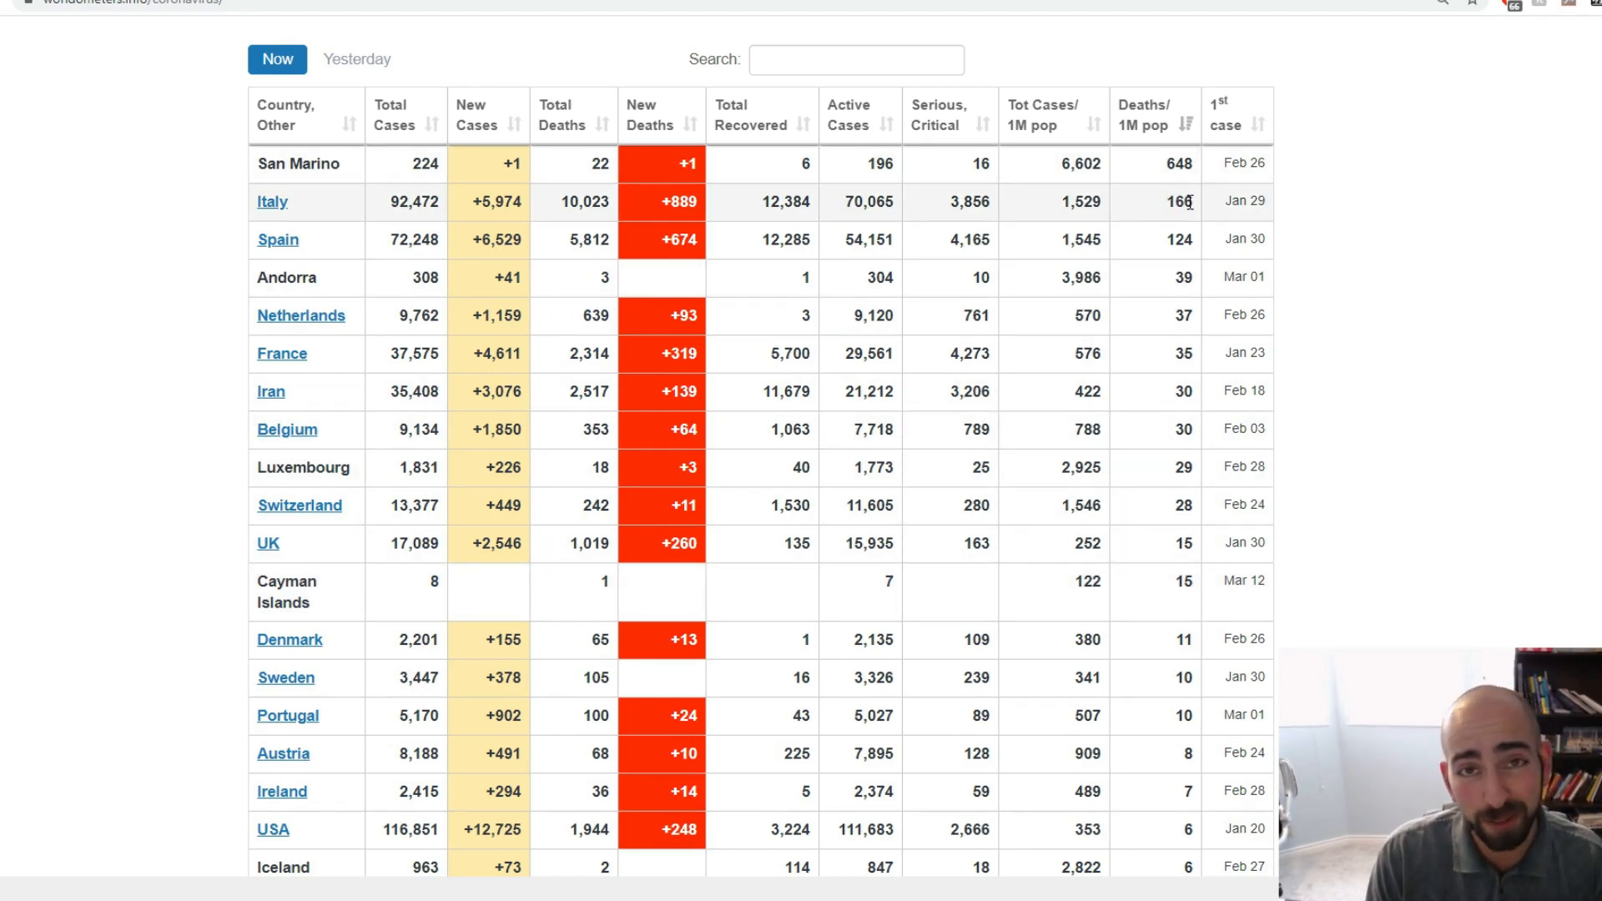
{"action": "mouse_move", "coordinate": [1452, 301]}
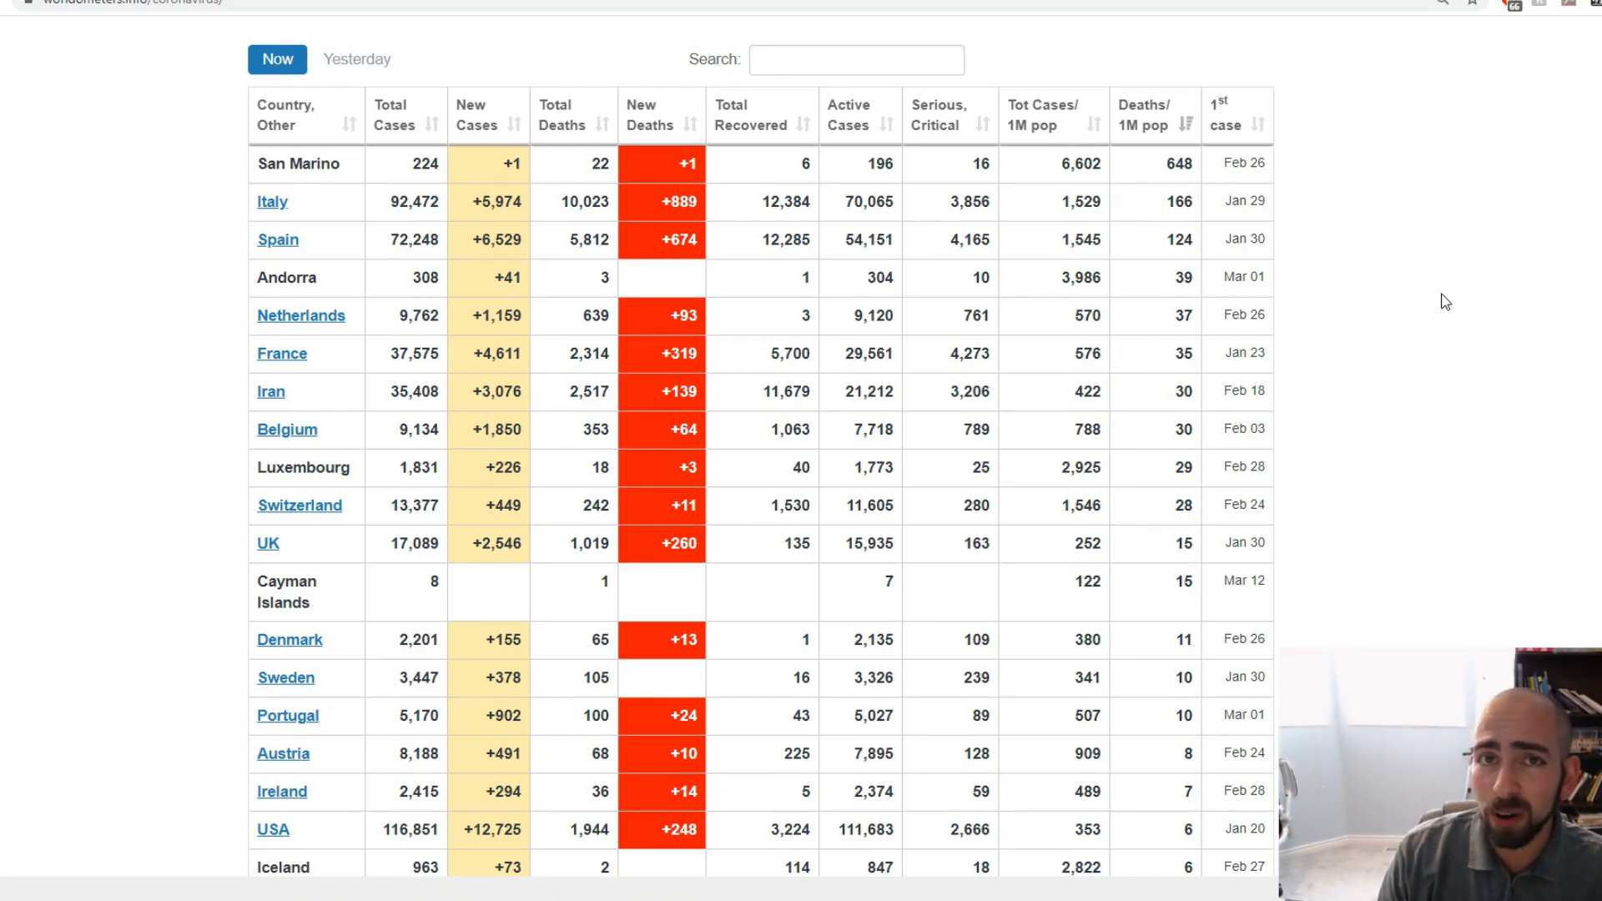
{"action": "mouse_move", "coordinate": [1376, 327]}
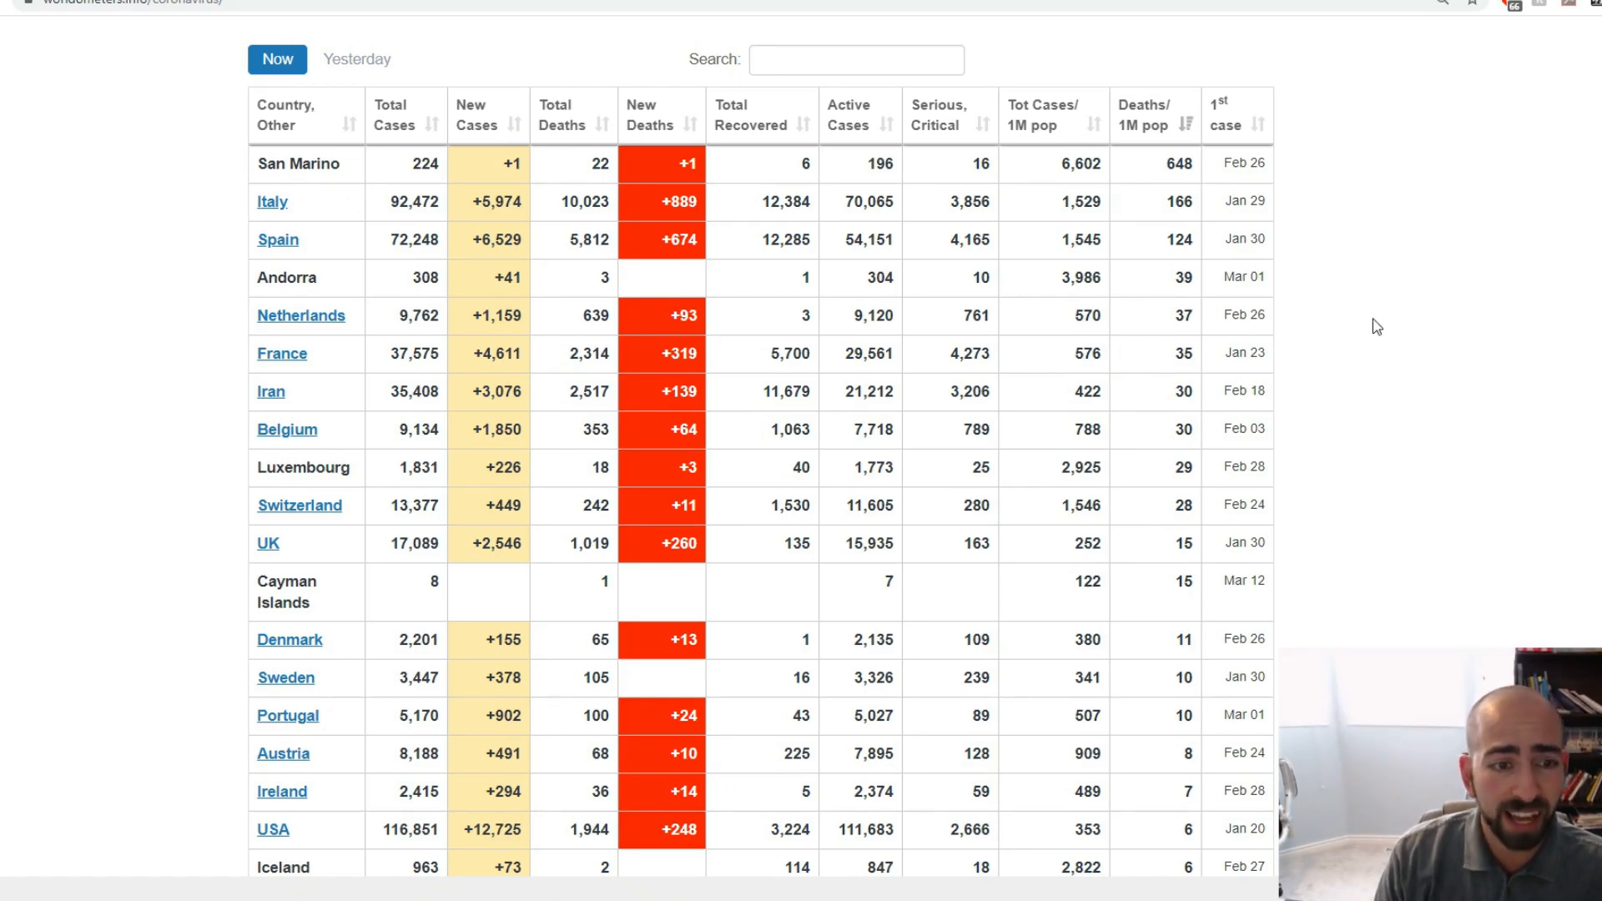
{"action": "mouse_move", "coordinate": [1214, 328]}
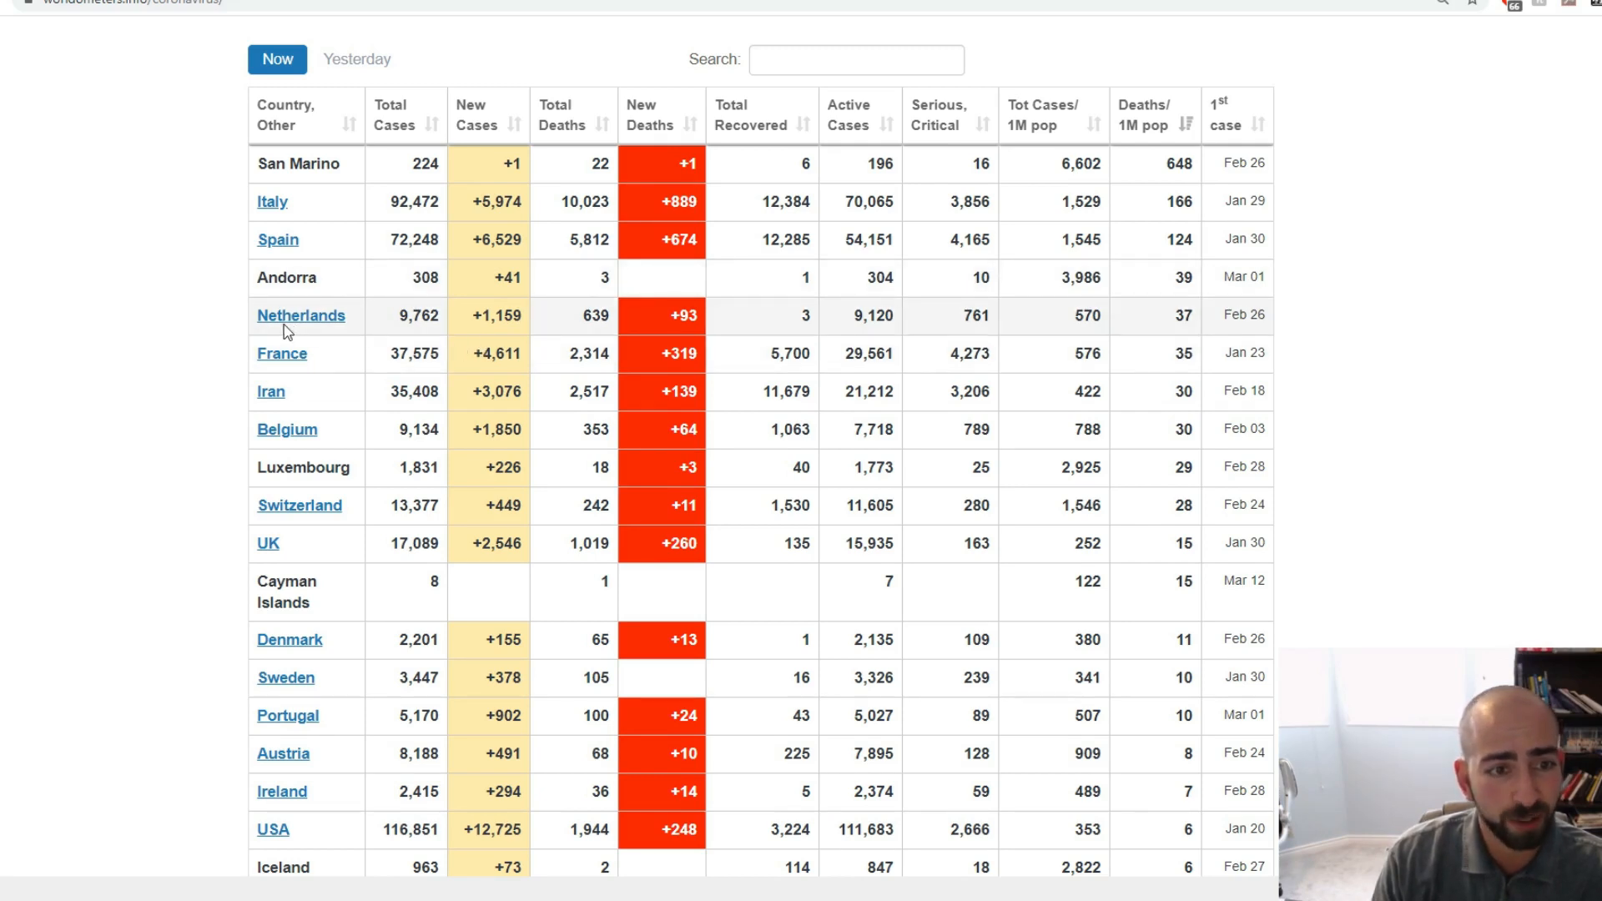
{"action": "mouse_move", "coordinate": [318, 395]}
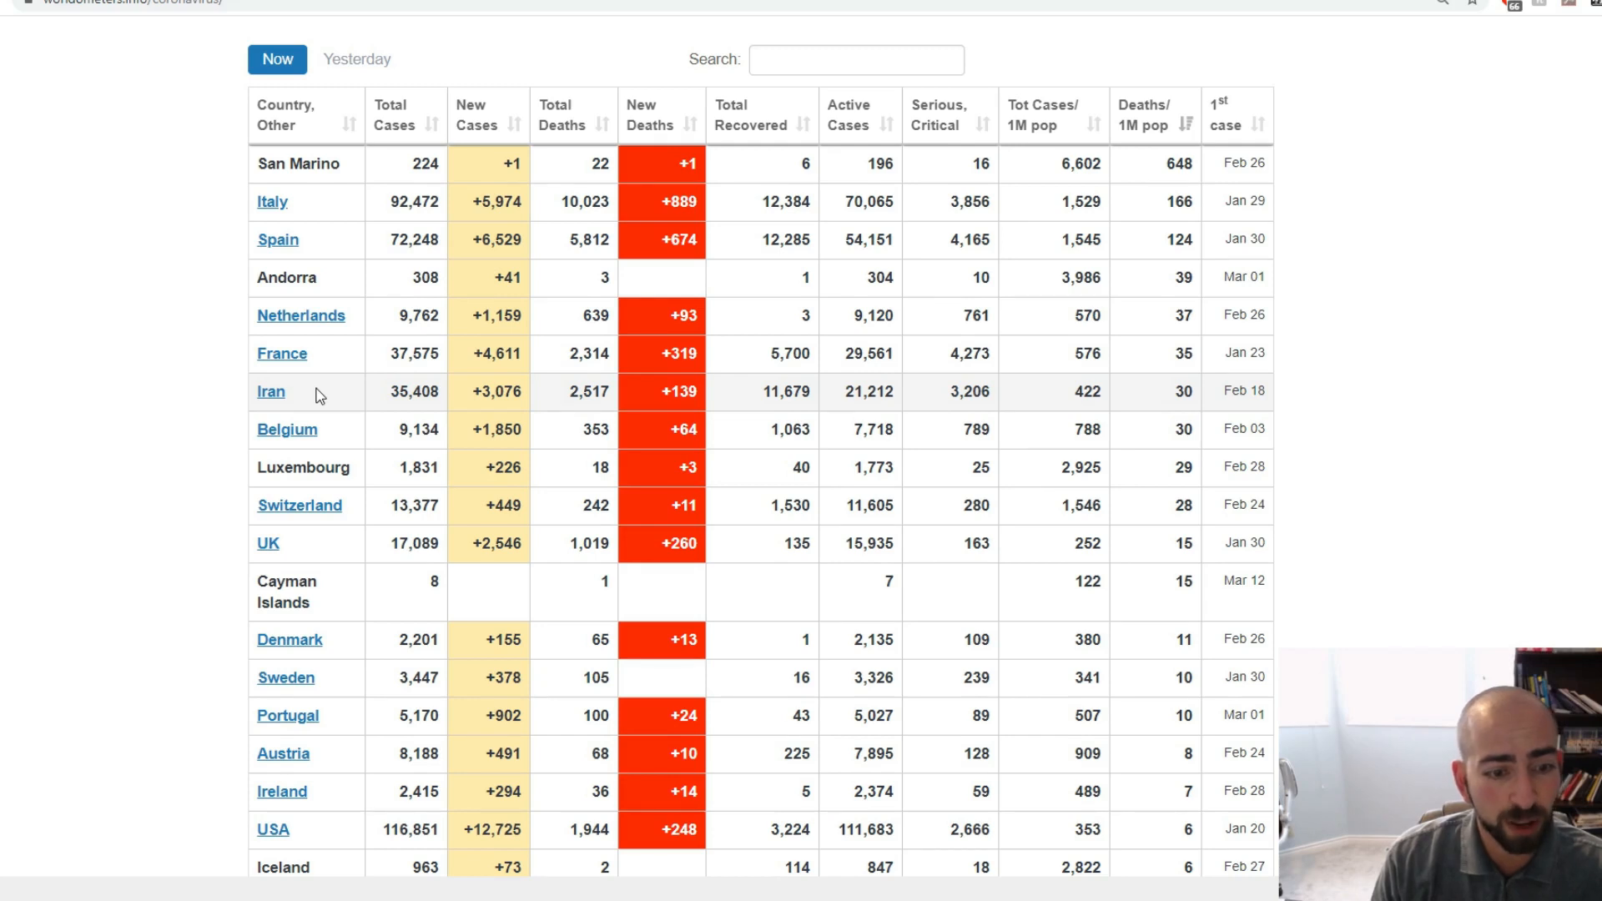
{"action": "mouse_move", "coordinate": [323, 373]}
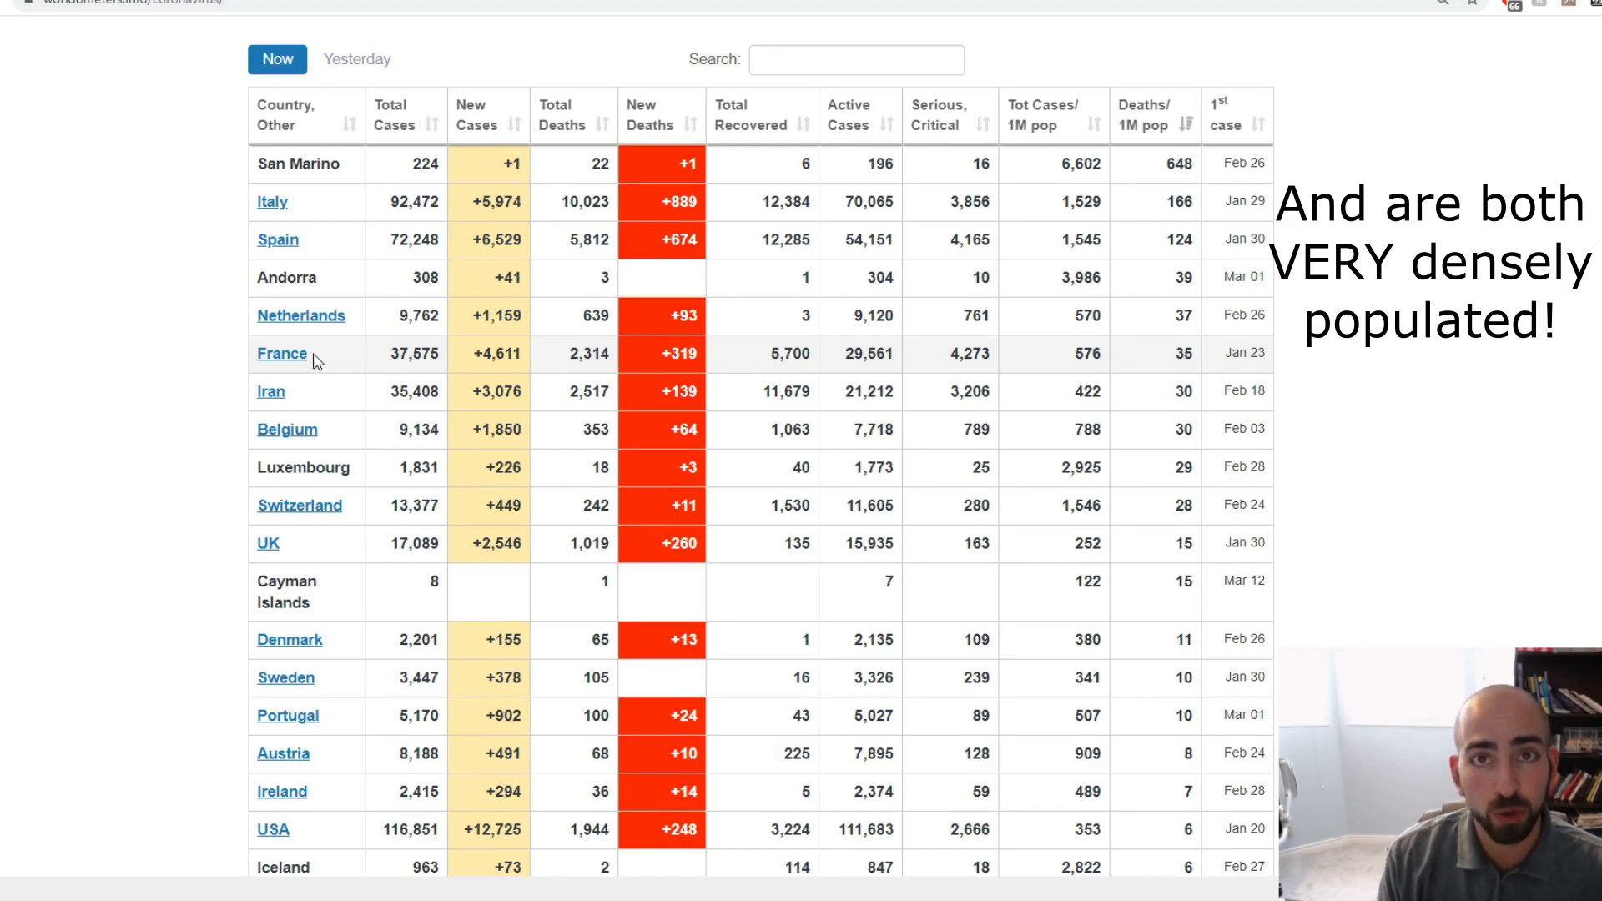
Scroll the Deaths/1M-sorted table down to China and open China's country page.
{"action": "scroll", "scroll_direction": "down", "scroll_amount": 3}
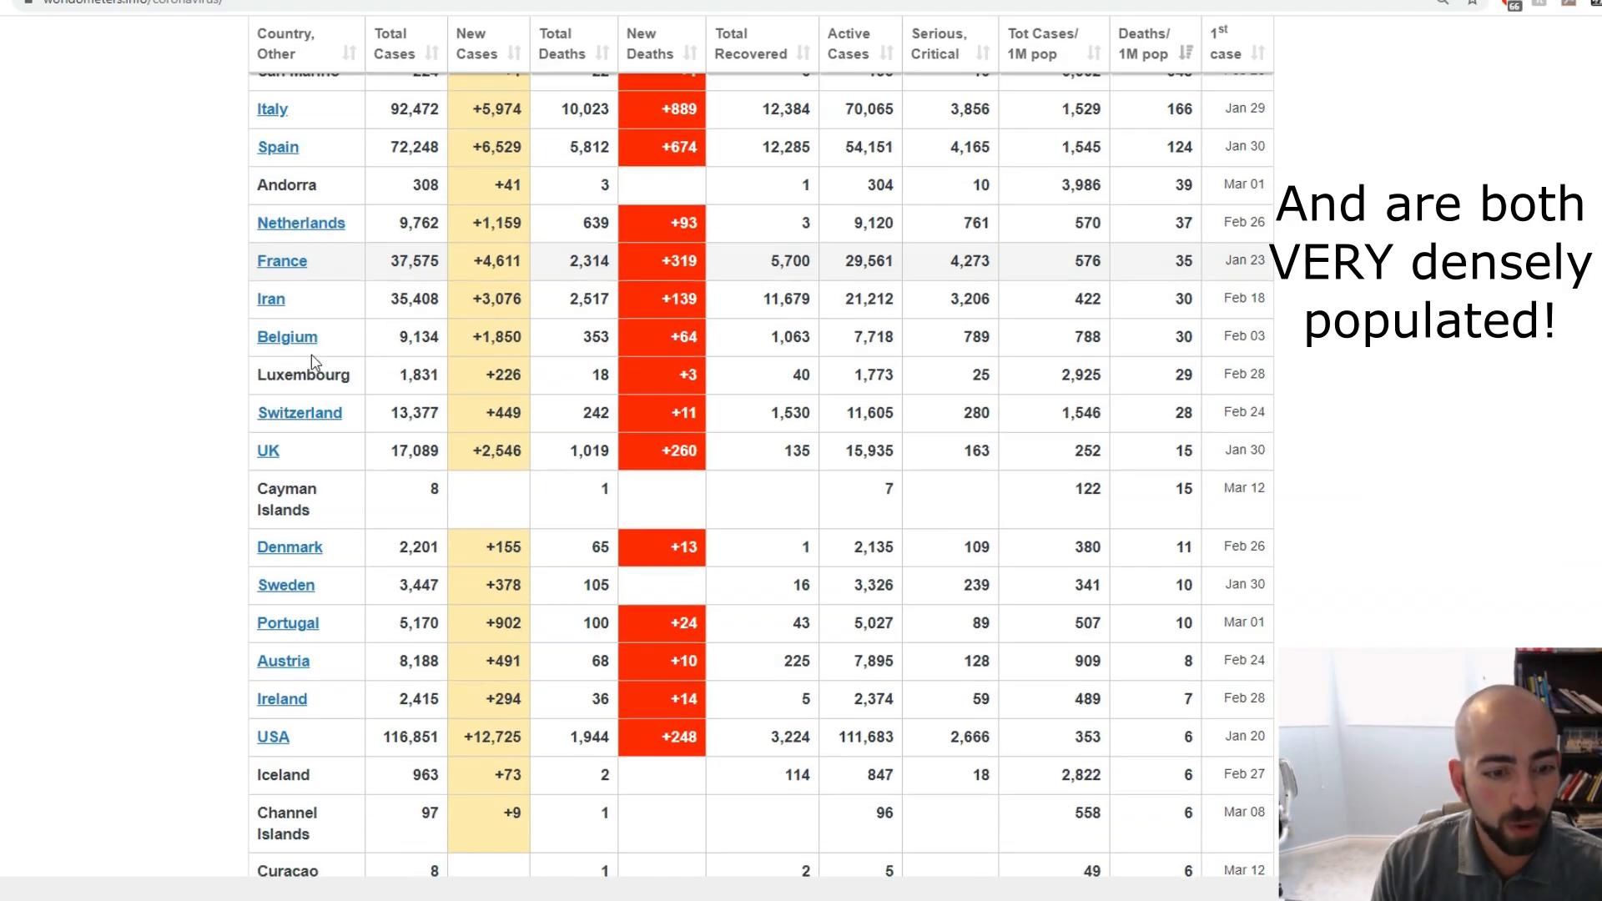
{"action": "scroll", "scroll_direction": "down", "scroll_amount": 3}
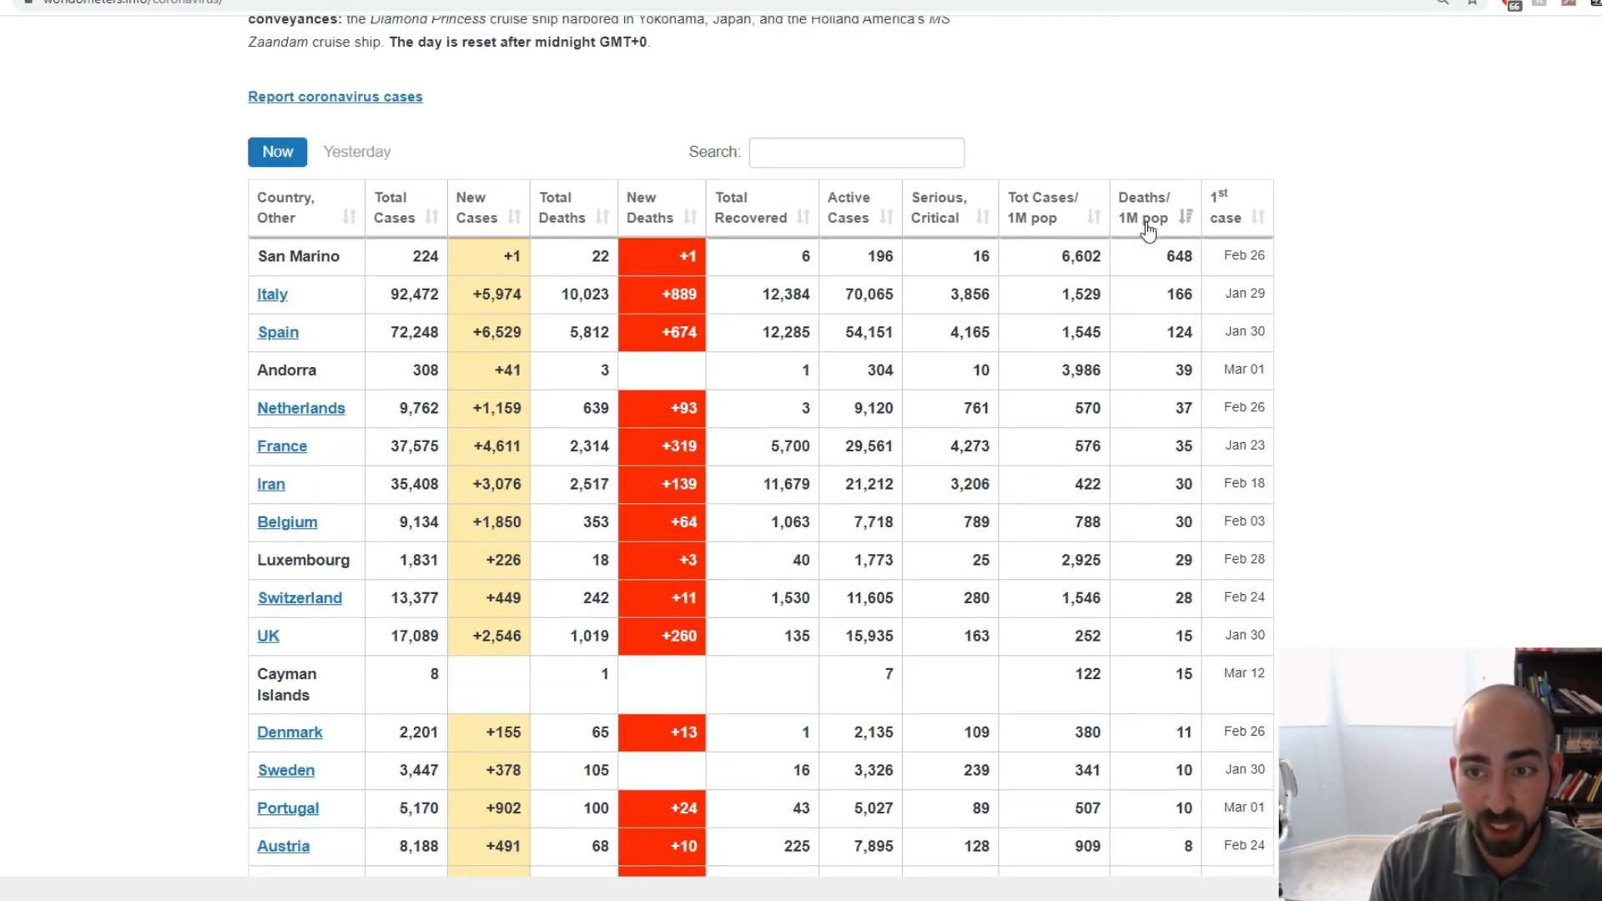
{"action": "scroll", "scroll_direction": "down", "scroll_amount": 3}
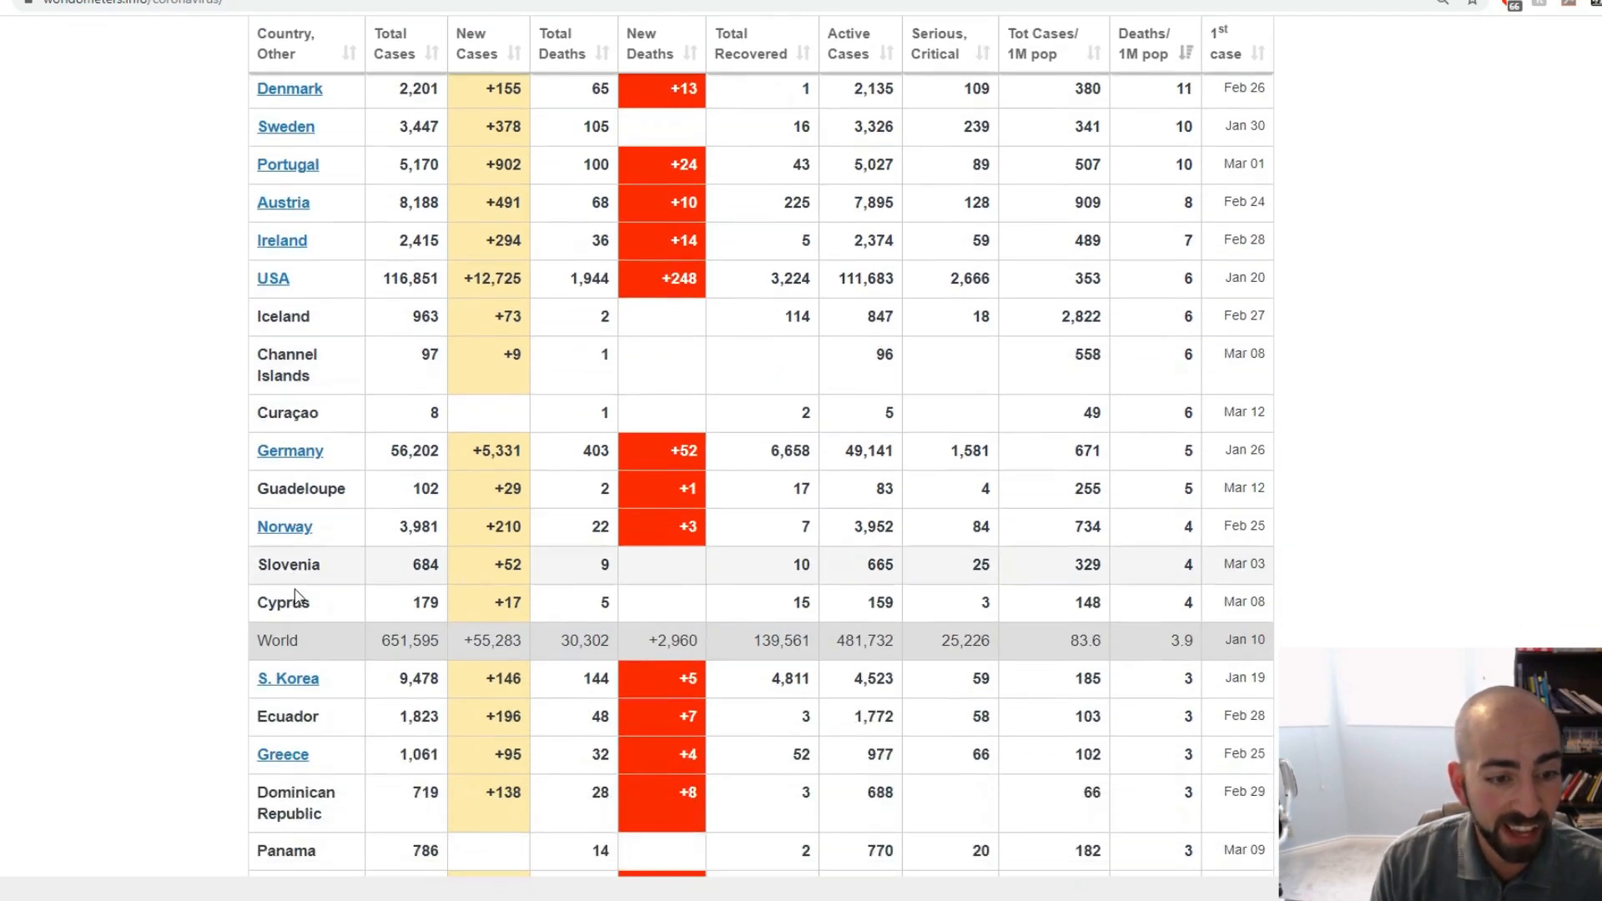
{"action": "scroll", "scroll_direction": "down", "scroll_amount": 3}
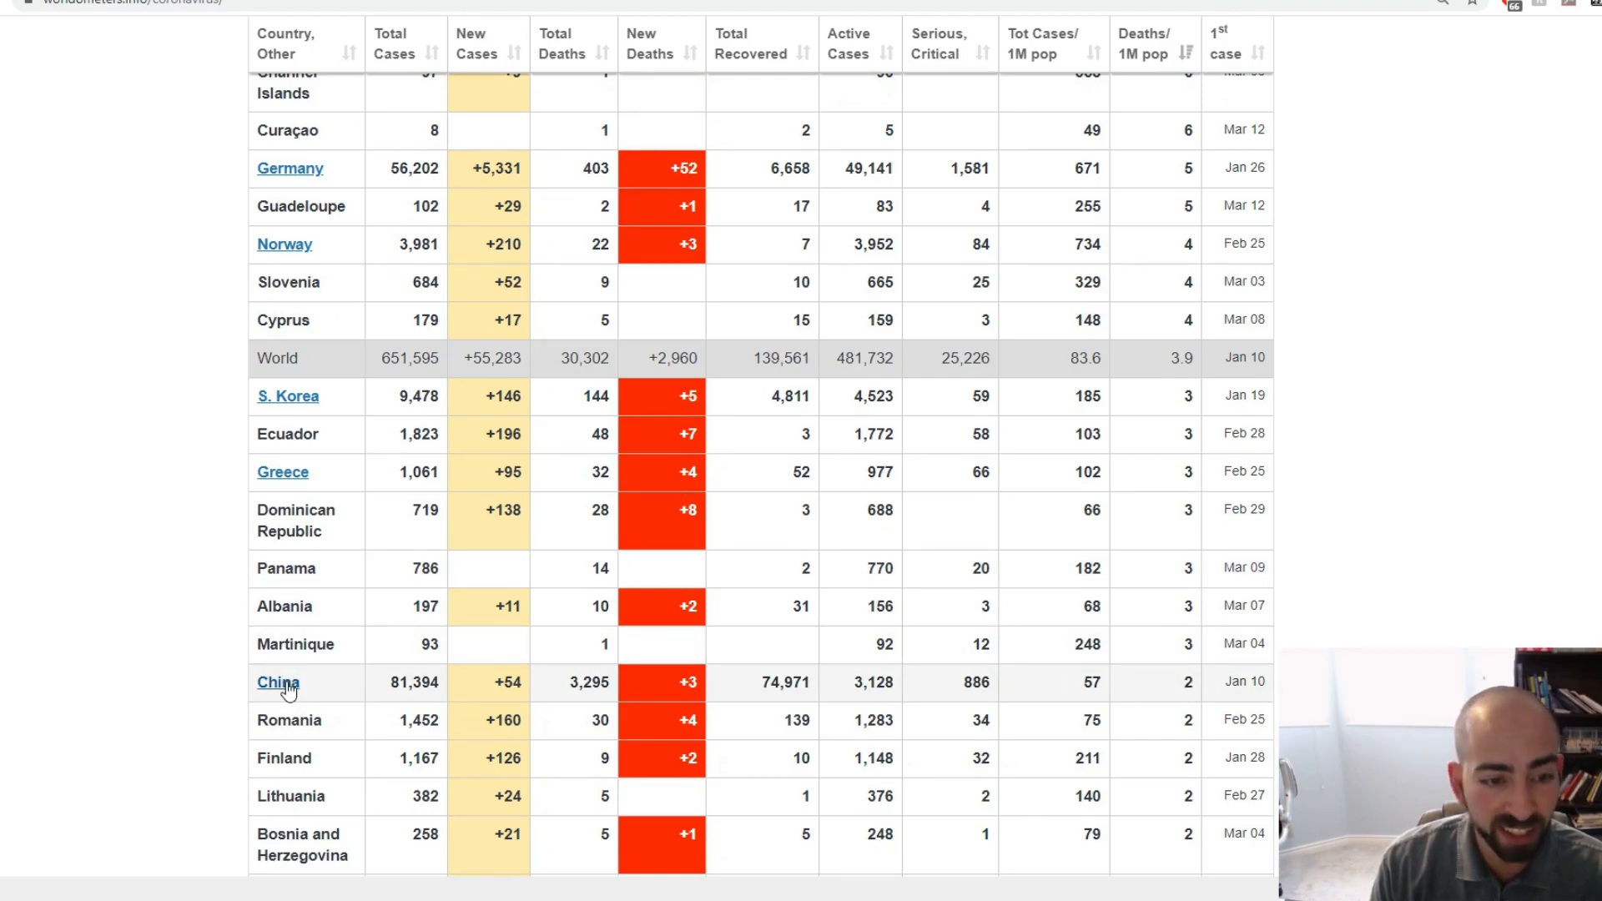
{"action": "left_click", "coordinate": [278, 682]}
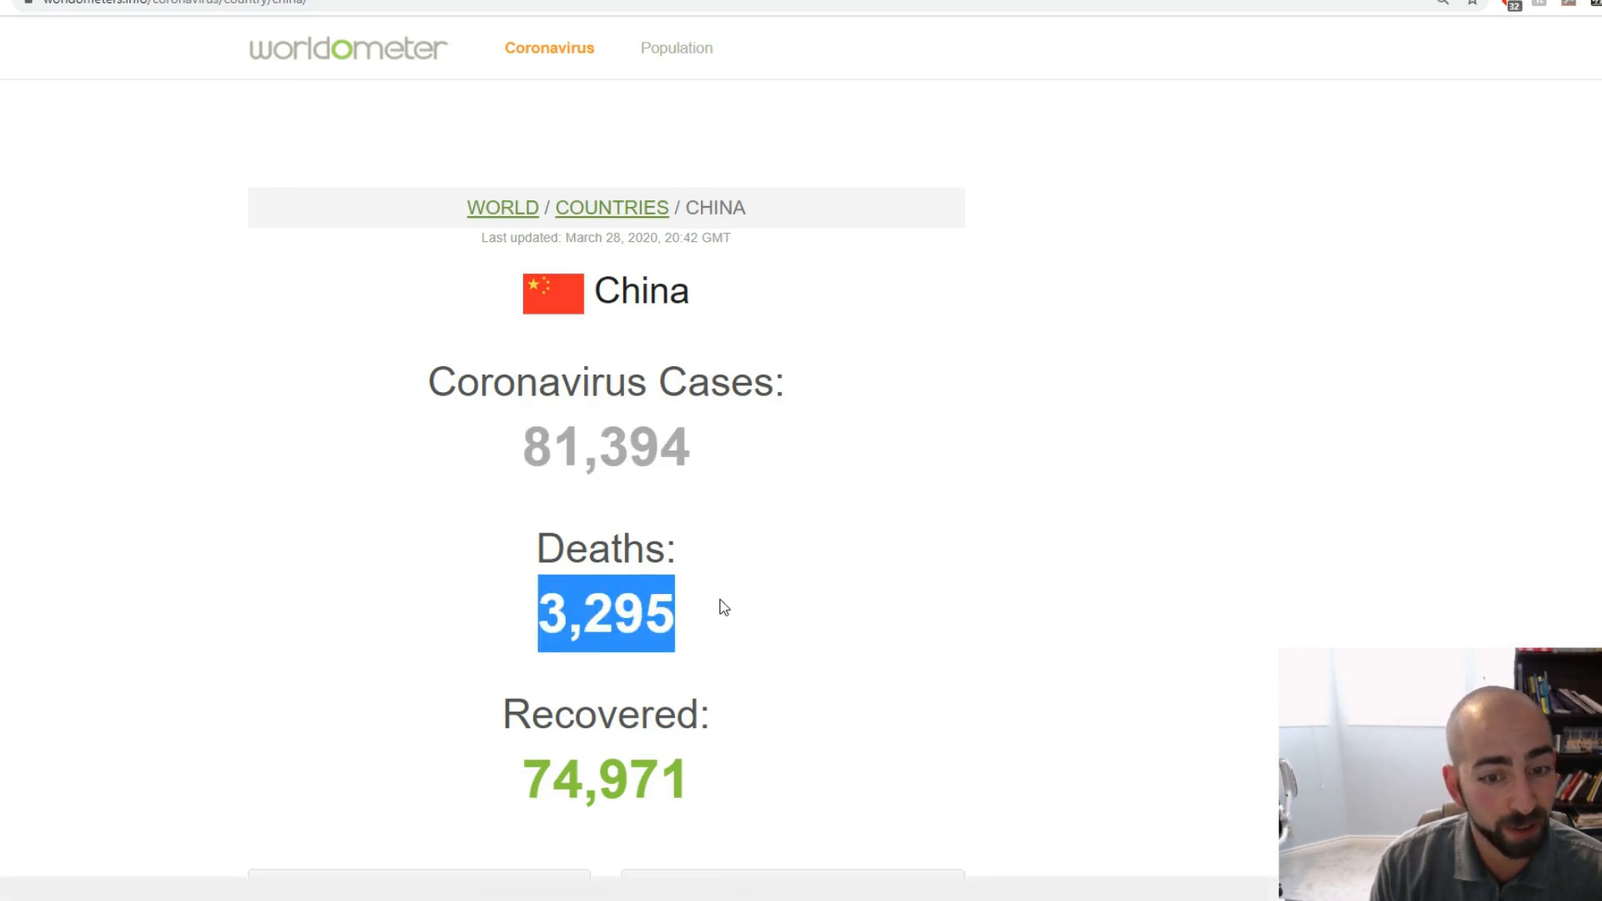
Scroll through China's totals (81,394 cases, 3,295 deaths) and its case charts.
{"action": "left_click", "coordinate": [719, 655]}
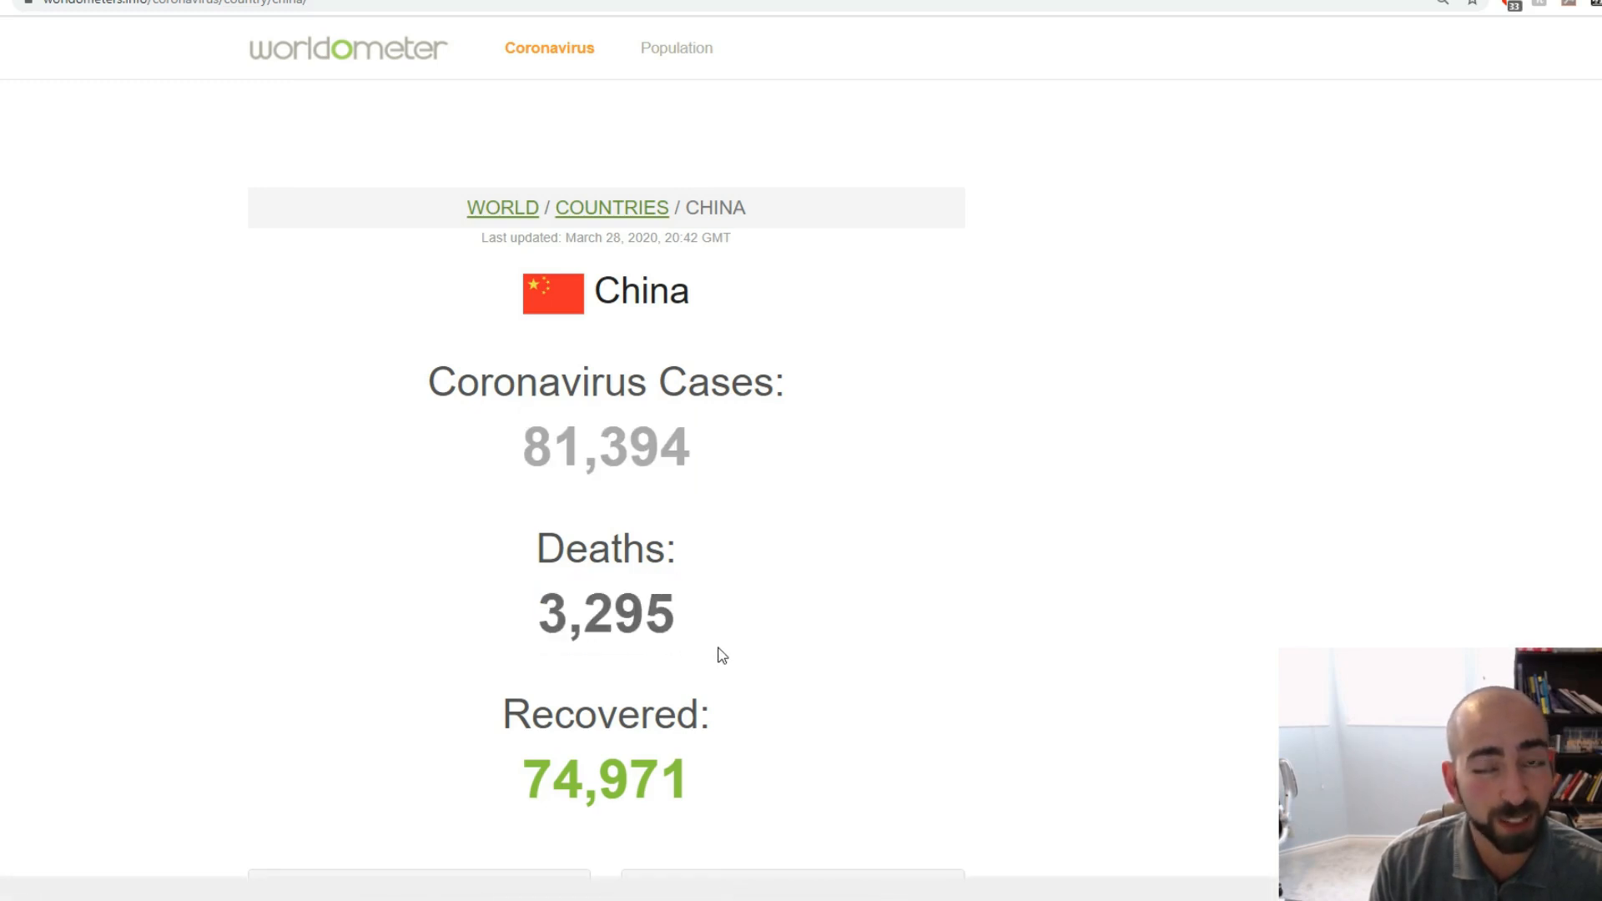
{"action": "scroll", "scroll_direction": "down", "scroll_amount": 3}
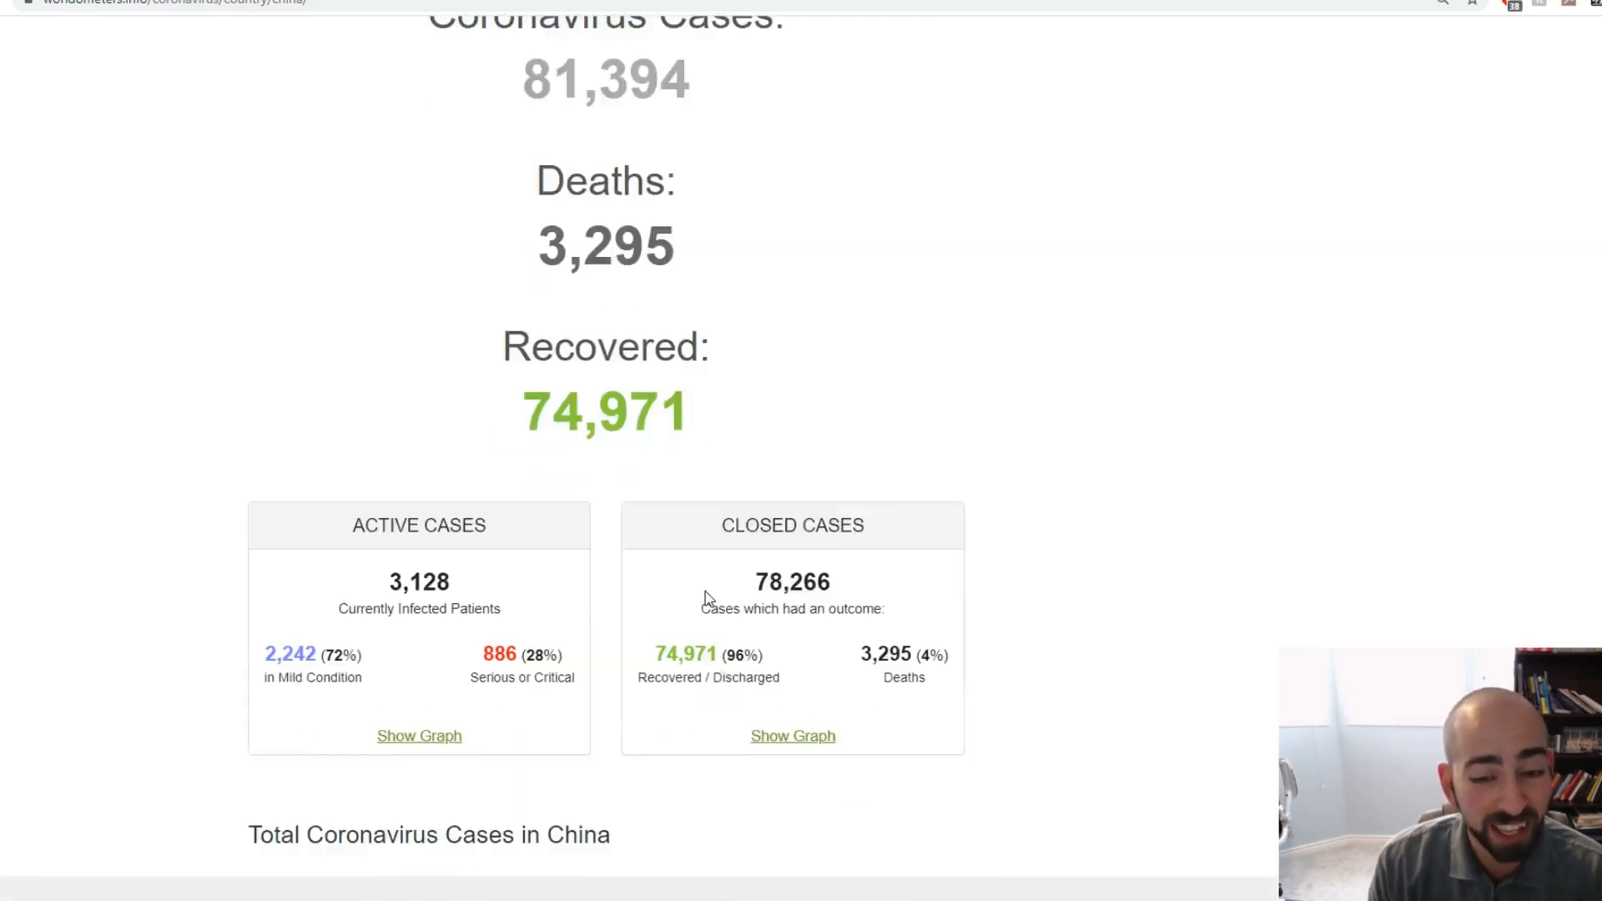
{"action": "scroll", "scroll_direction": "down", "scroll_amount": 3}
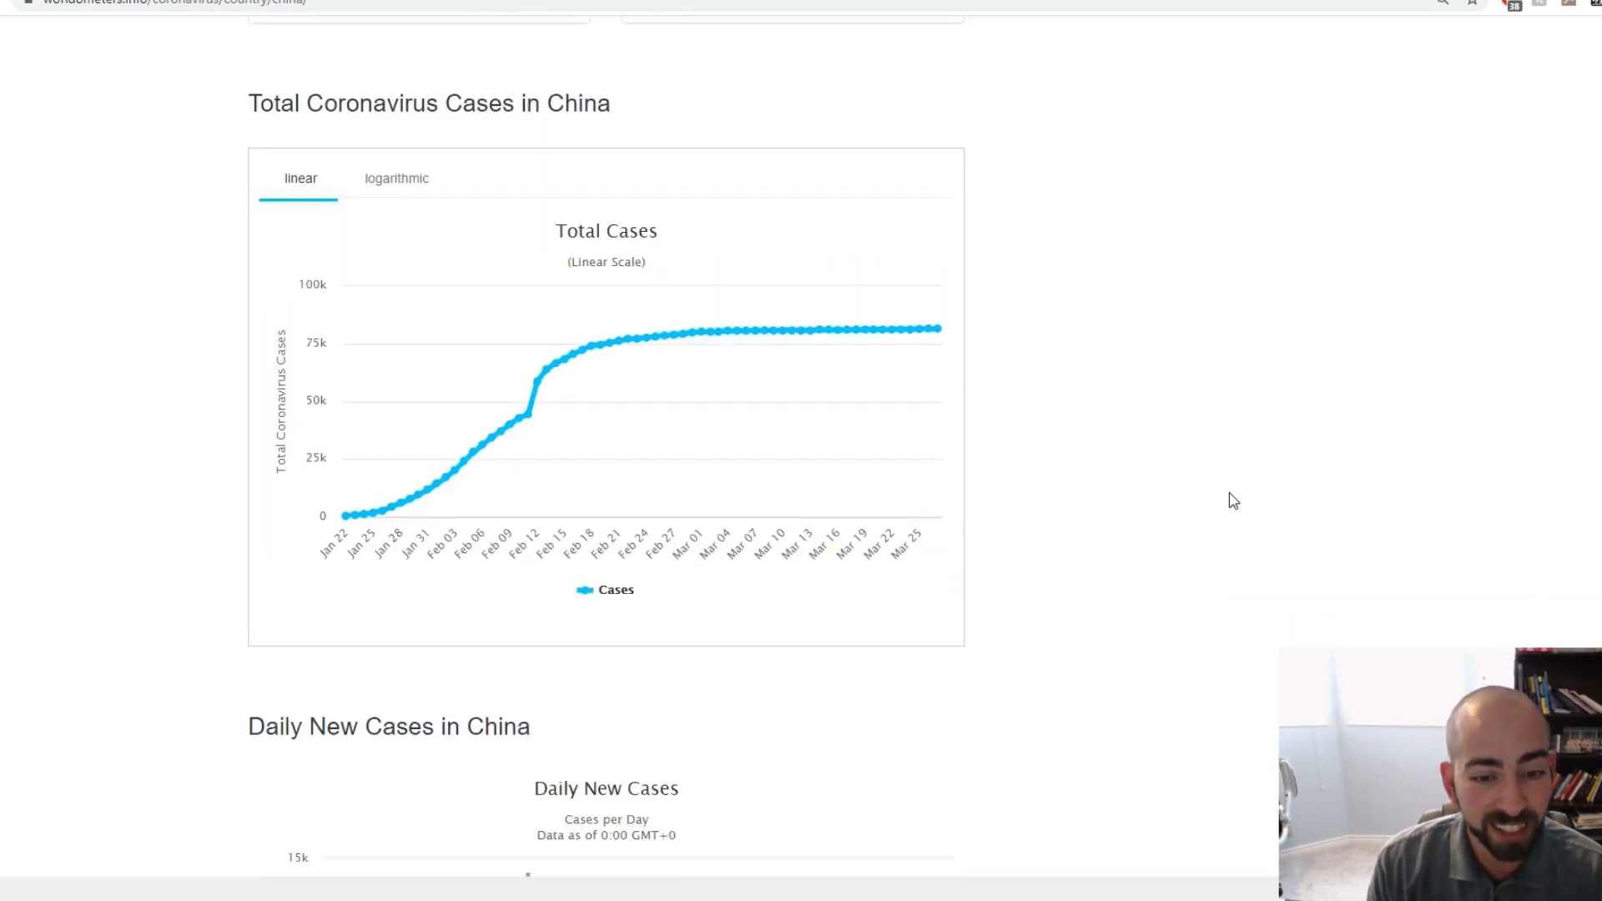
{"action": "scroll", "scroll_direction": "down", "scroll_amount": 3}
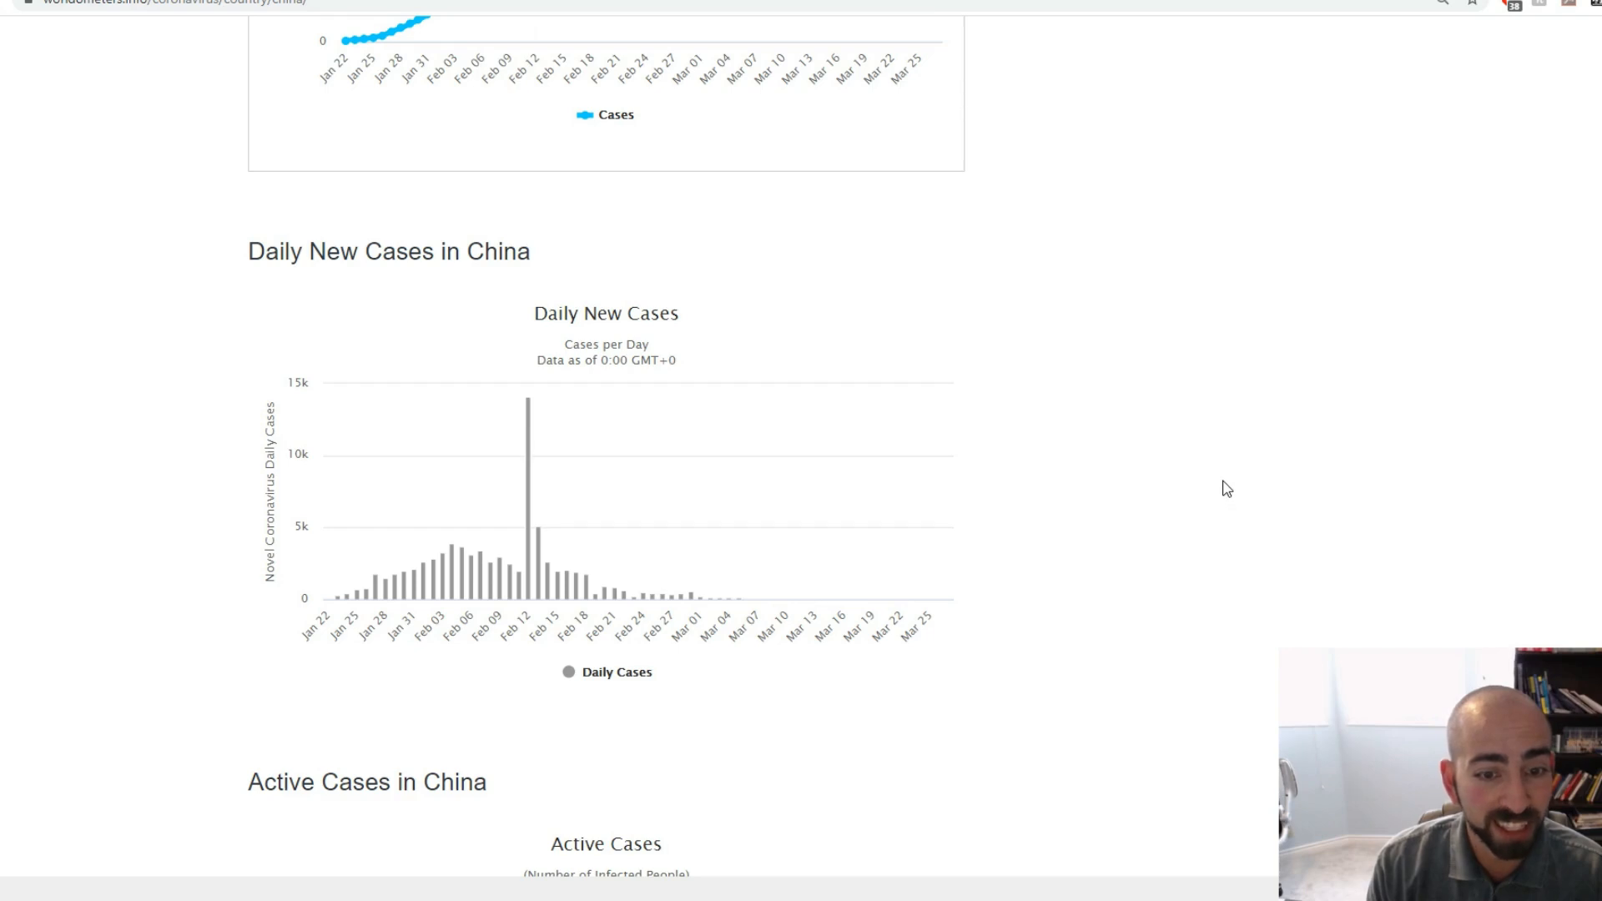
{"action": "scroll", "scroll_direction": "down", "scroll_amount": 3}
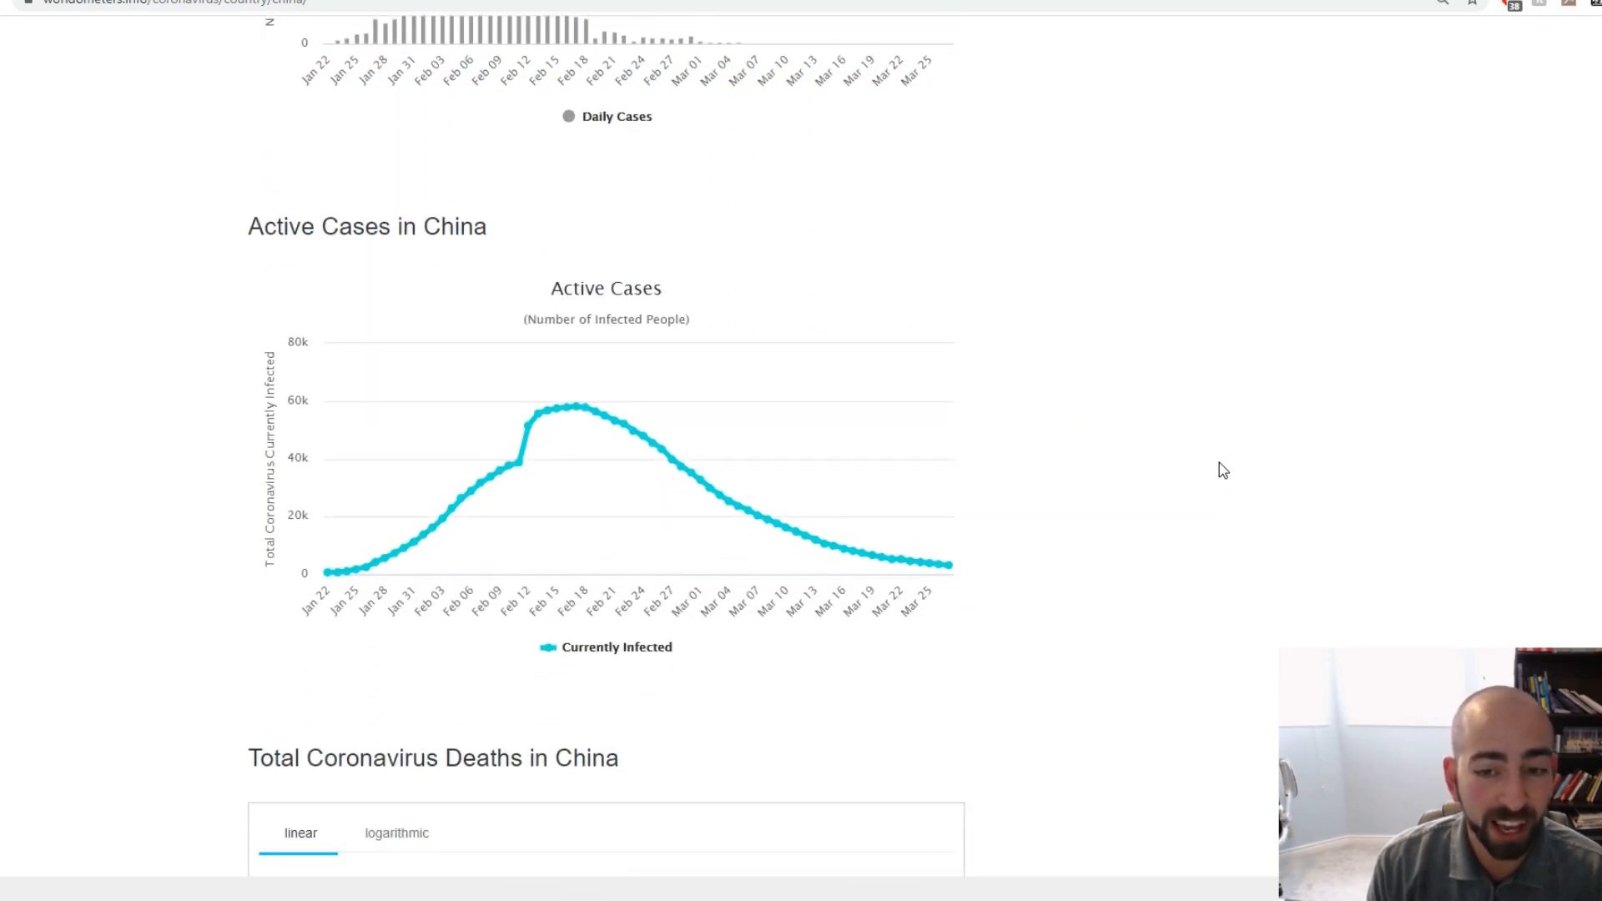
{"action": "mouse_move", "coordinate": [1159, 436]}
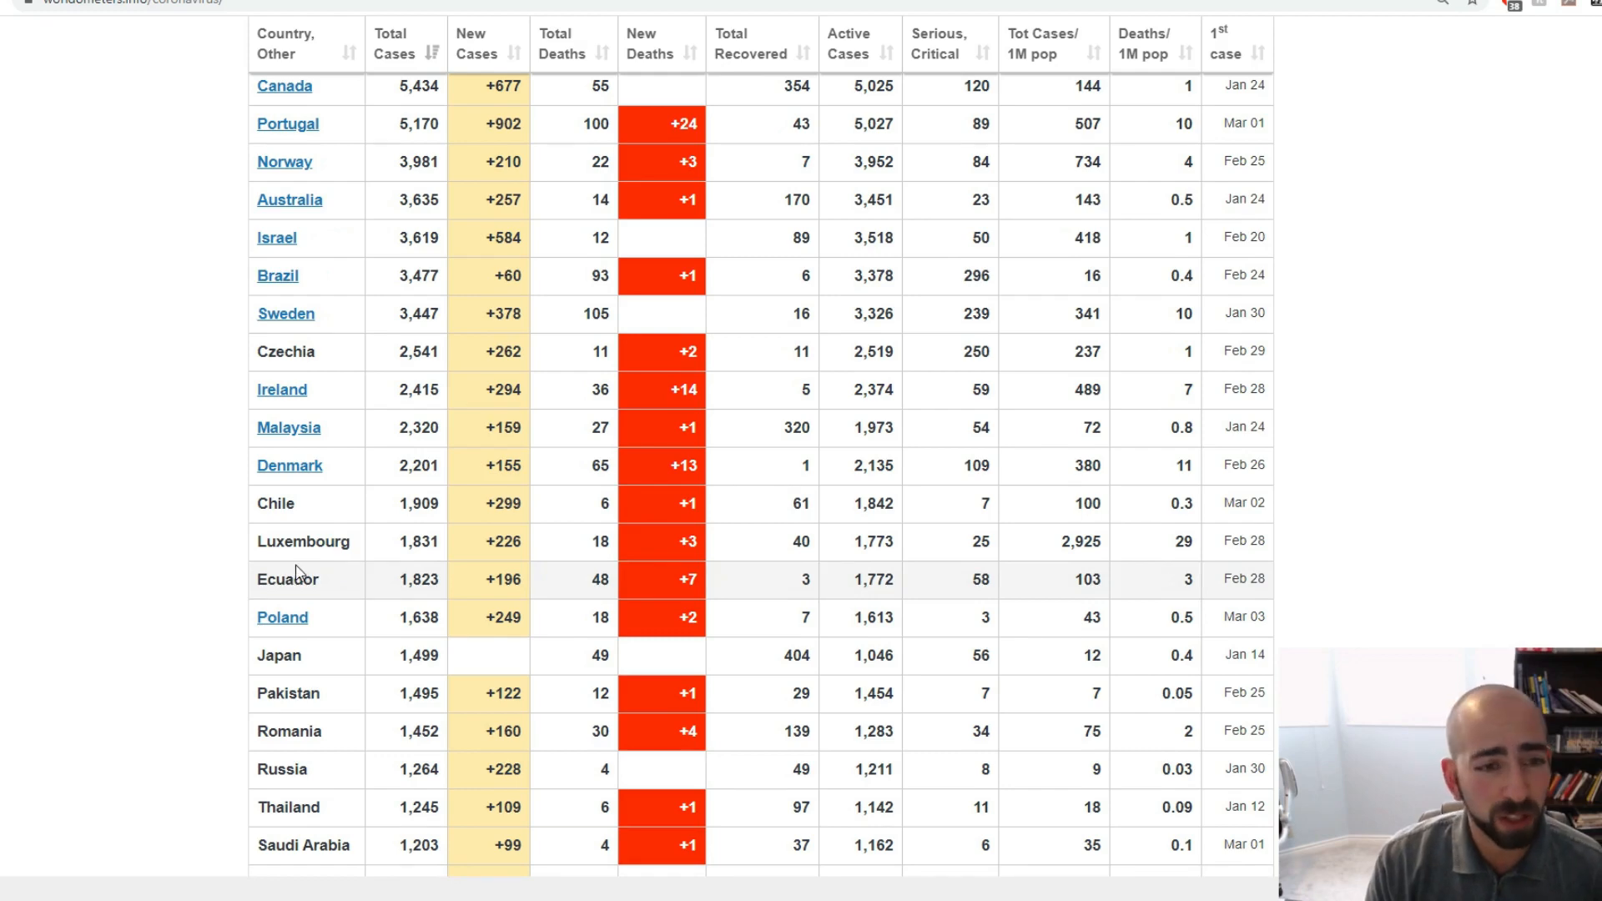
Scroll past the World row and open the S. Korea country page.
{"action": "scroll", "scroll_direction": "up", "scroll_amount": 3}
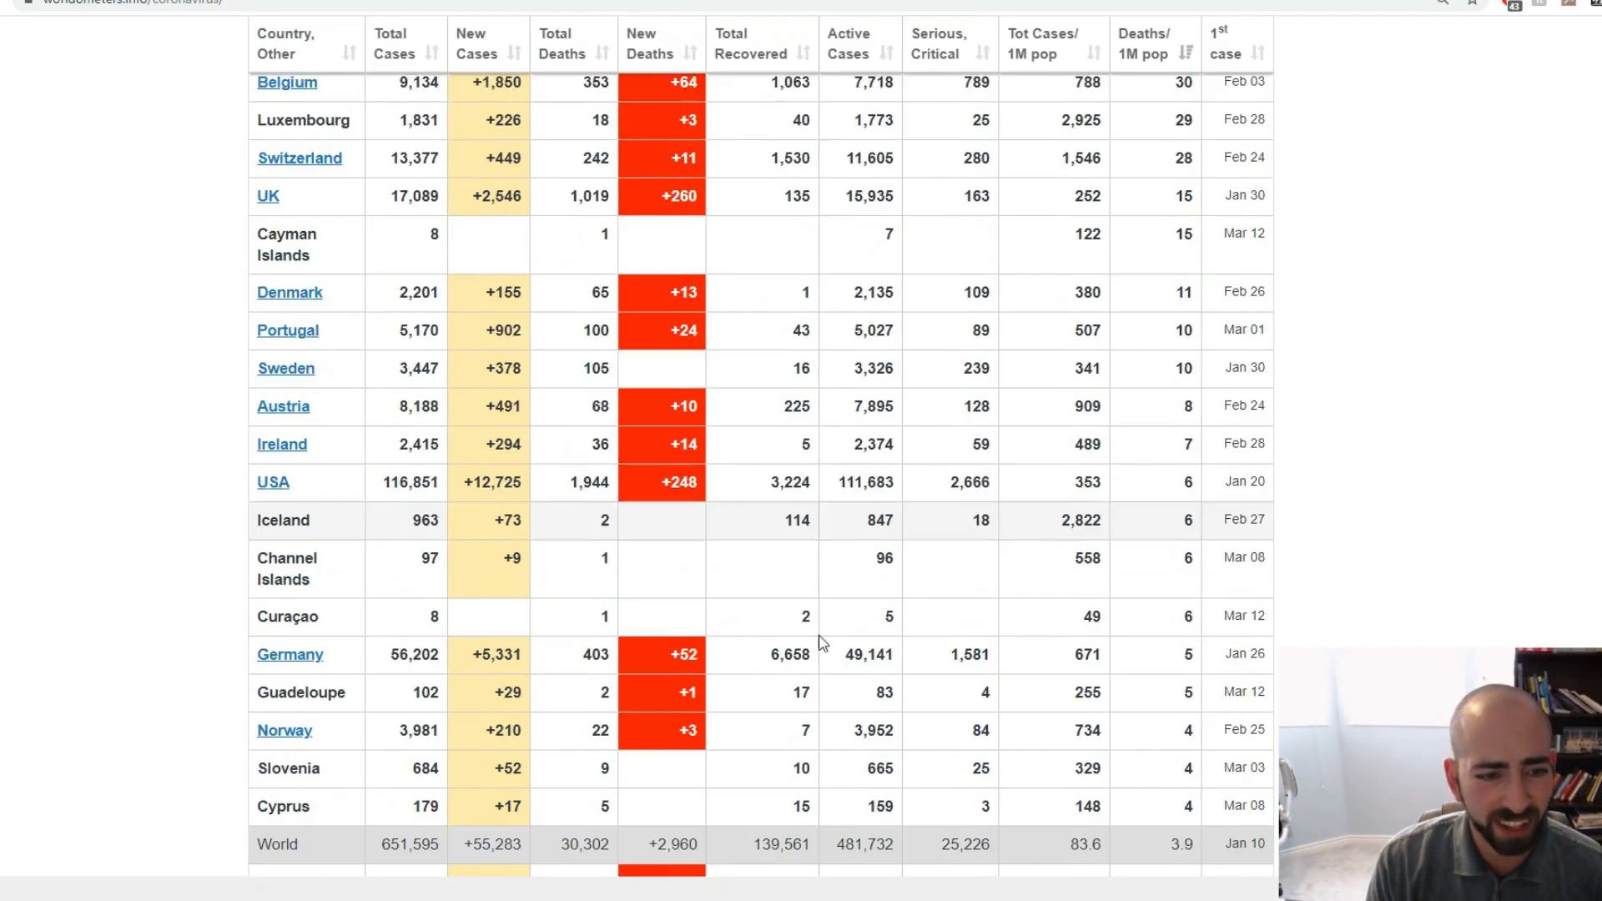
{"action": "scroll", "scroll_direction": "down", "scroll_amount": 3}
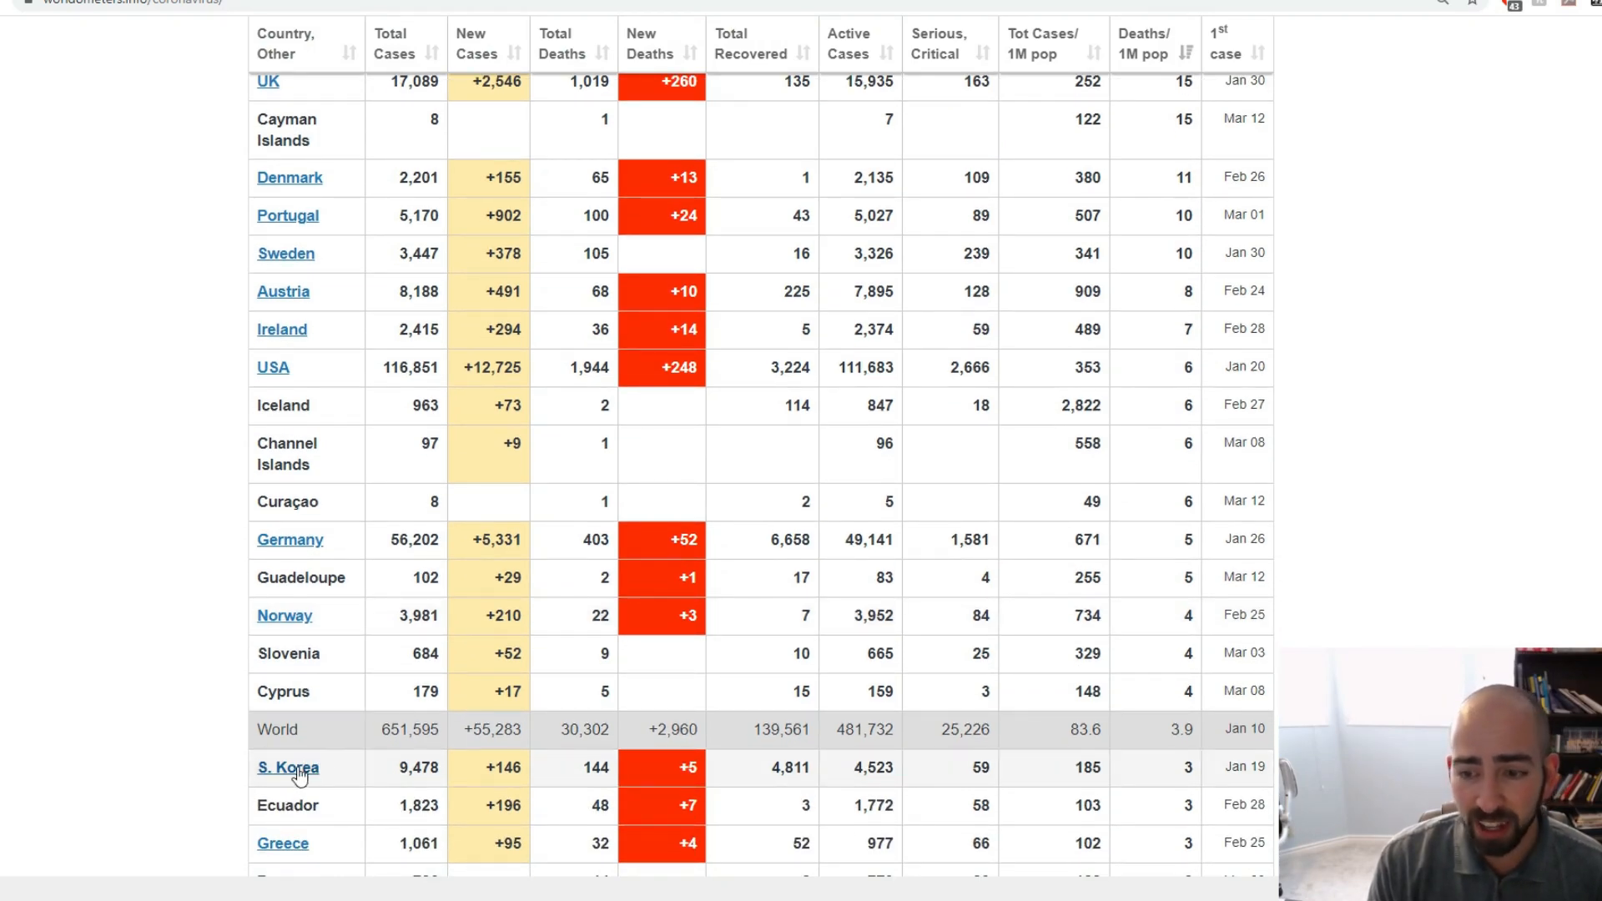
{"action": "left_click", "coordinate": [288, 767]}
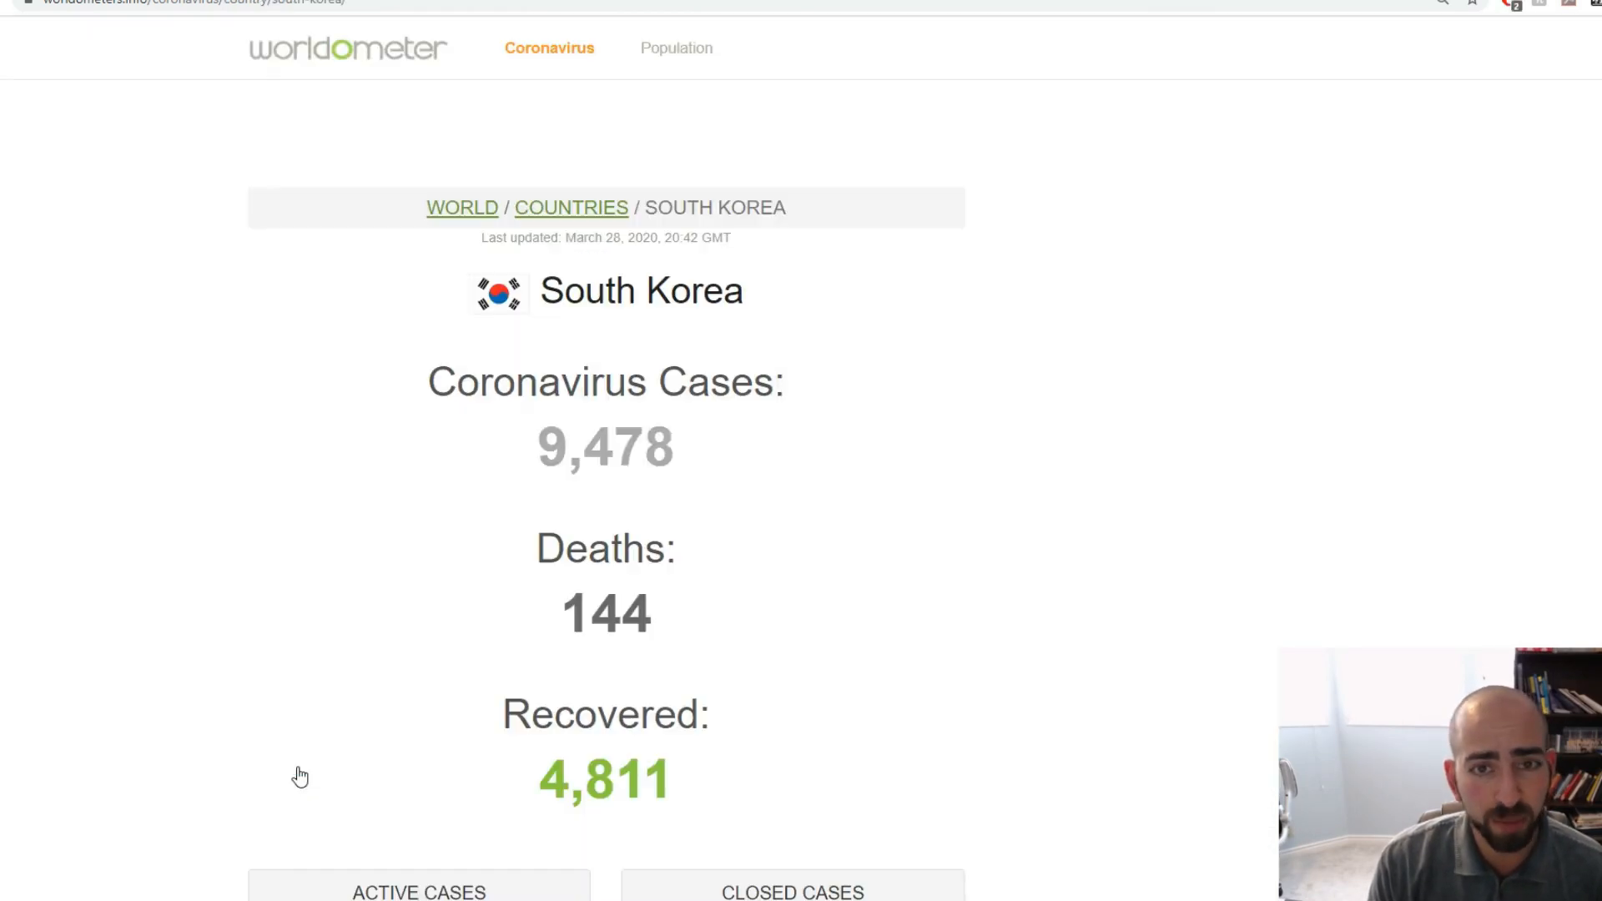
Scroll through South Korea's Total Cases, Daily New Cases, Active Cases and Deaths graphs.
{"action": "scroll", "scroll_direction": "down", "scroll_amount": 3}
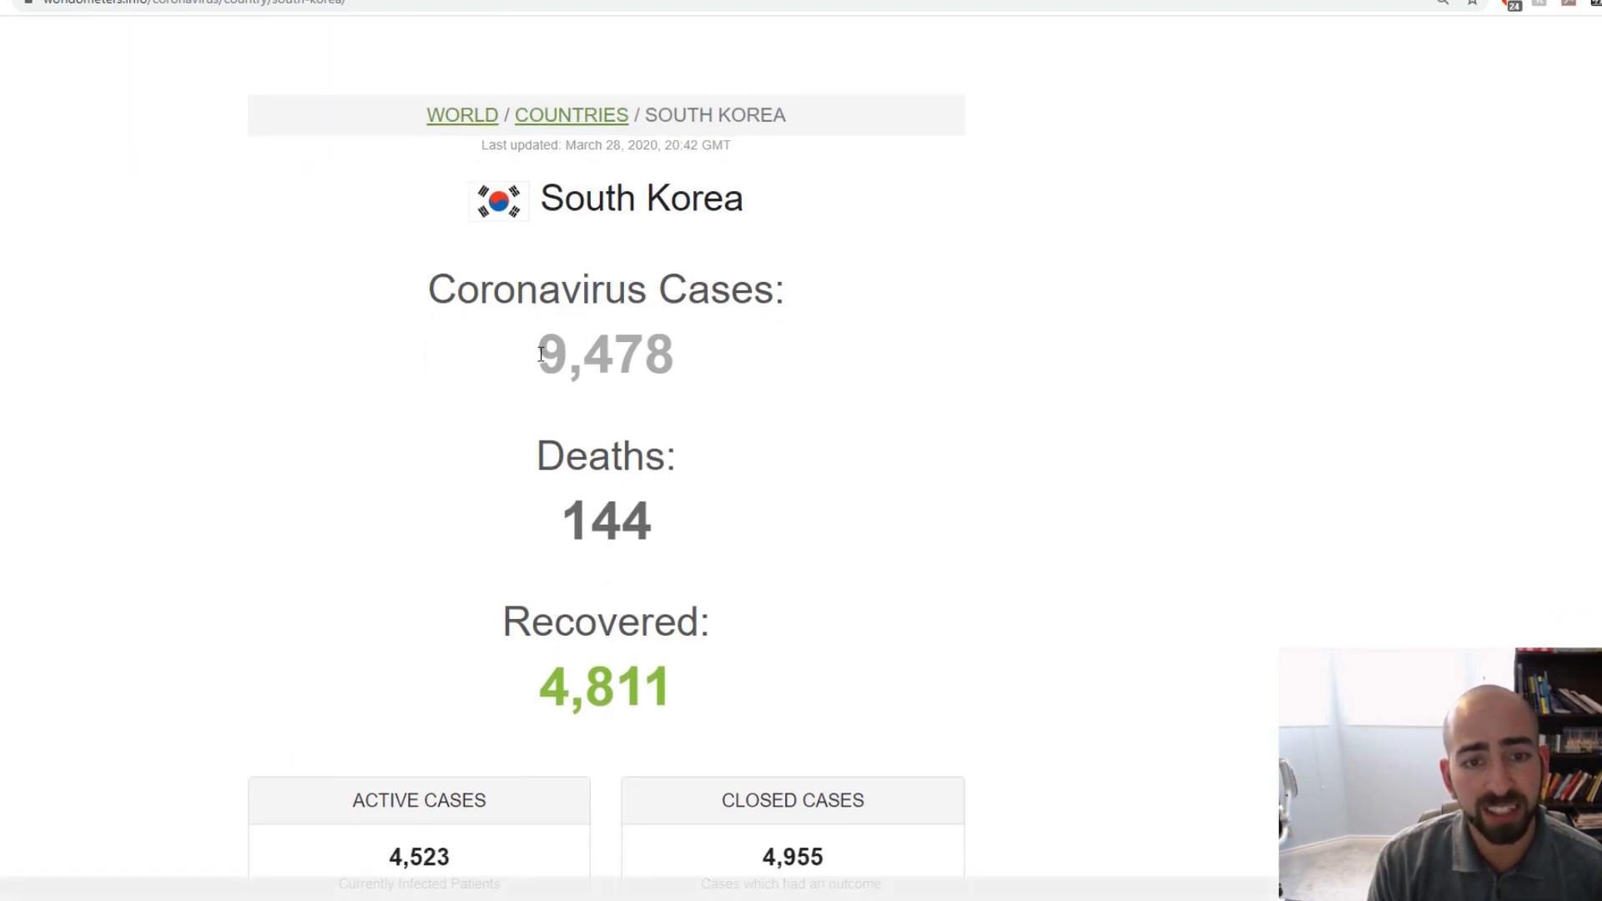
{"action": "mouse_move", "coordinate": [560, 520]}
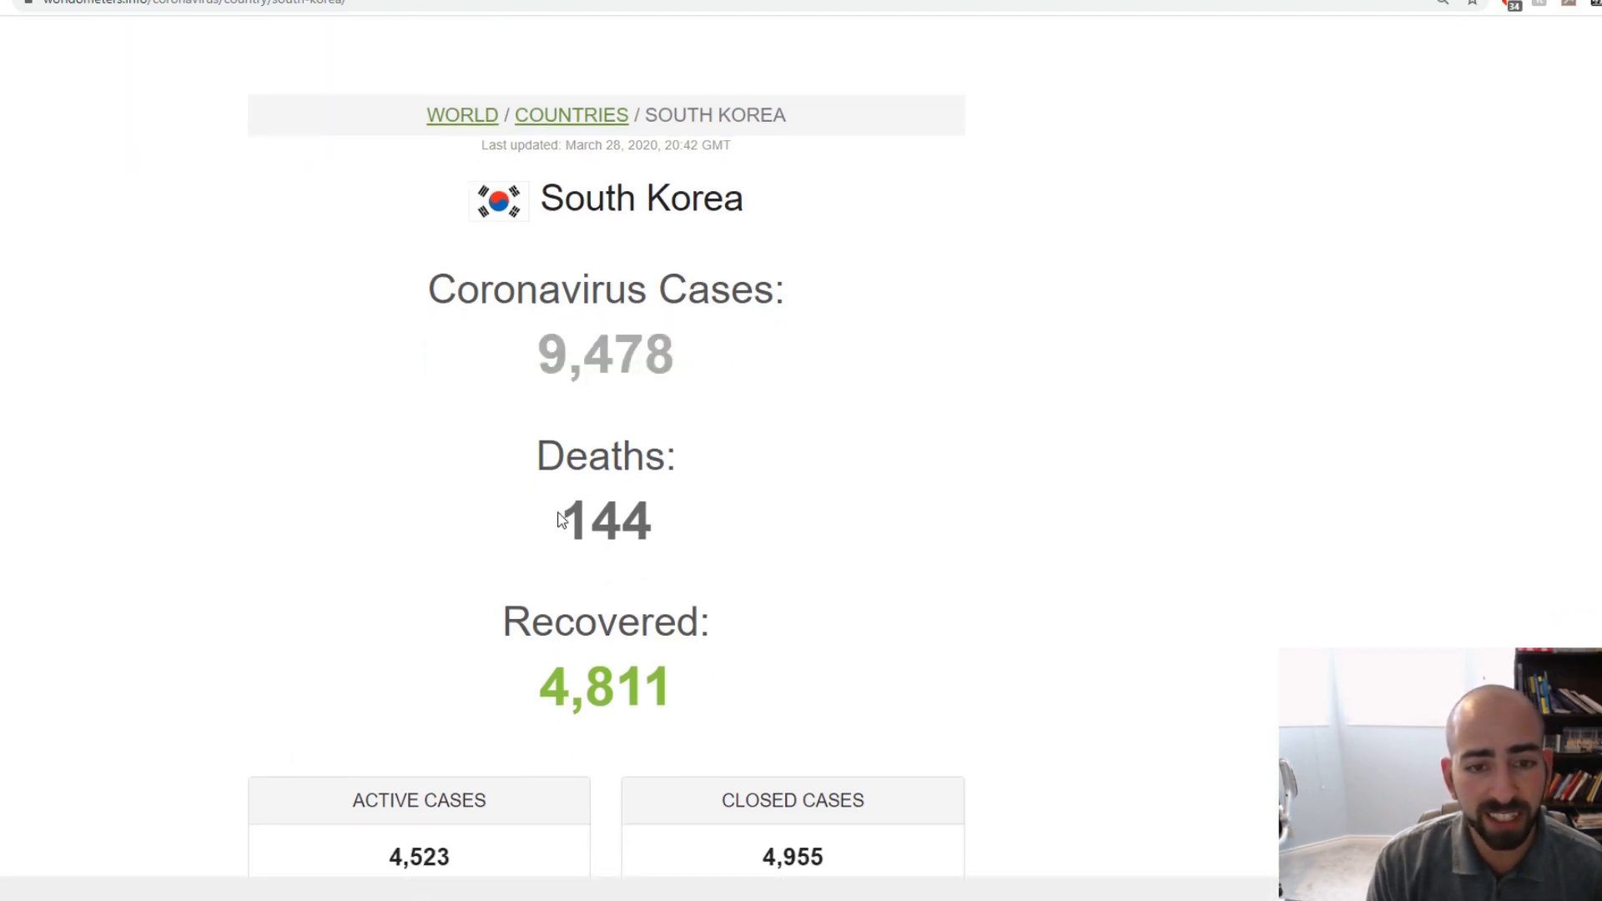
{"action": "scroll", "scroll_direction": "down", "scroll_amount": 3}
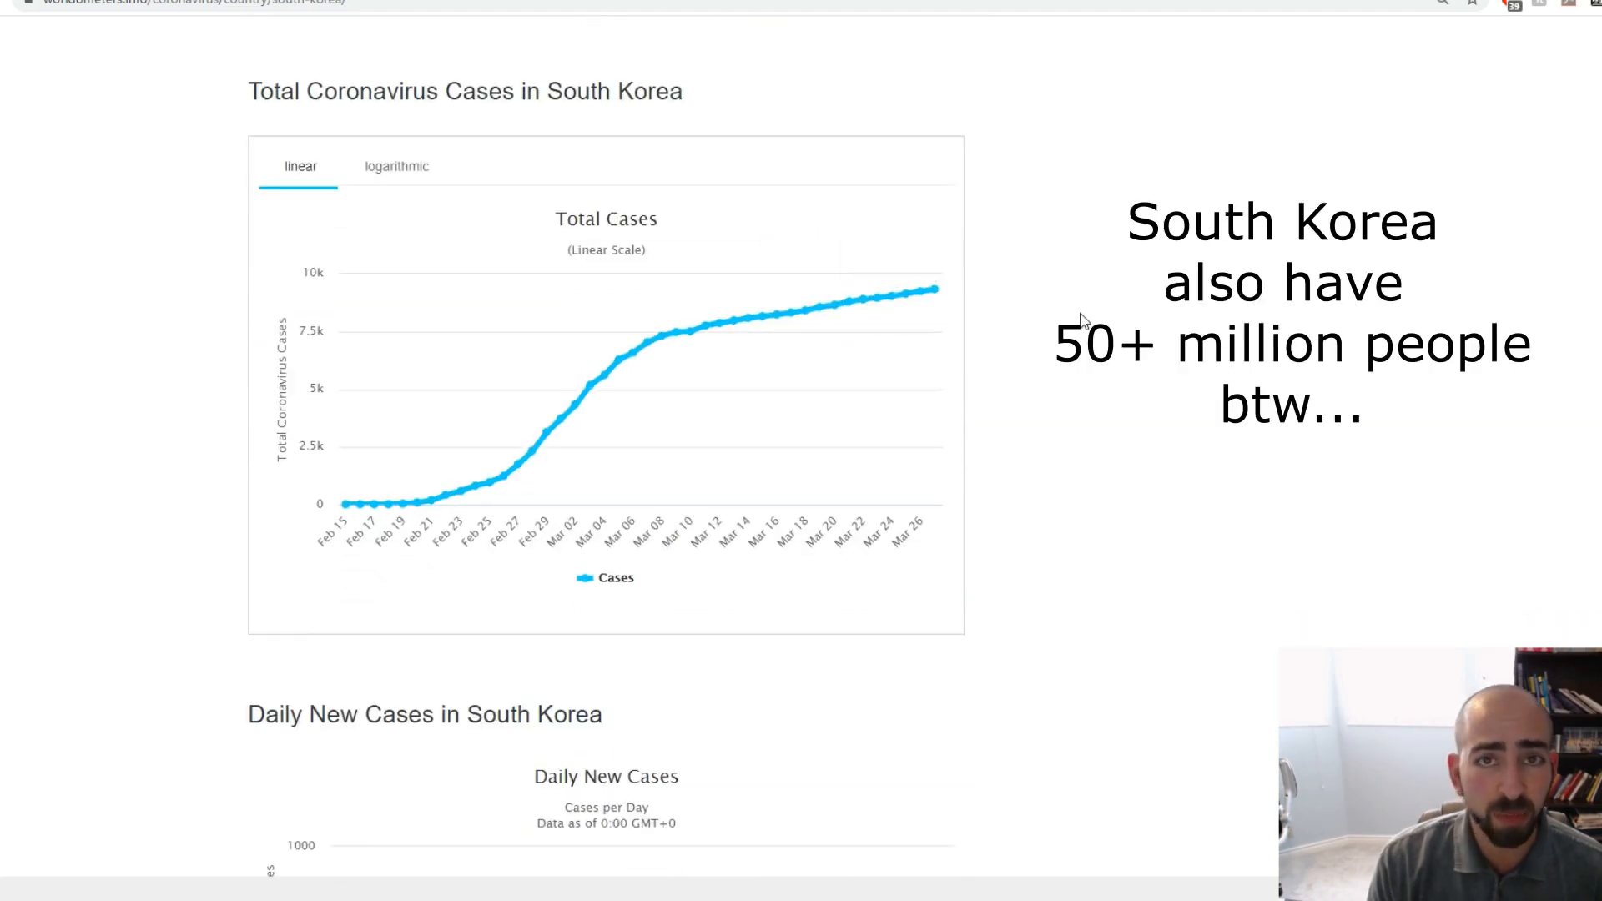
{"action": "scroll", "scroll_direction": "down", "scroll_amount": 3}
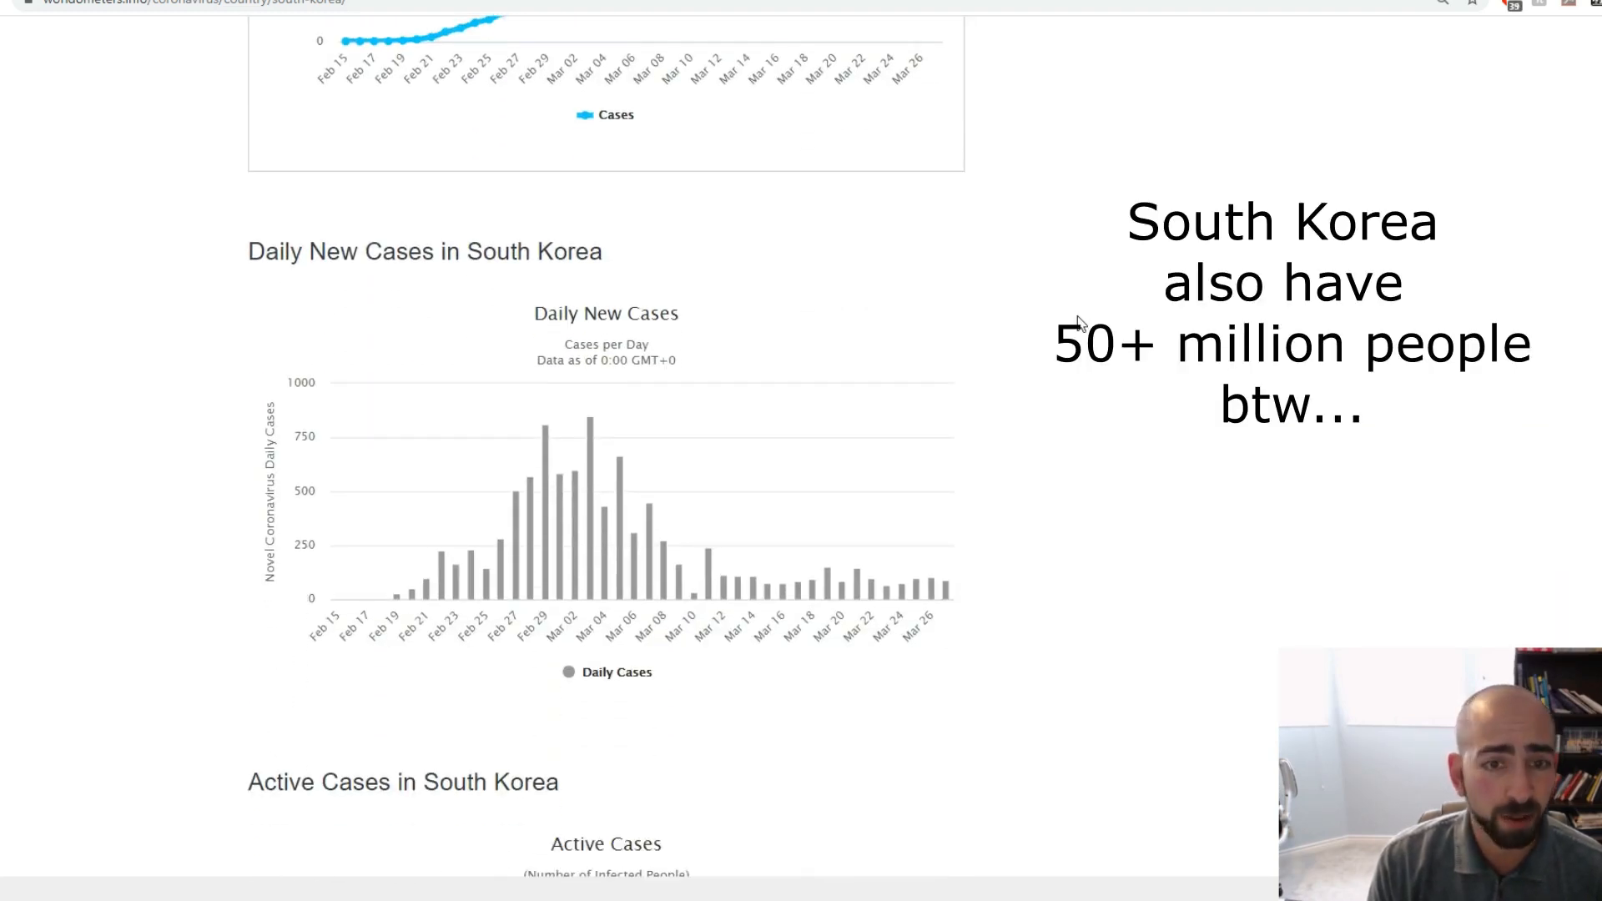
{"action": "scroll", "scroll_direction": "down", "scroll_amount": 3}
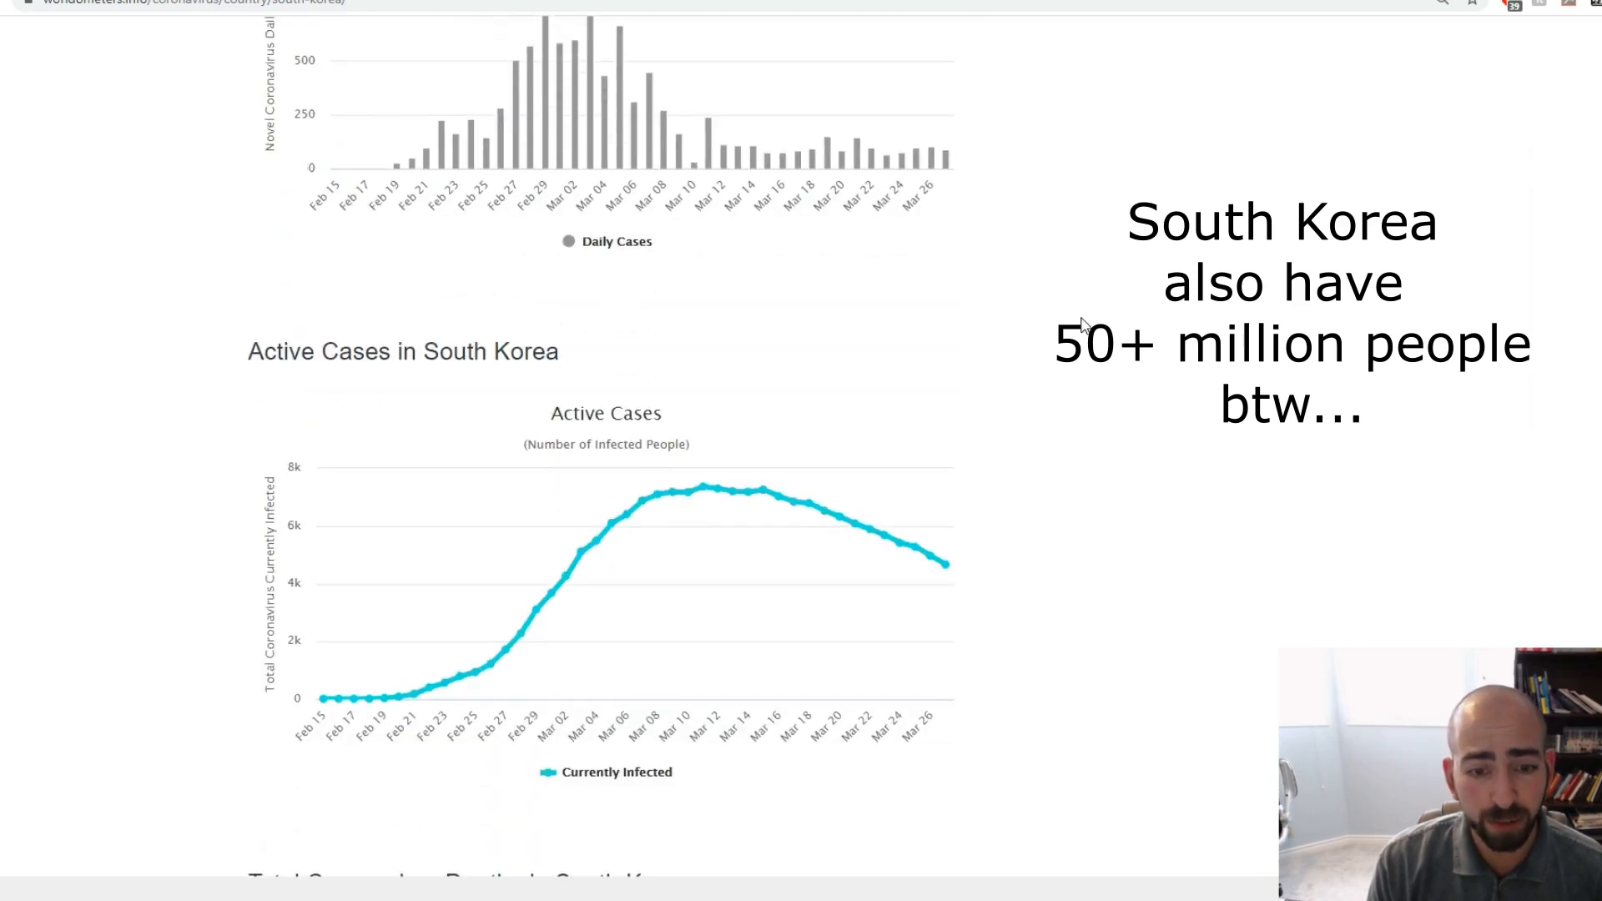
{"action": "scroll", "scroll_direction": "down", "scroll_amount": 3}
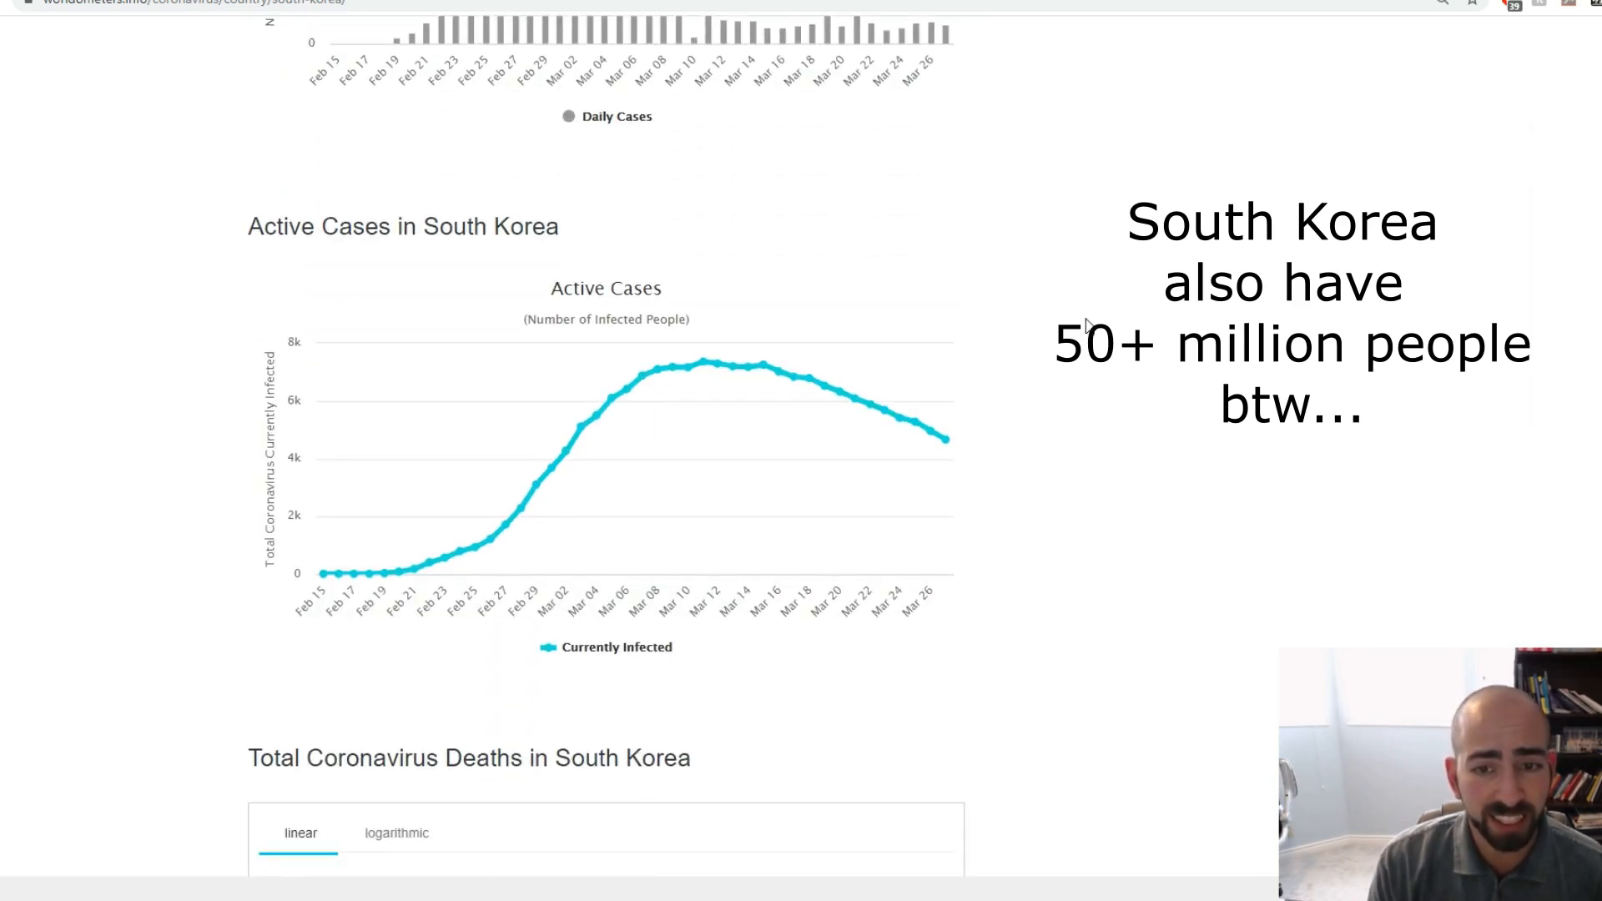
{"action": "scroll", "scroll_direction": "down", "scroll_amount": 3}
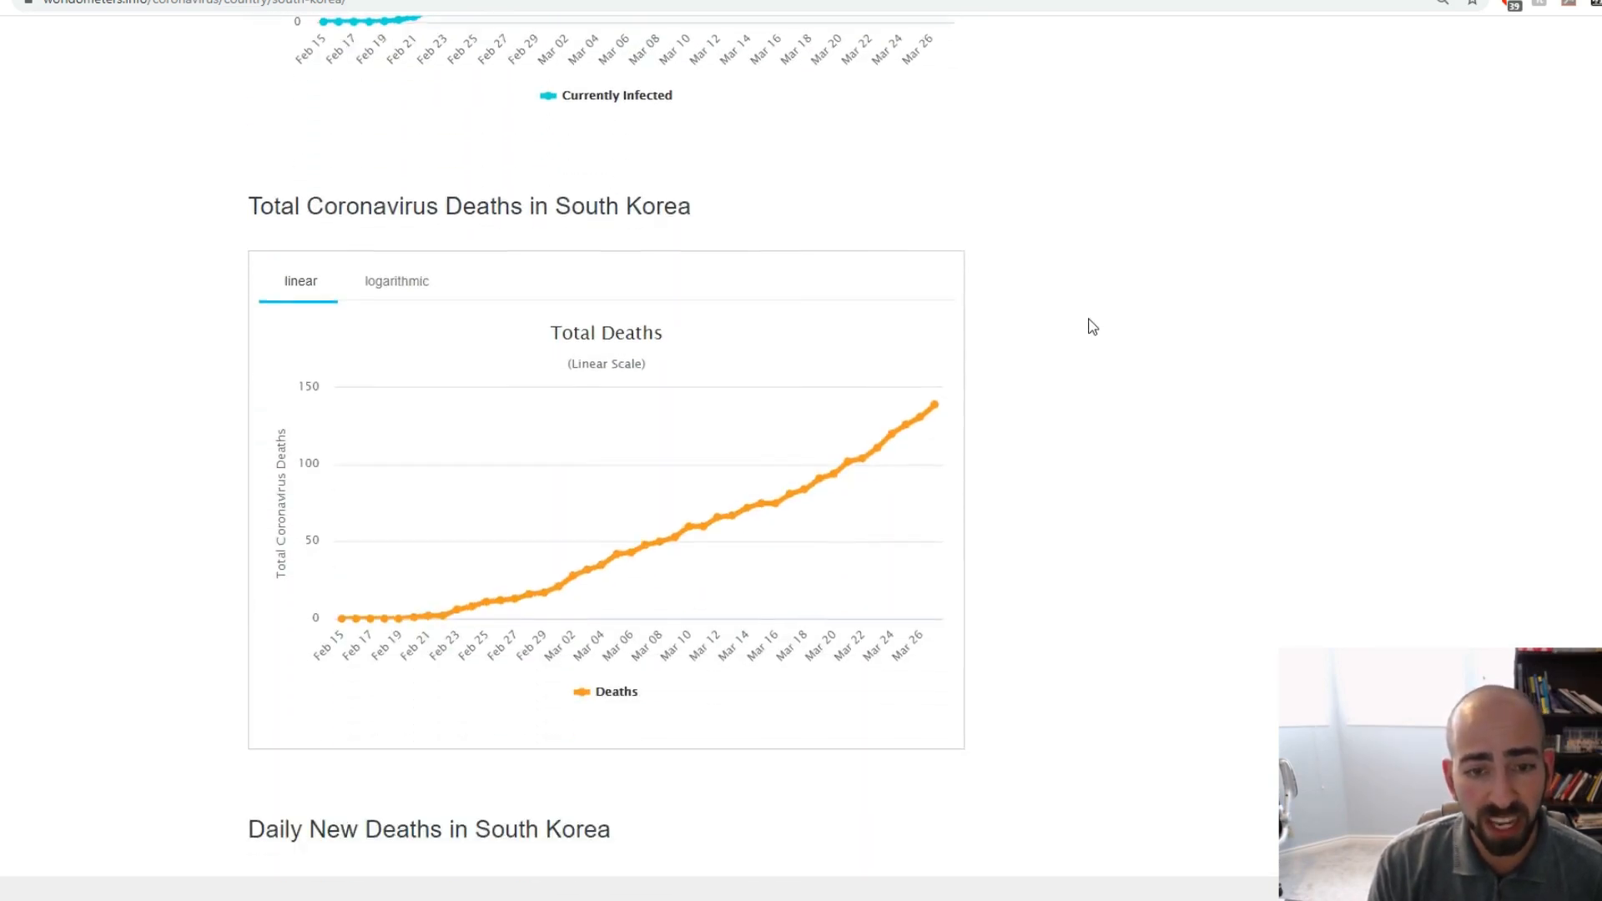
{"action": "scroll", "scroll_direction": "down", "scroll_amount": 3}
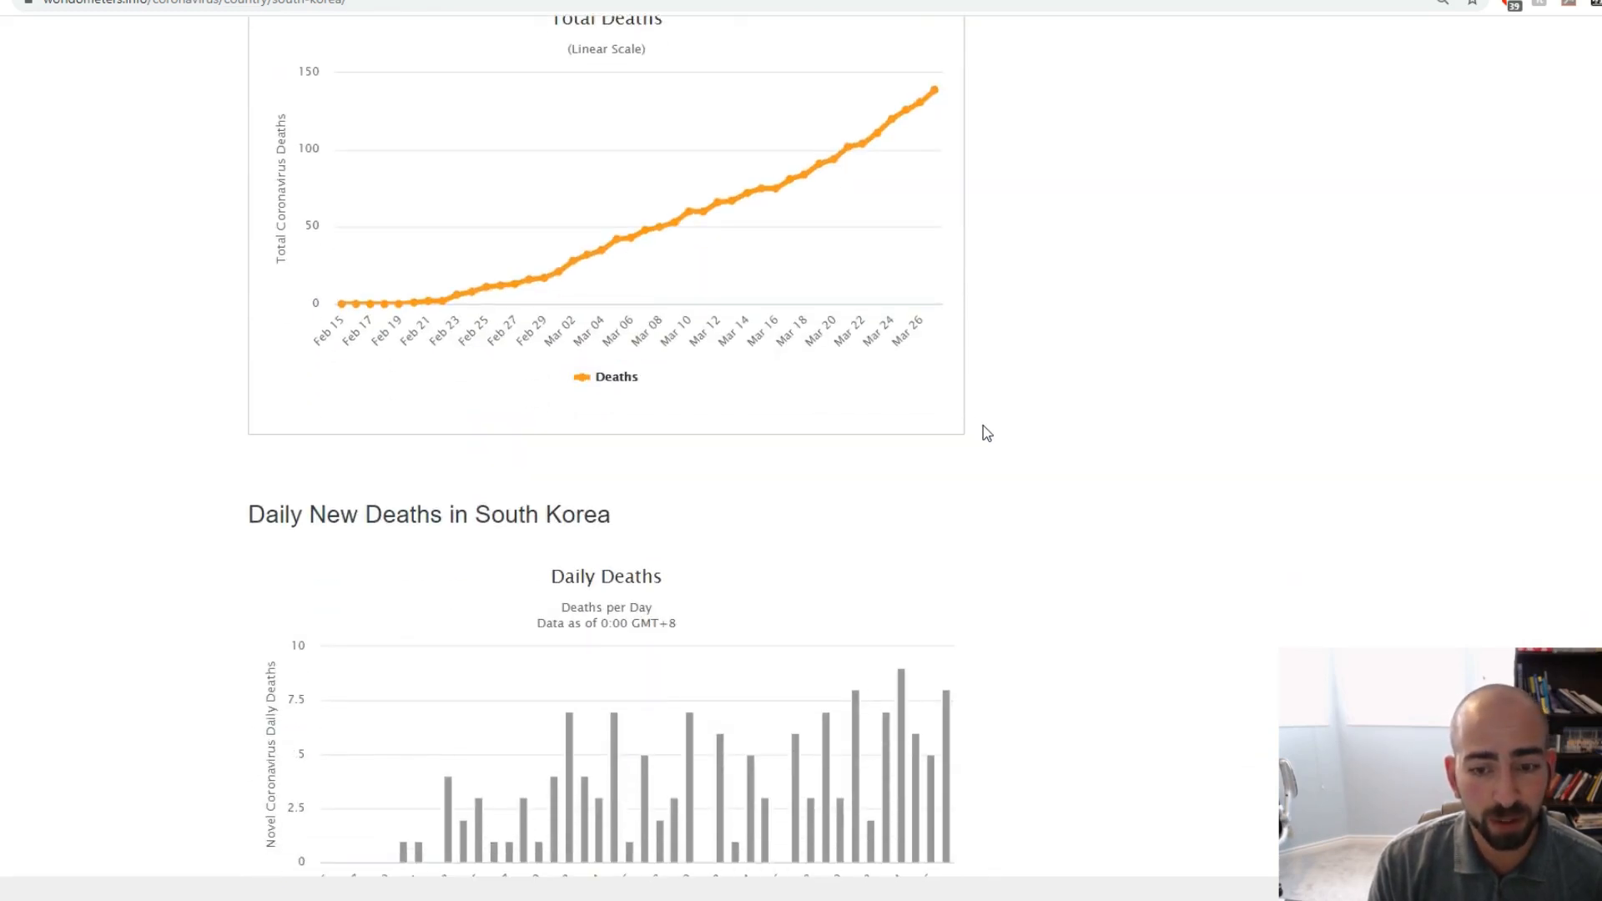
{"action": "scroll", "scroll_direction": "down", "scroll_amount": 3}
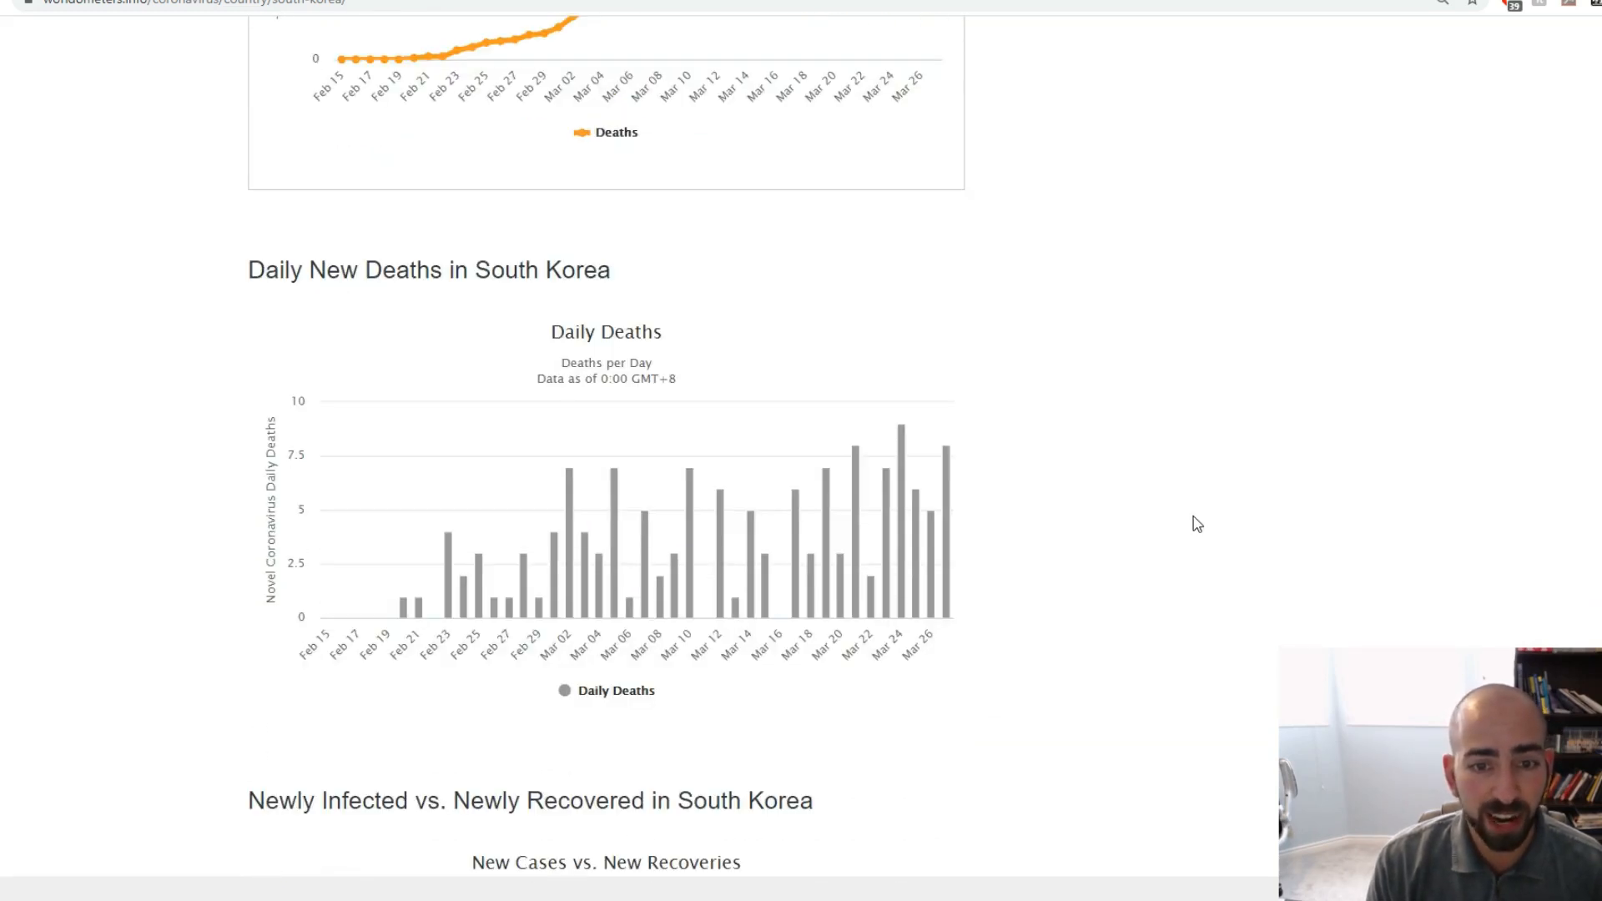
{"action": "mouse_move", "coordinate": [1035, 558]}
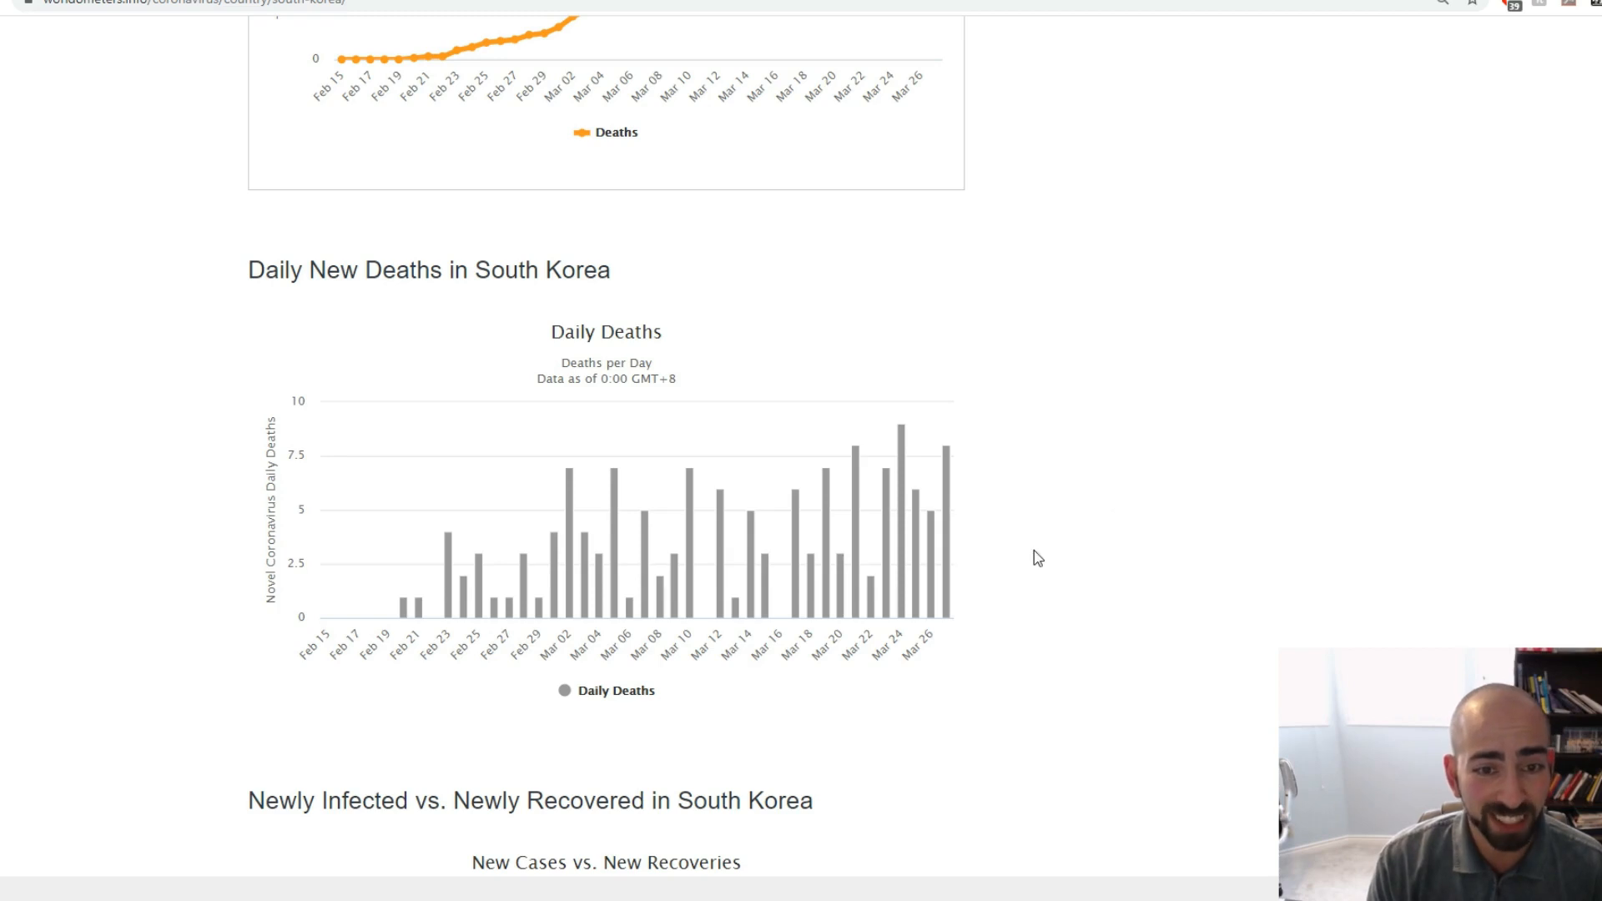
{"action": "mouse_move", "coordinate": [571, 503]}
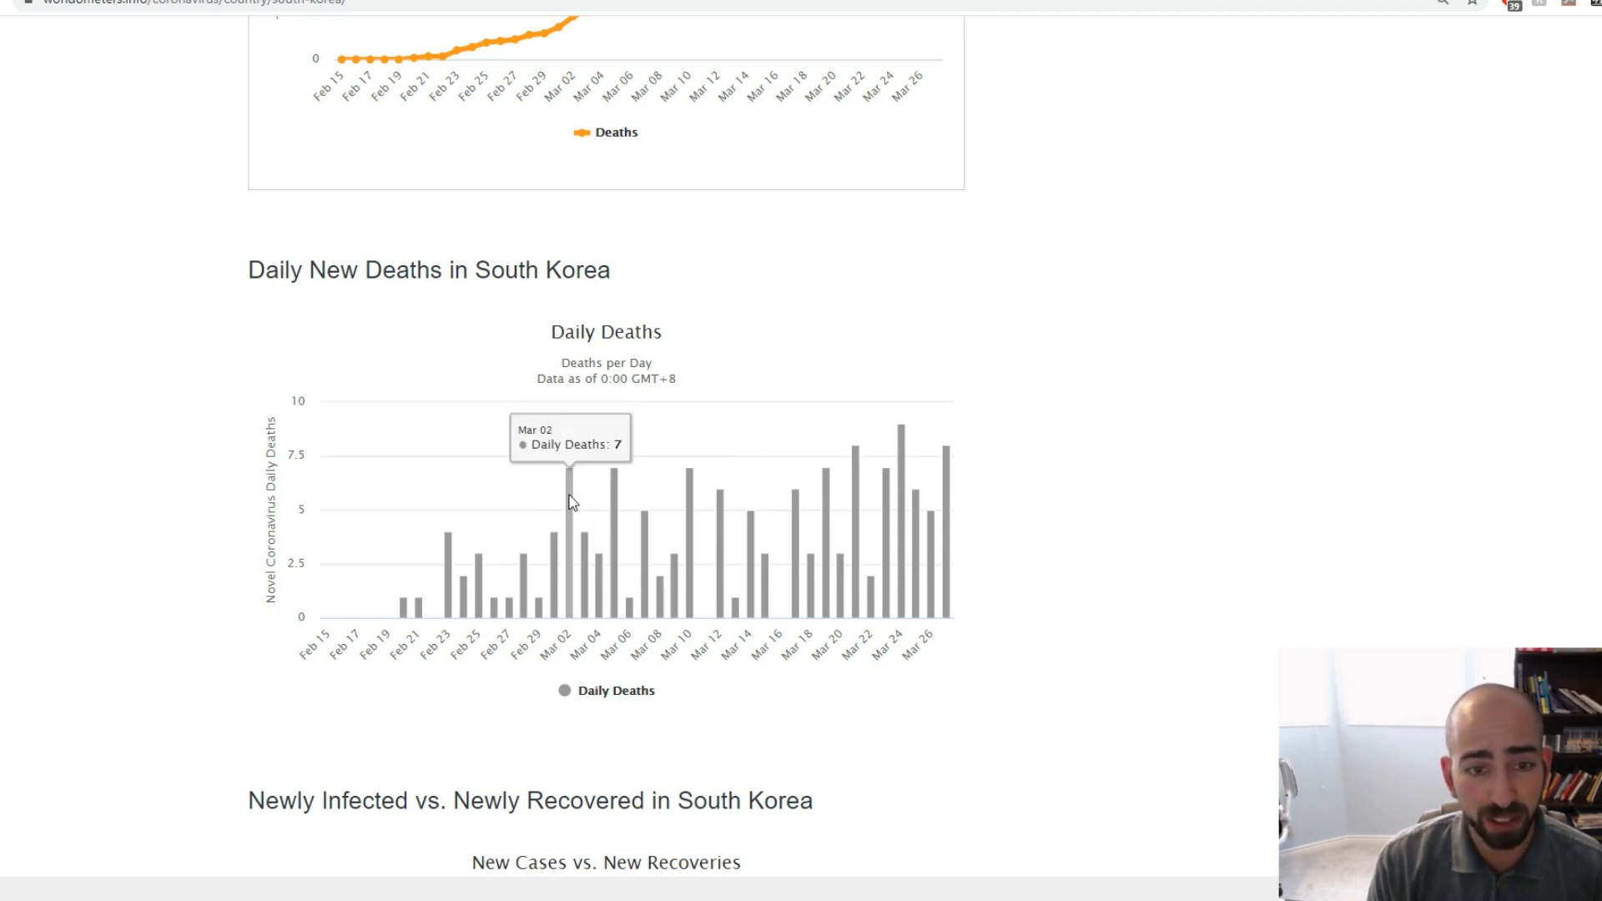
{"action": "scroll", "scroll_direction": "down", "scroll_amount": 3}
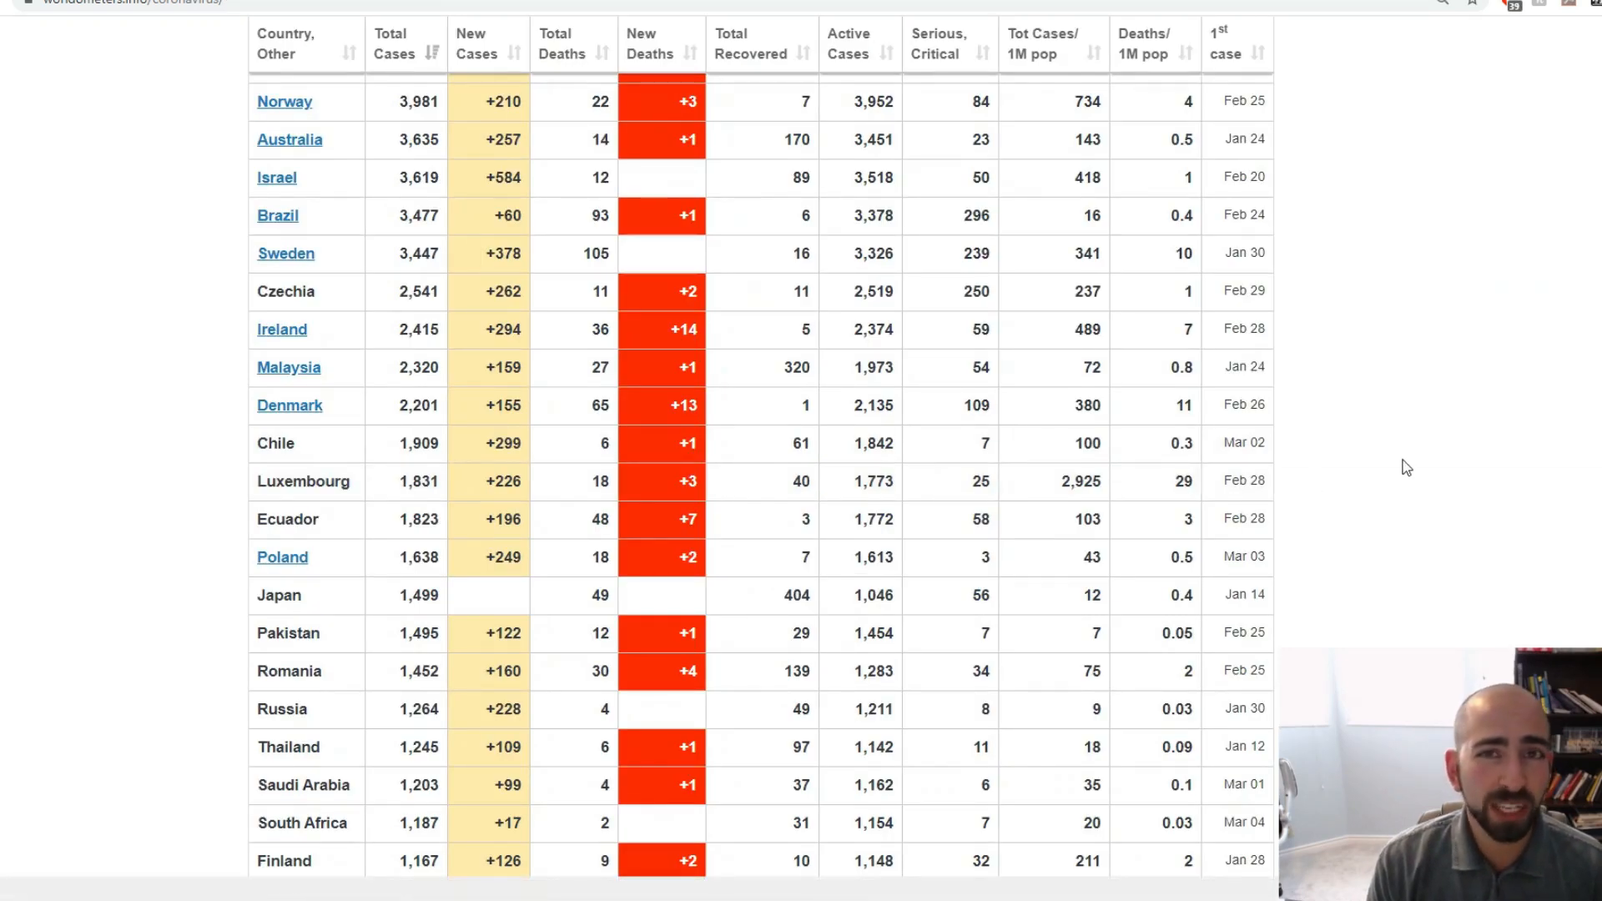
{"action": "mouse_move", "coordinate": [1487, 449]}
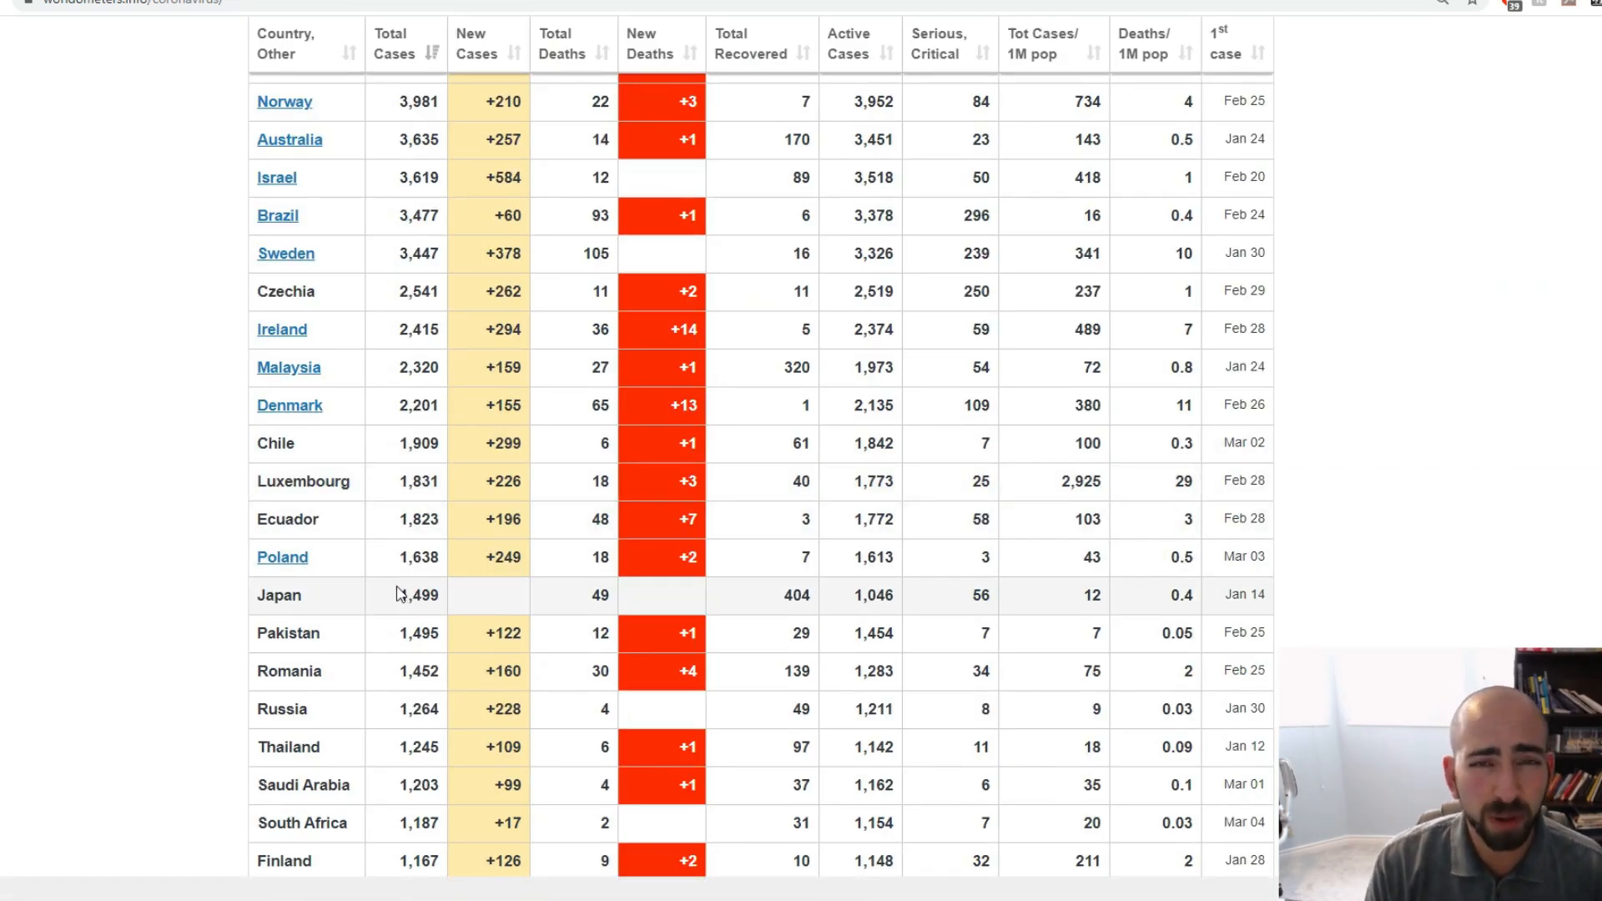
{"action": "scroll", "scroll_direction": "up", "scroll_amount": 3}
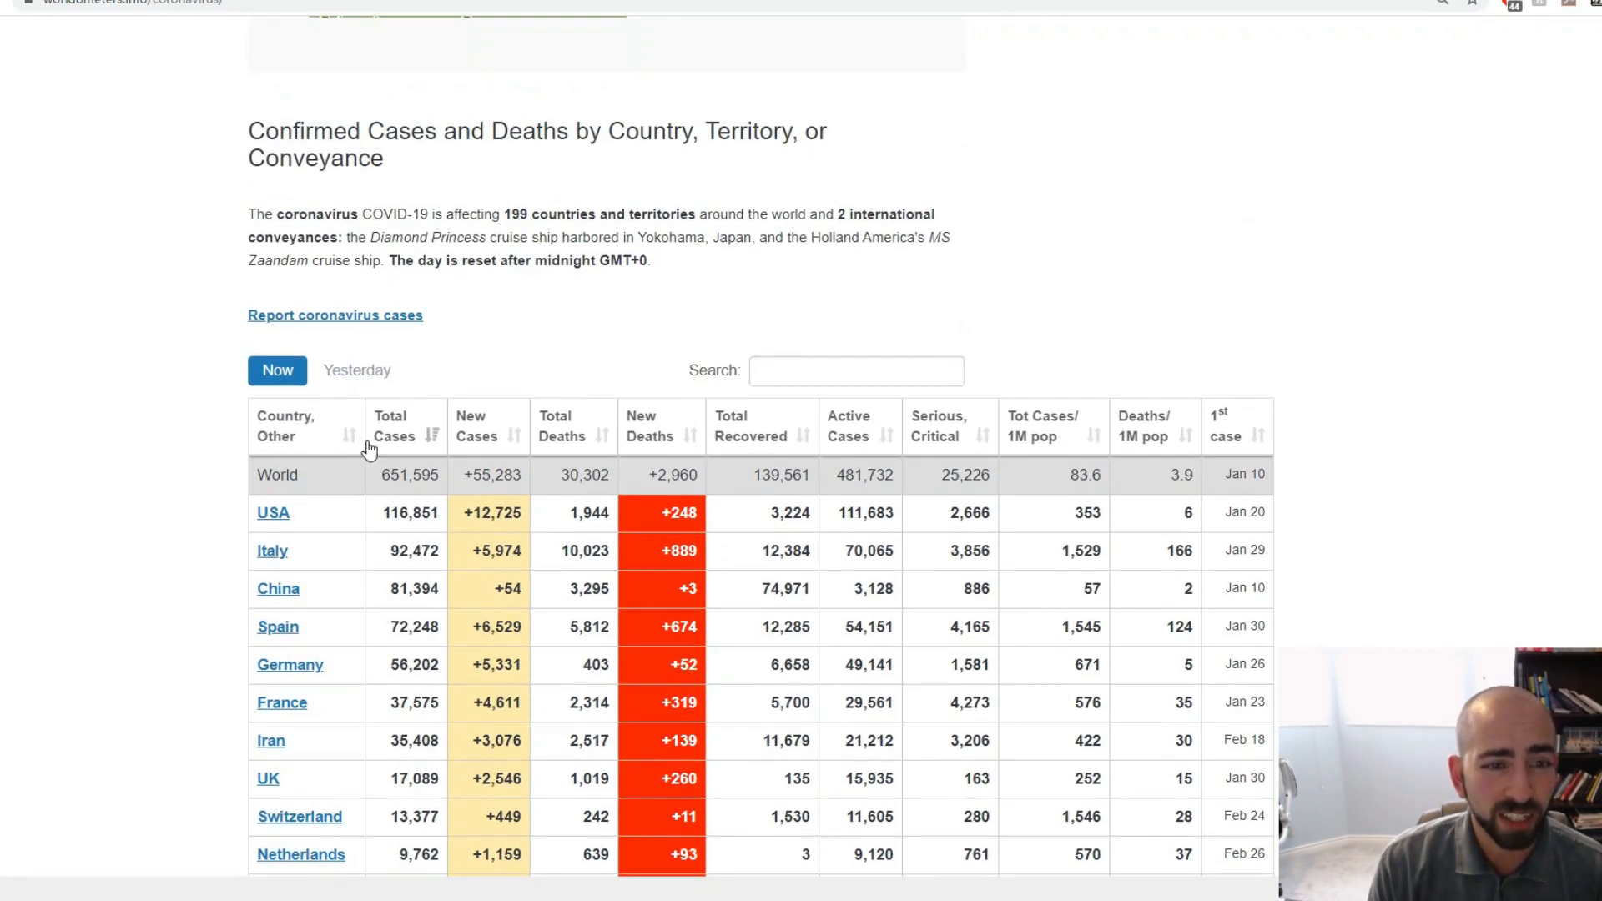
{"action": "left_click", "coordinate": [292, 427]}
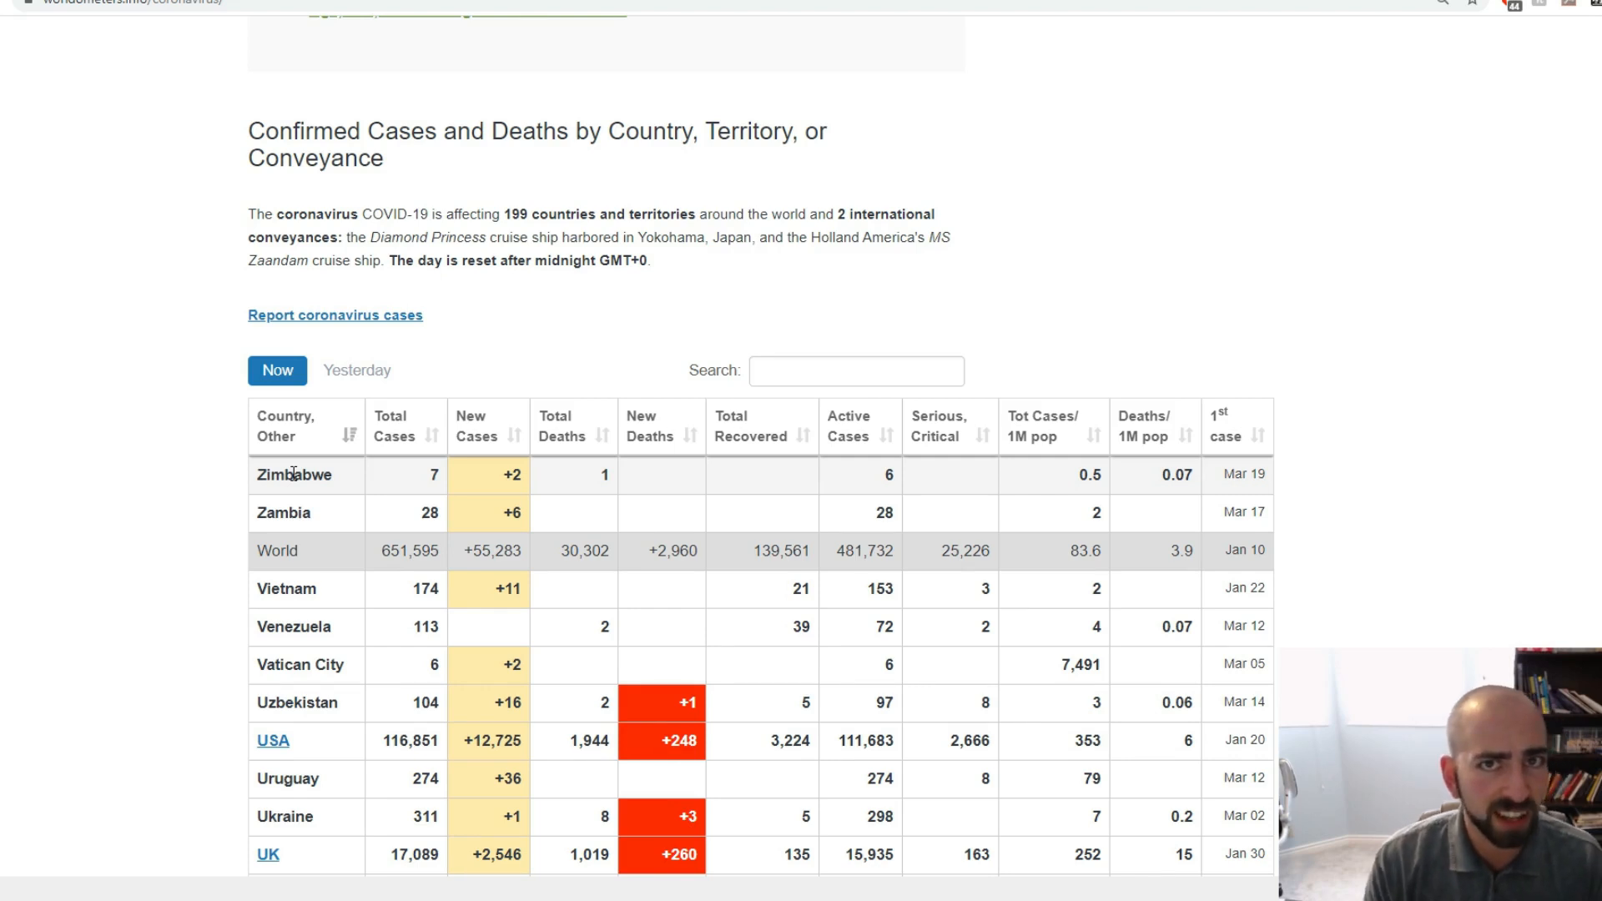
{"action": "scroll", "scroll_direction": "down", "scroll_amount": 3}
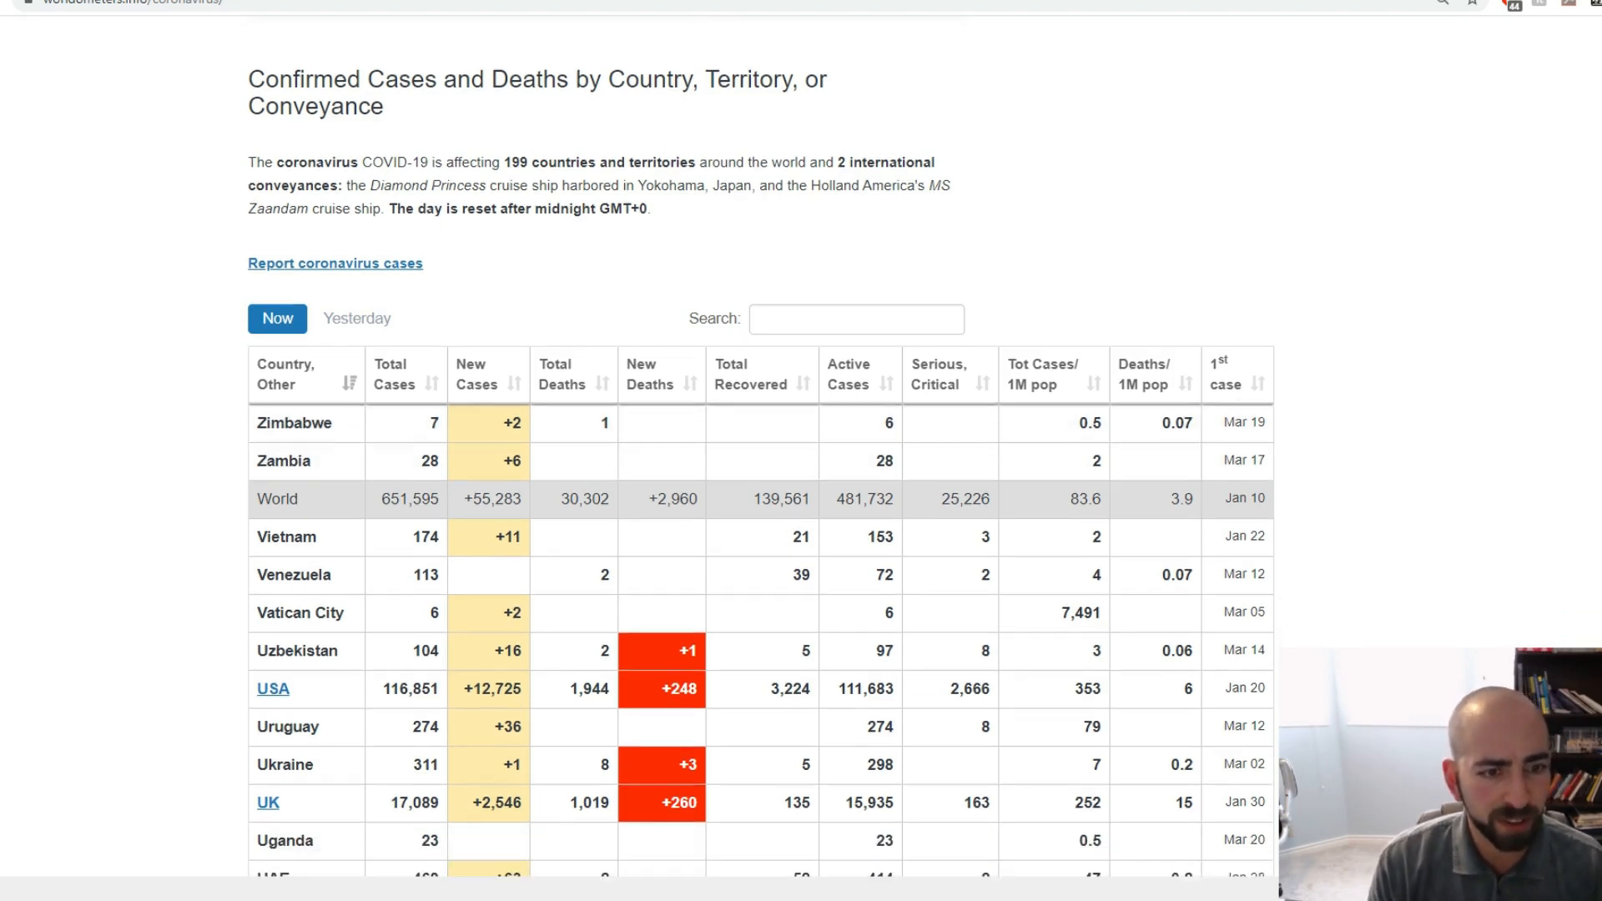
{"action": "scroll", "scroll_direction": "down", "scroll_amount": 3}
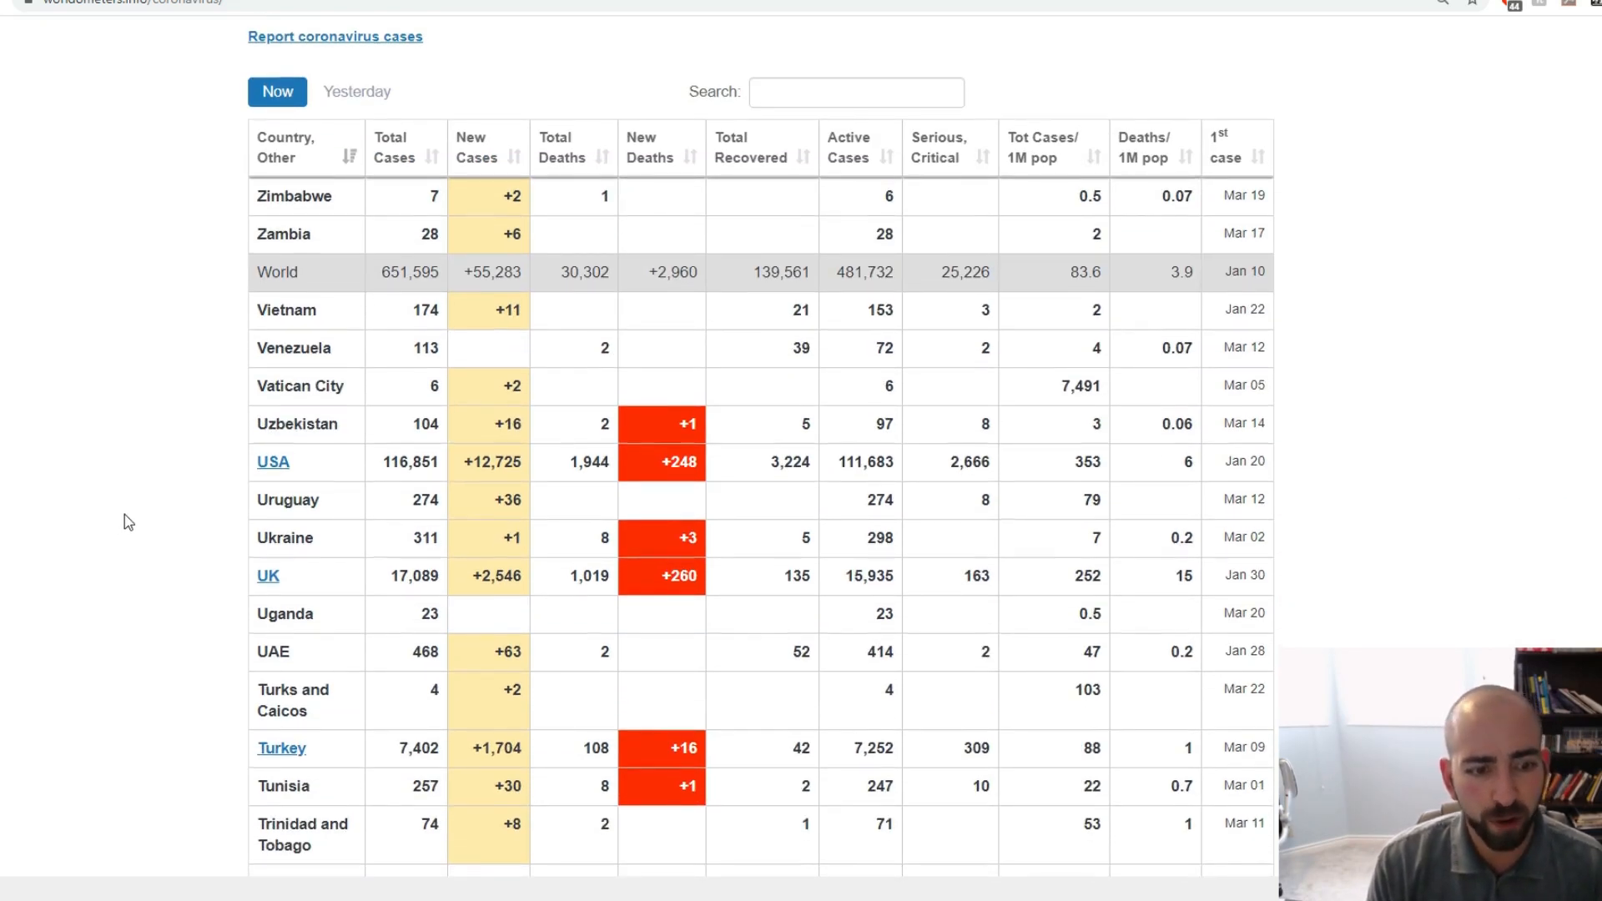
{"action": "scroll", "scroll_direction": "down", "scroll_amount": 3}
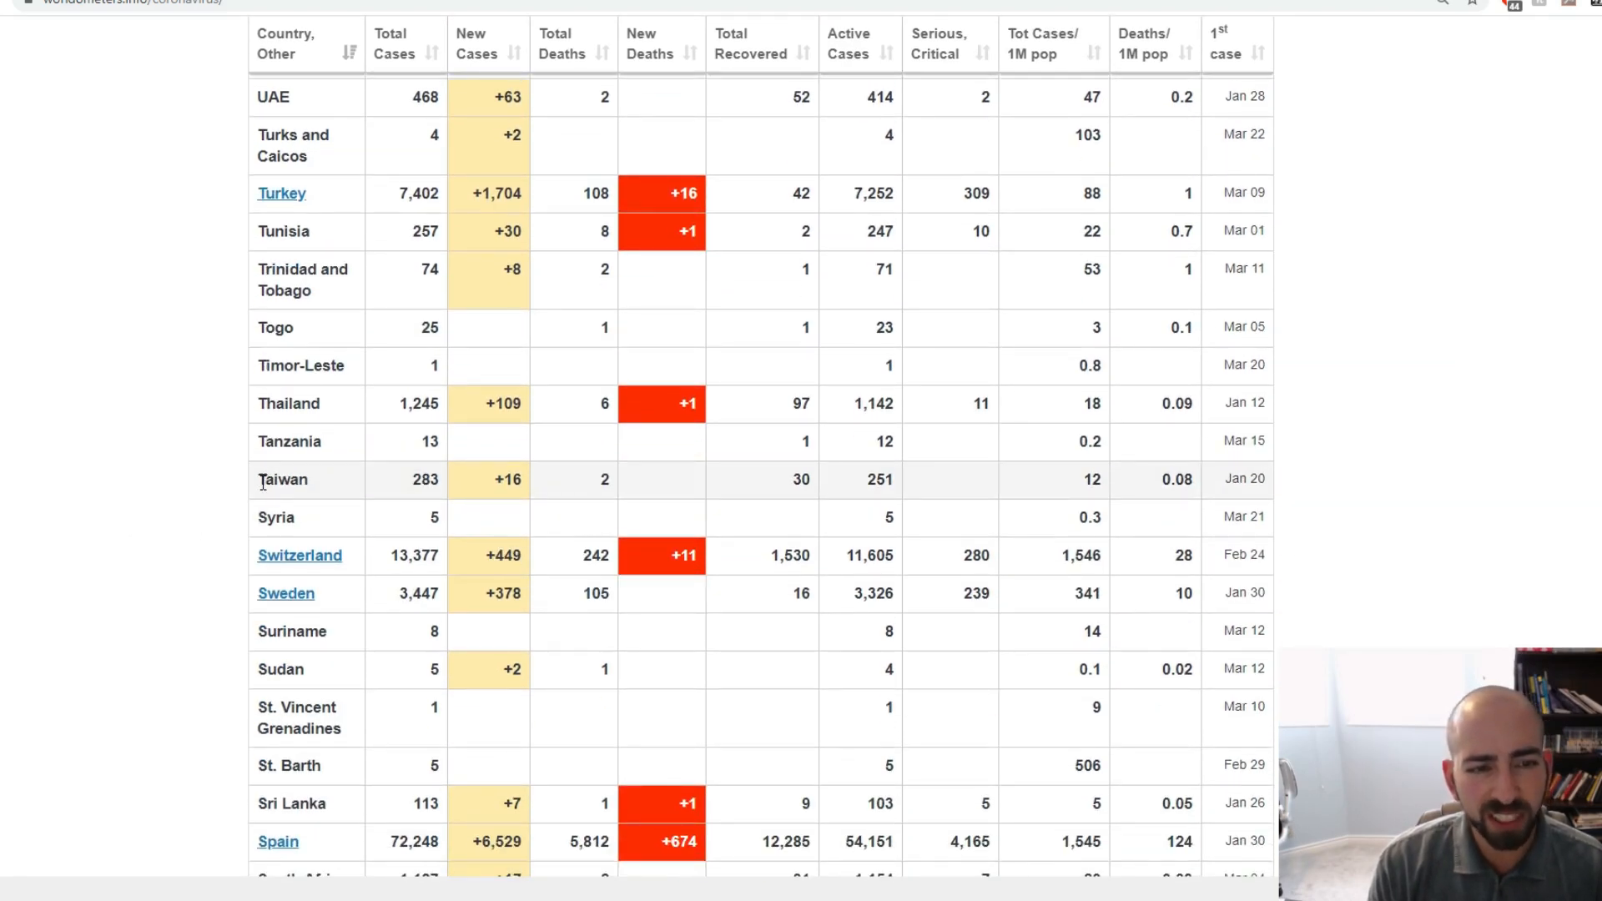
{"action": "mouse_move", "coordinate": [1239, 487]}
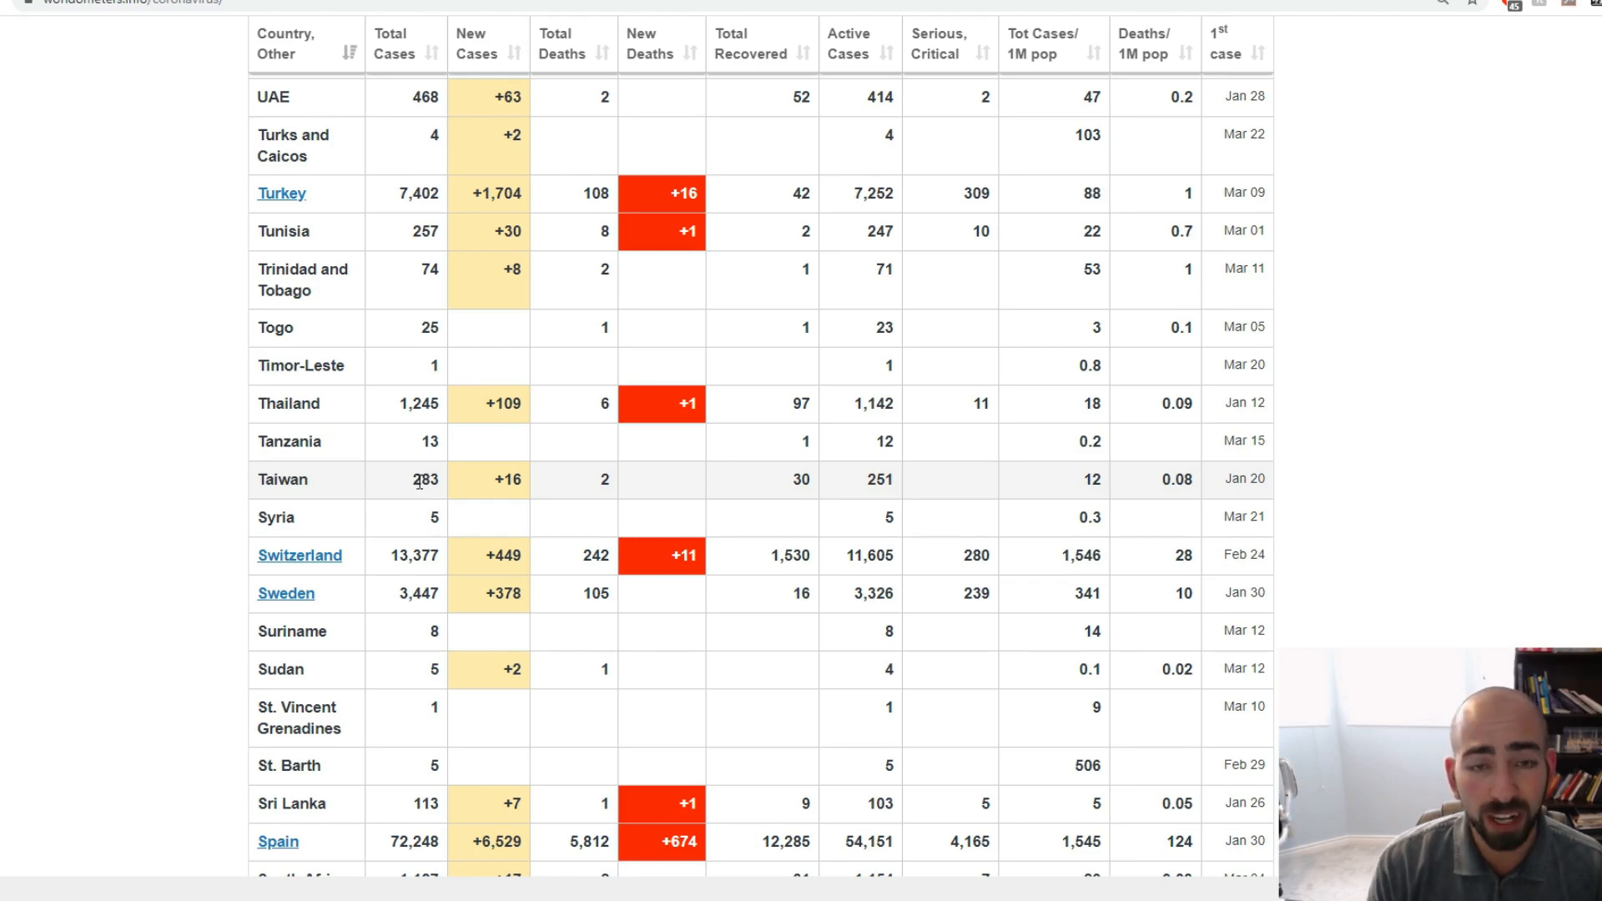
{"action": "mouse_move", "coordinate": [440, 486]}
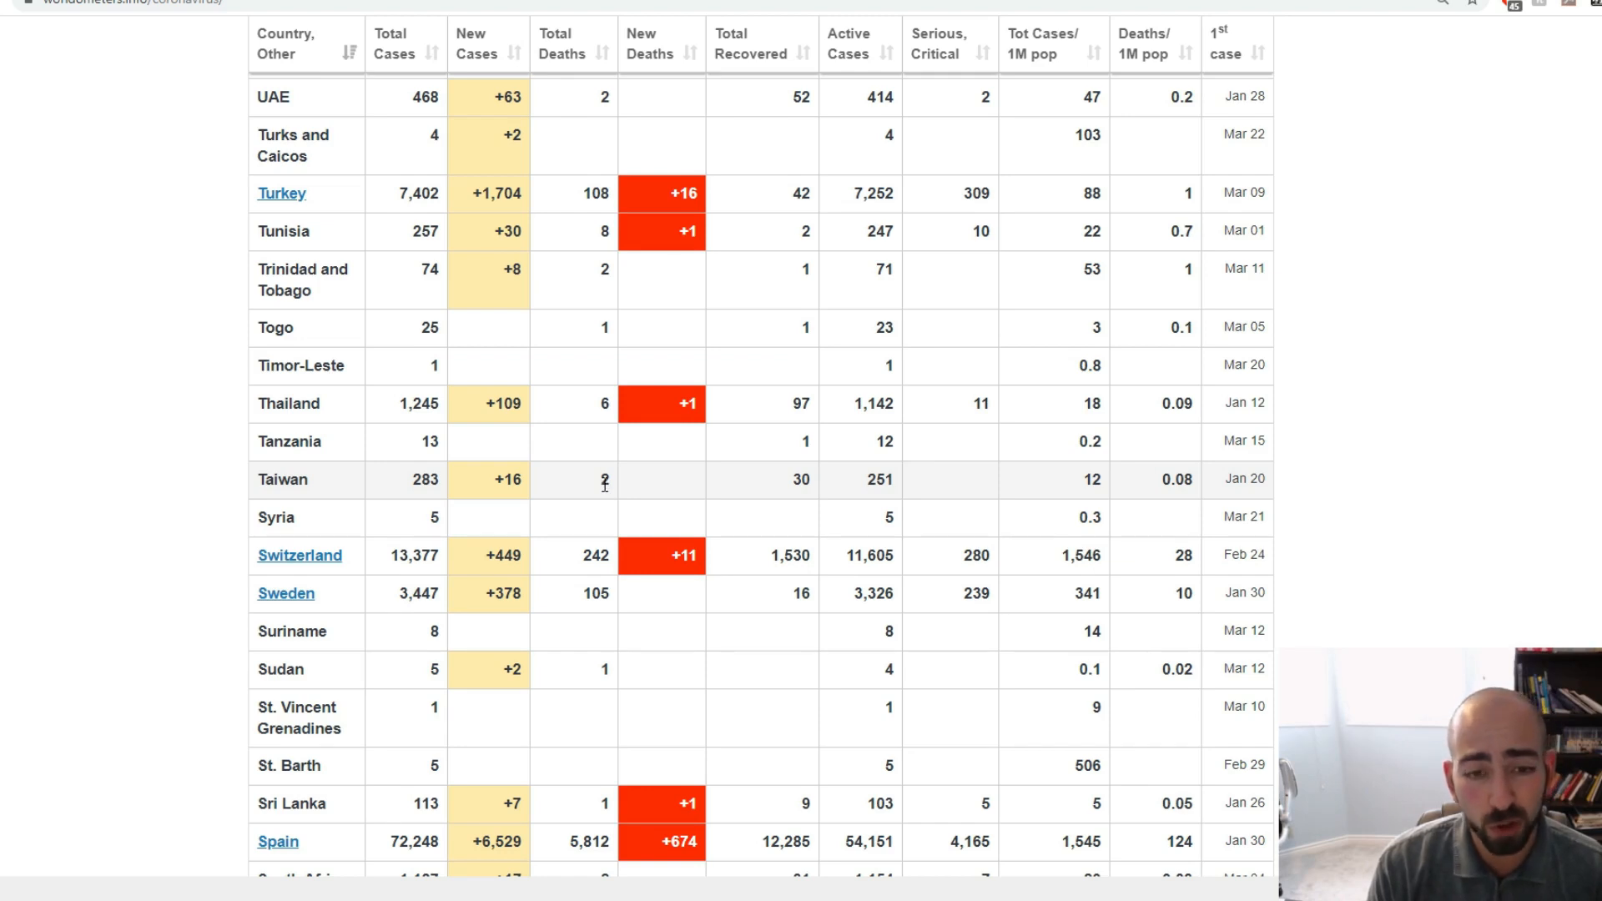
{"action": "mouse_move", "coordinate": [1088, 489]}
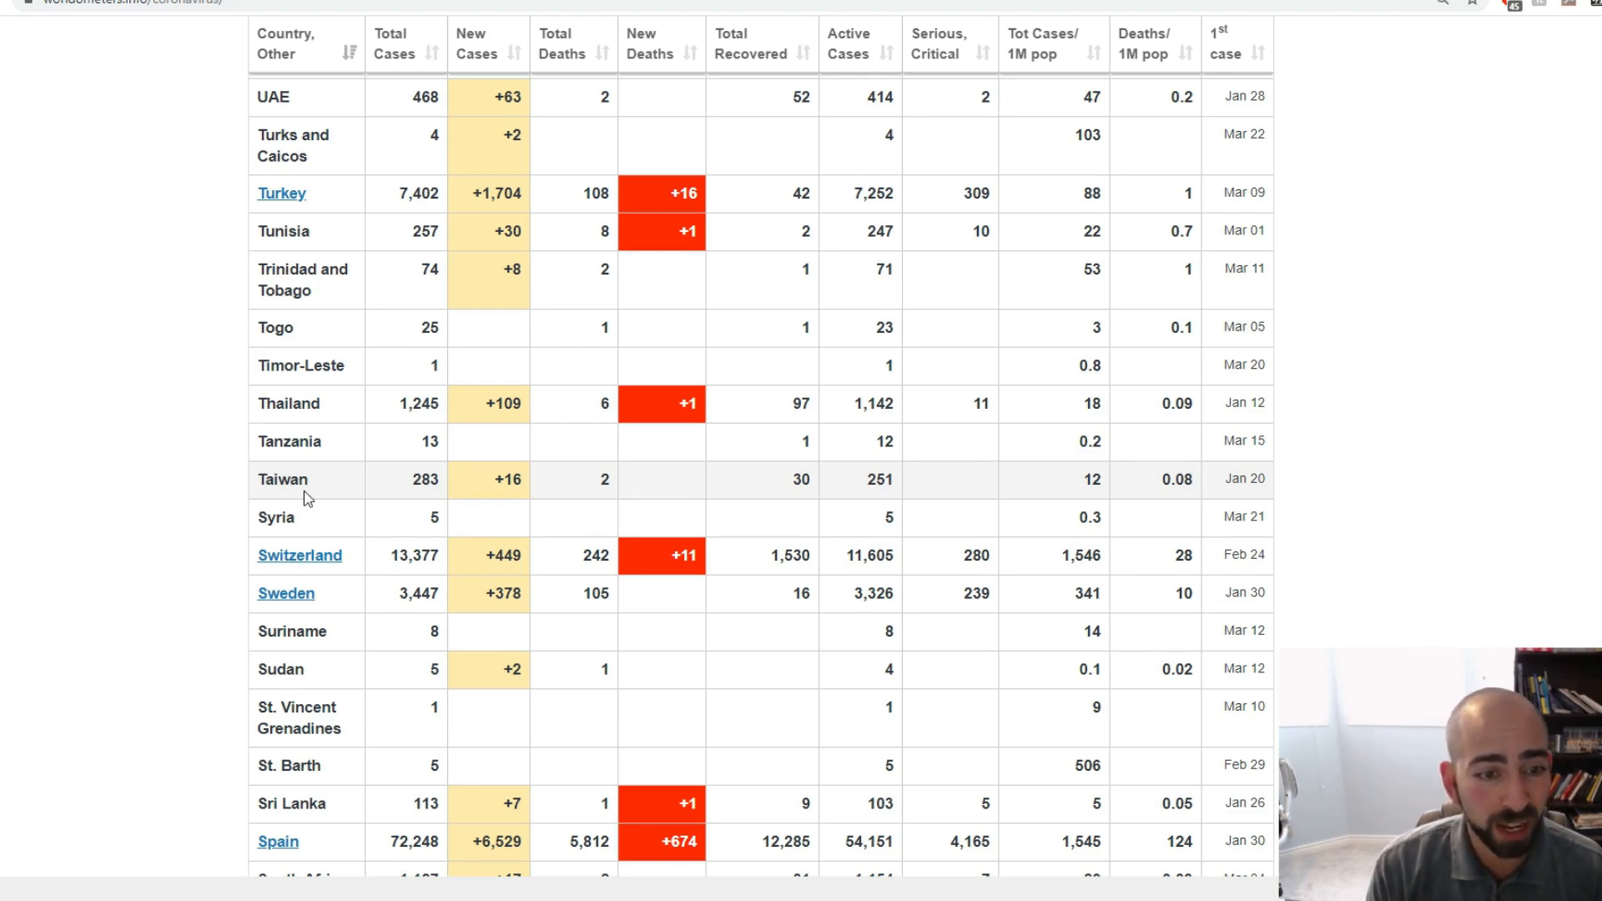
{"action": "scroll", "scroll_direction": "down", "scroll_amount": 3}
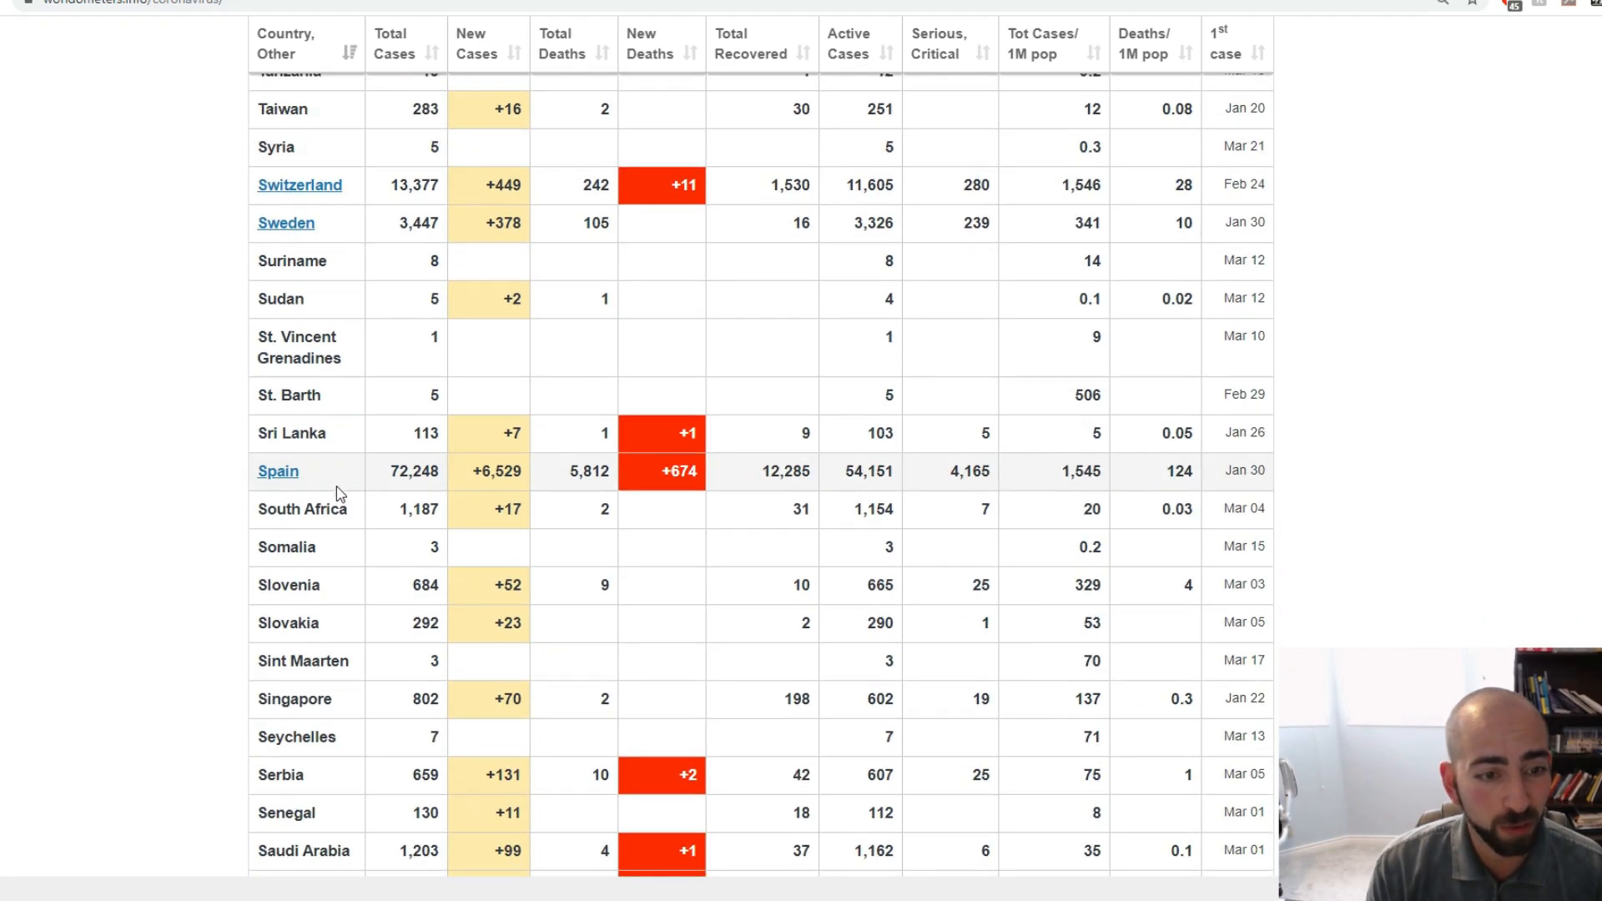
{"action": "scroll", "scroll_direction": "down", "scroll_amount": 3}
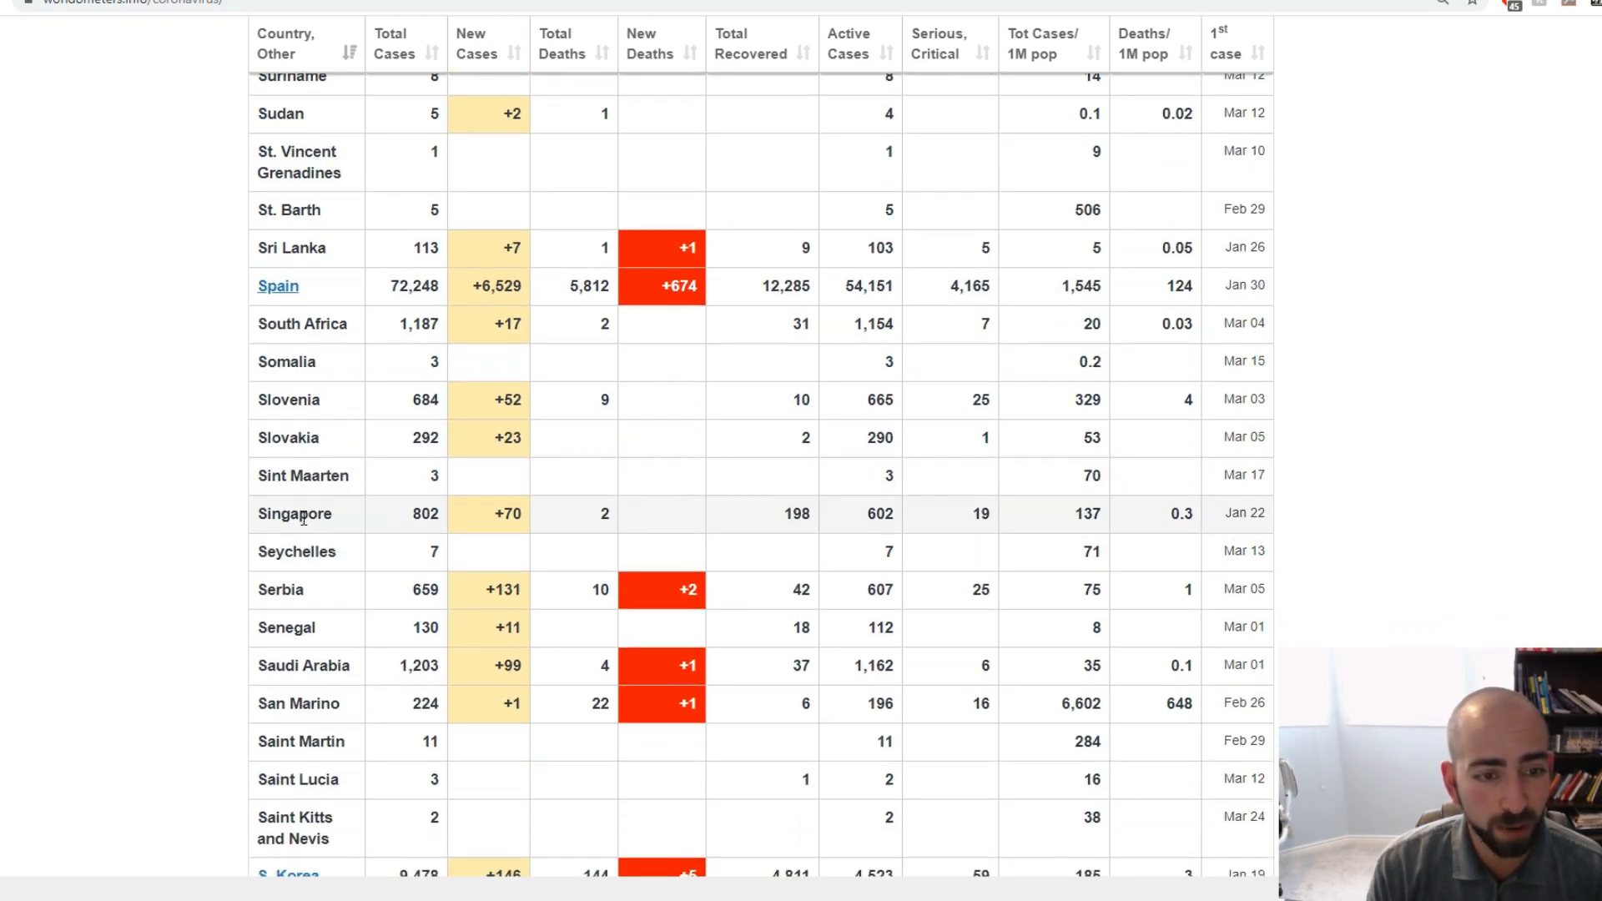
{"action": "mouse_move", "coordinate": [969, 504]}
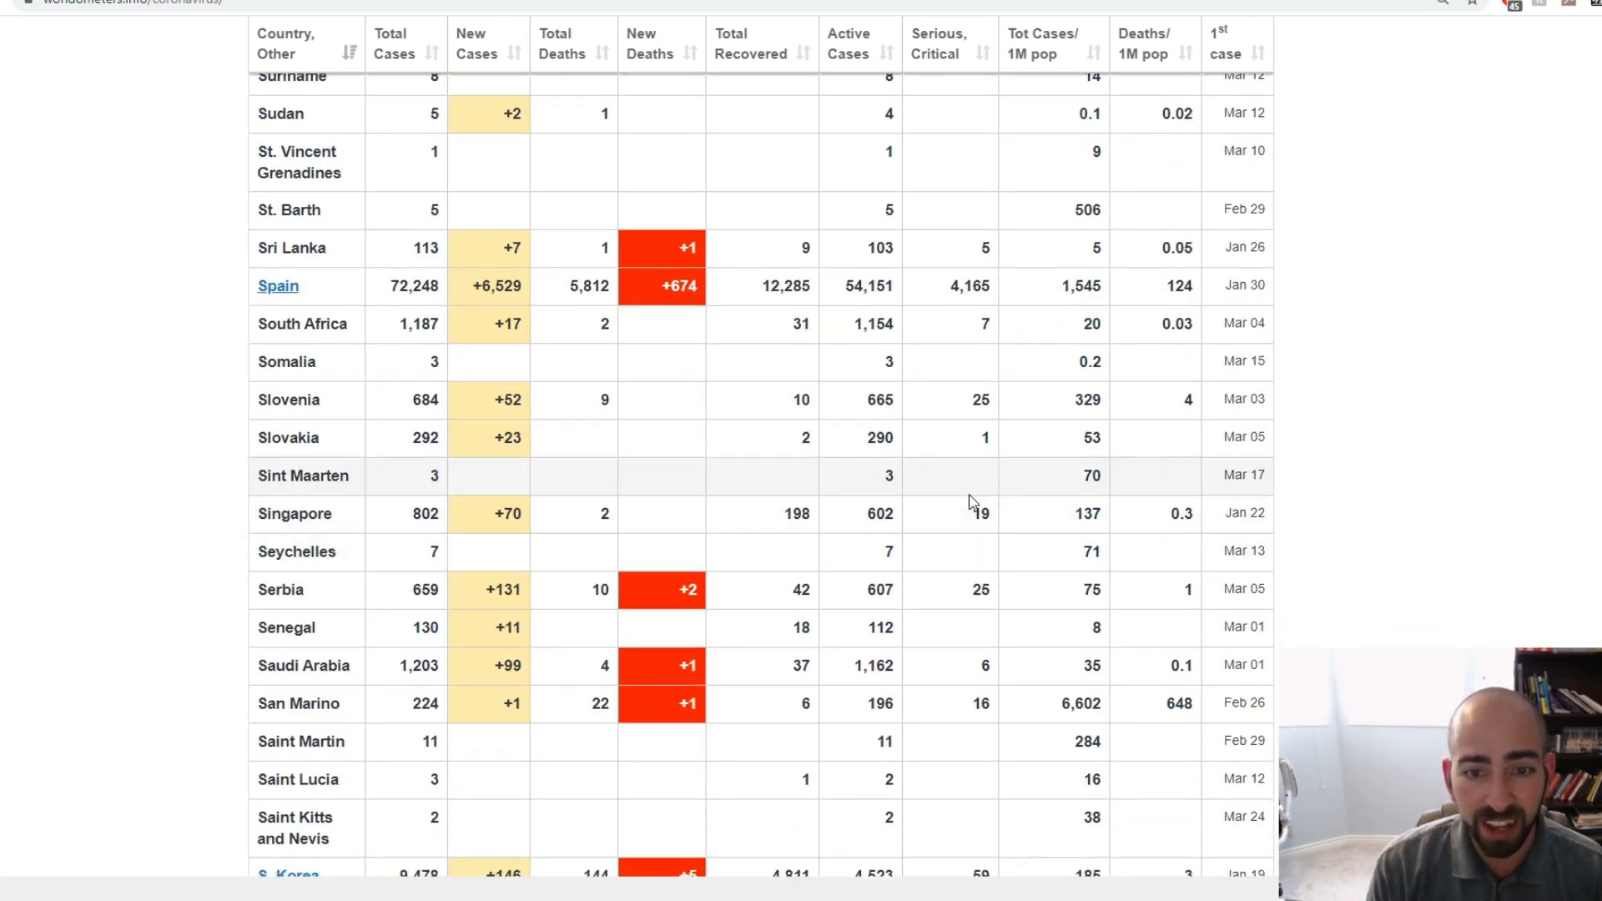
{"action": "double_click", "coordinate": [1177, 514]}
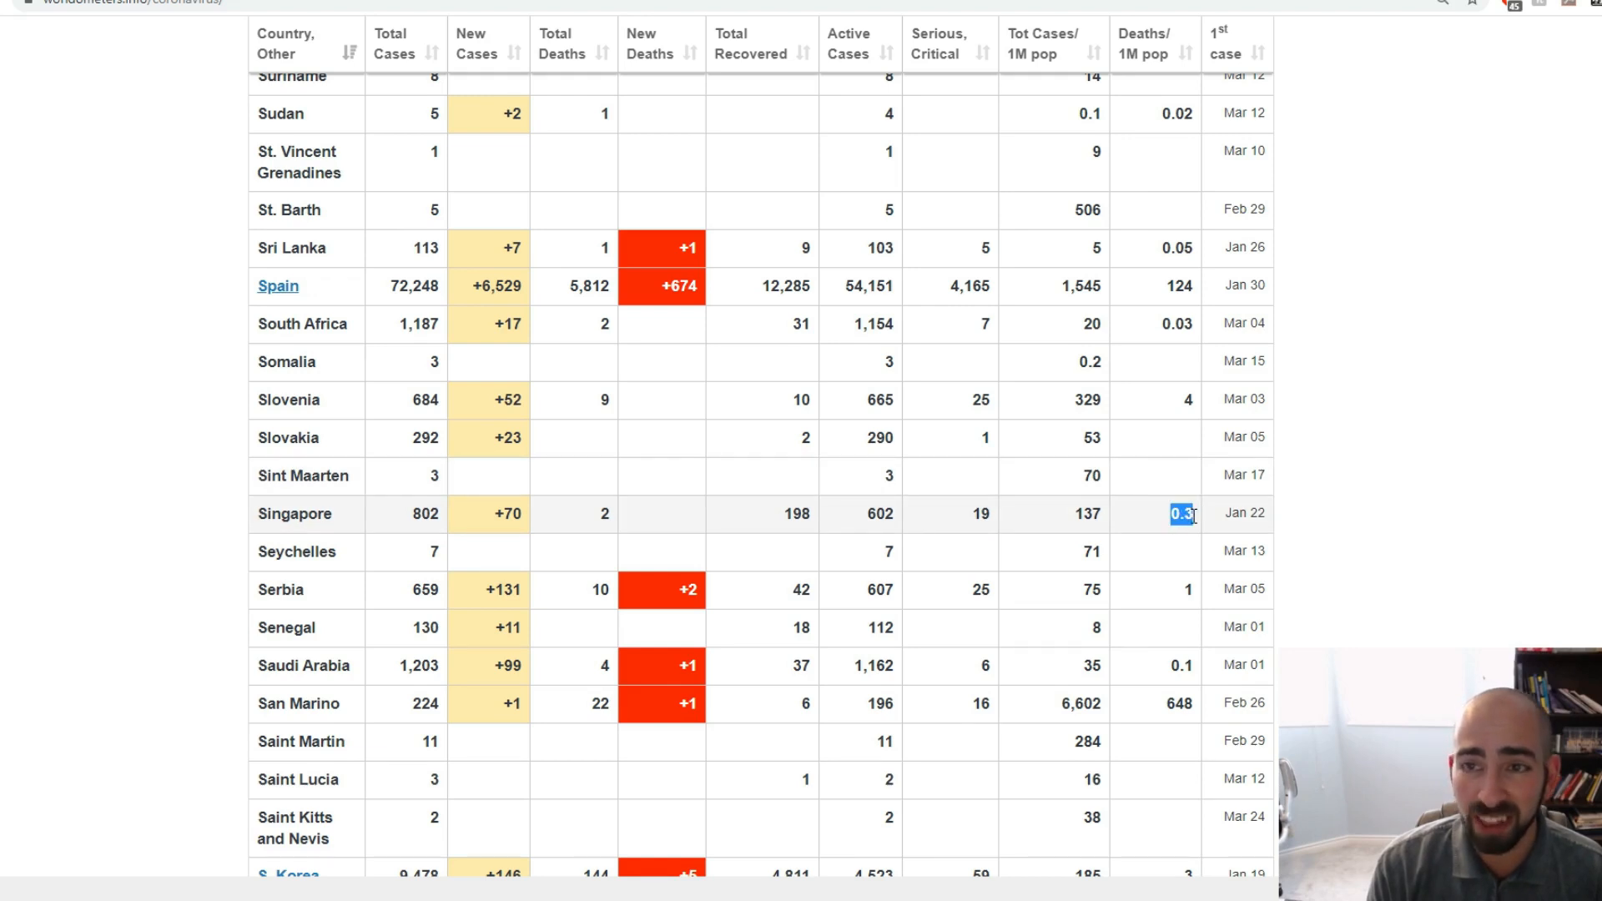
{"action": "mouse_move", "coordinate": [482, 531]}
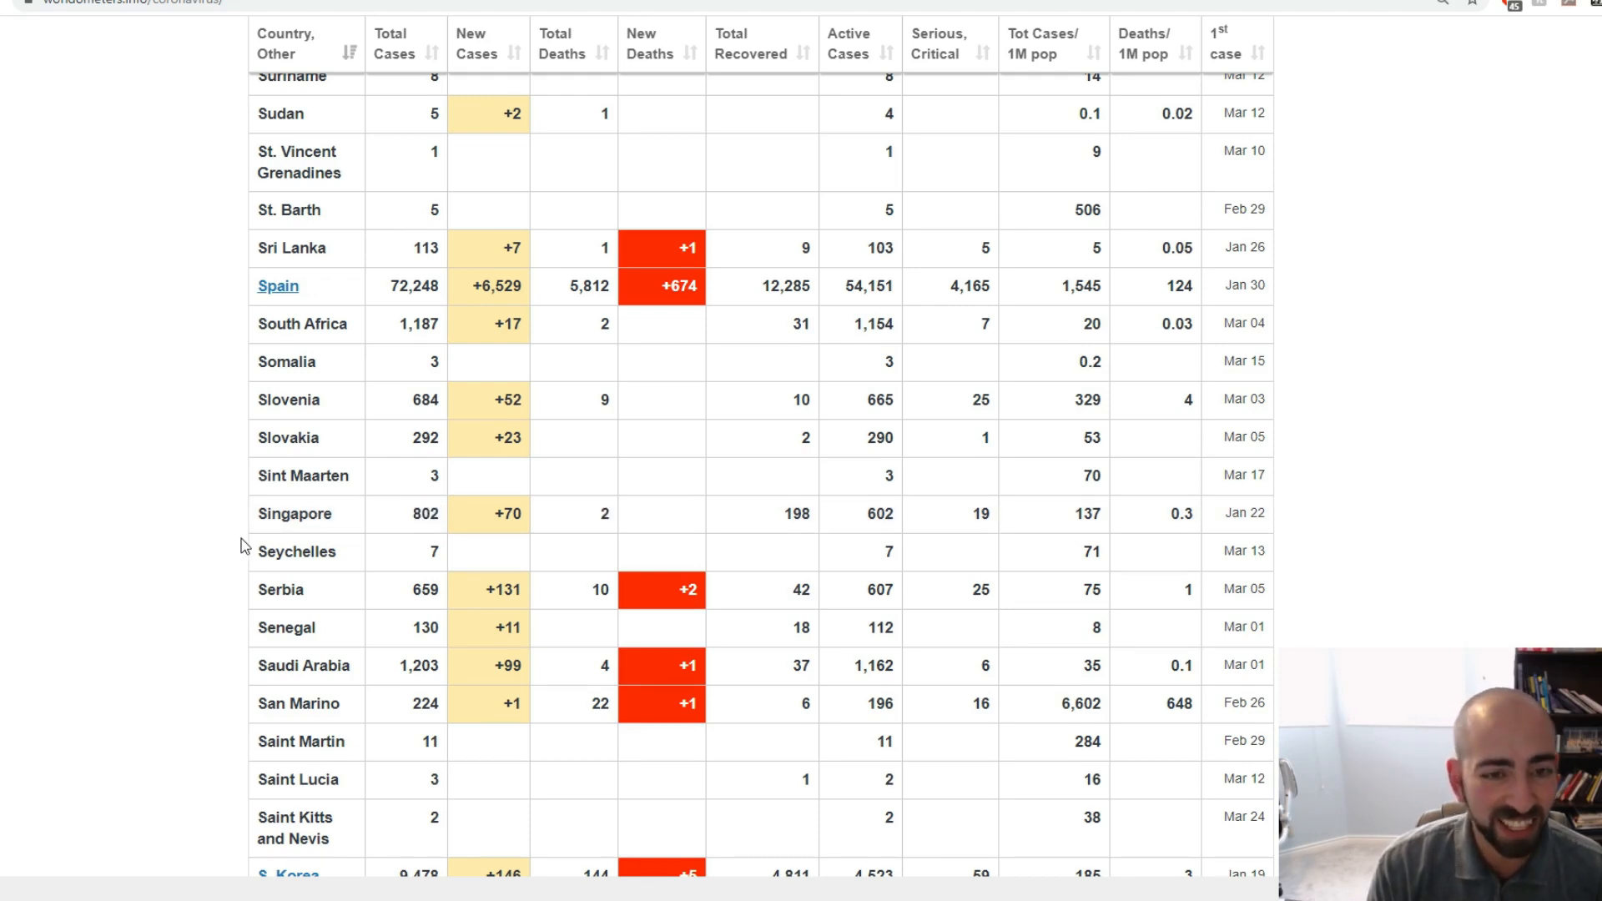
{"action": "mouse_move", "coordinate": [217, 546]}
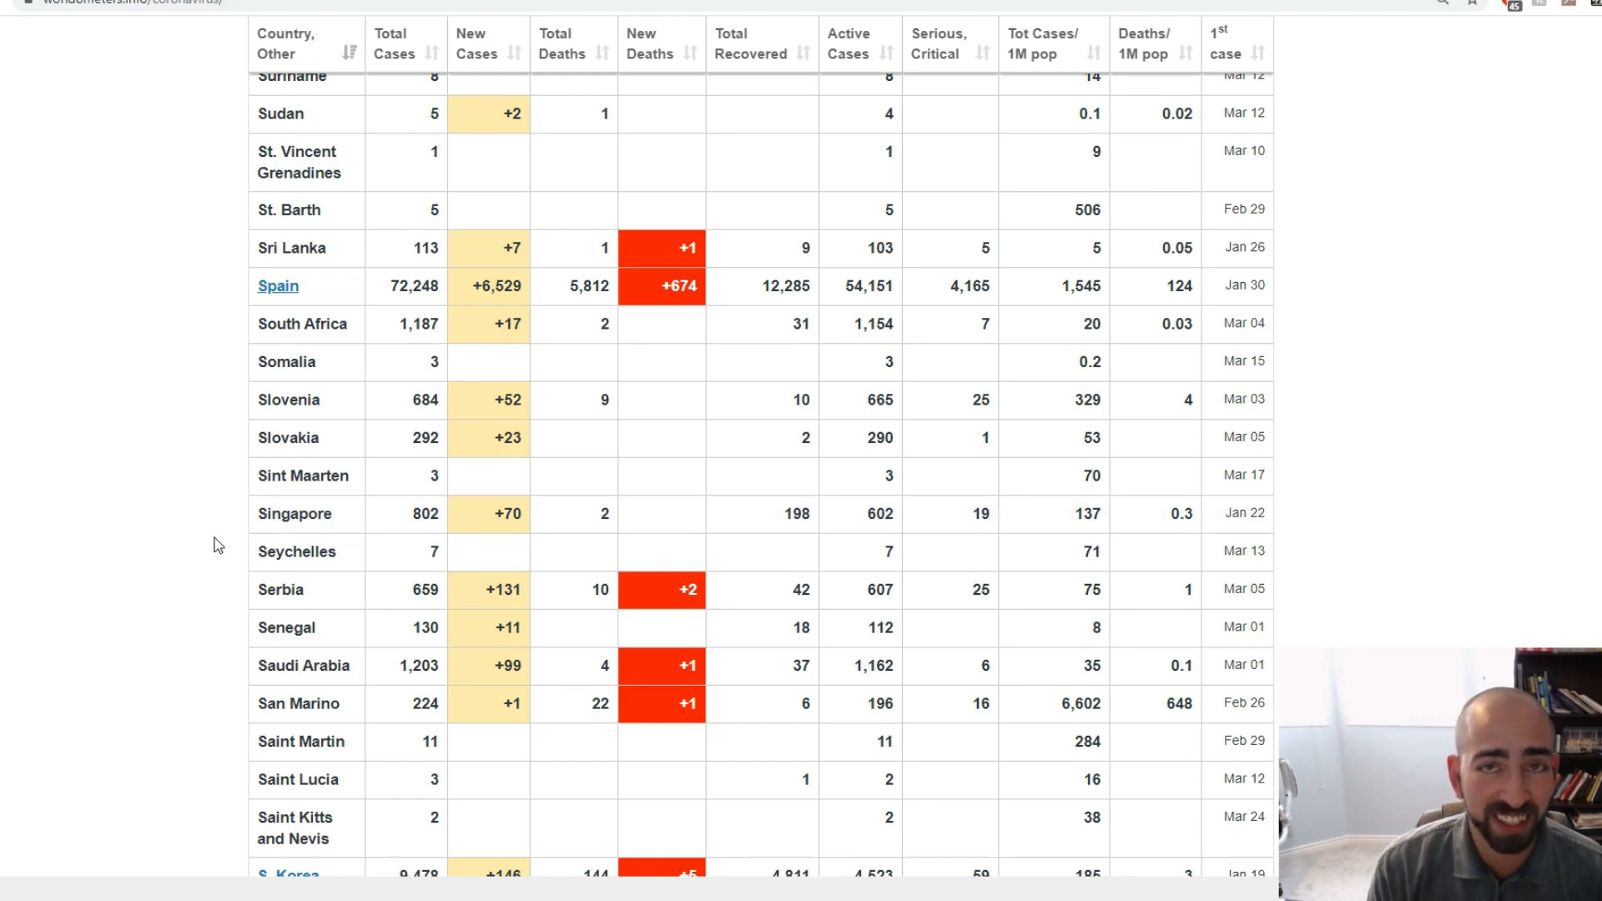
{"action": "mouse_move", "coordinate": [253, 547]}
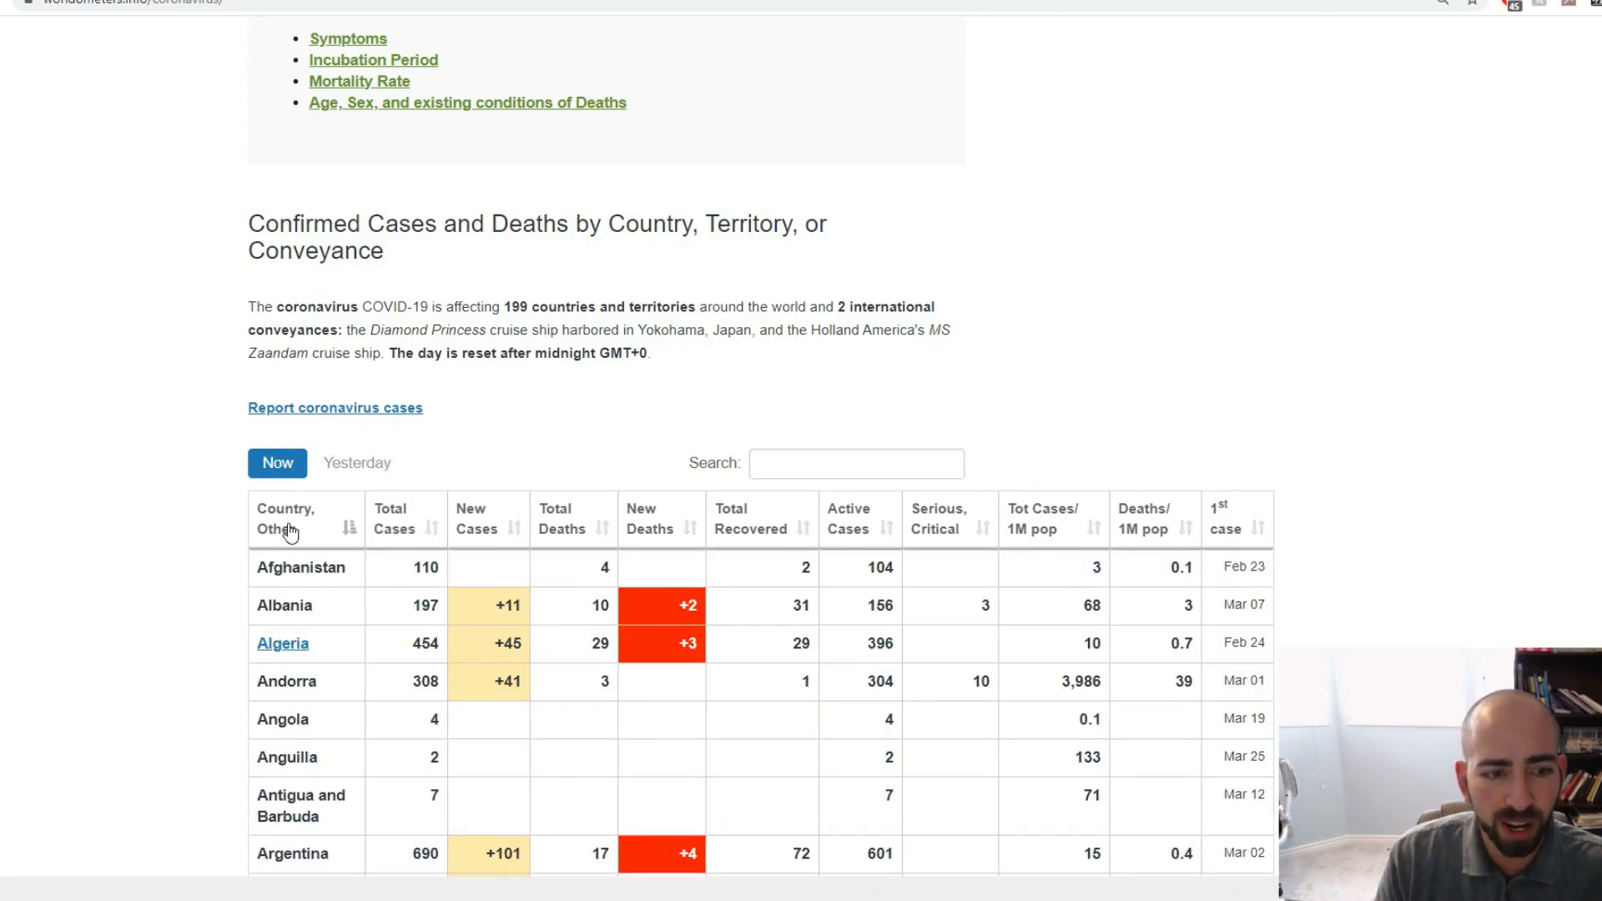
Scroll the A-to-Z country table down to the Bahrain through Canada rows.
{"action": "scroll", "scroll_direction": "down", "scroll_amount": 3}
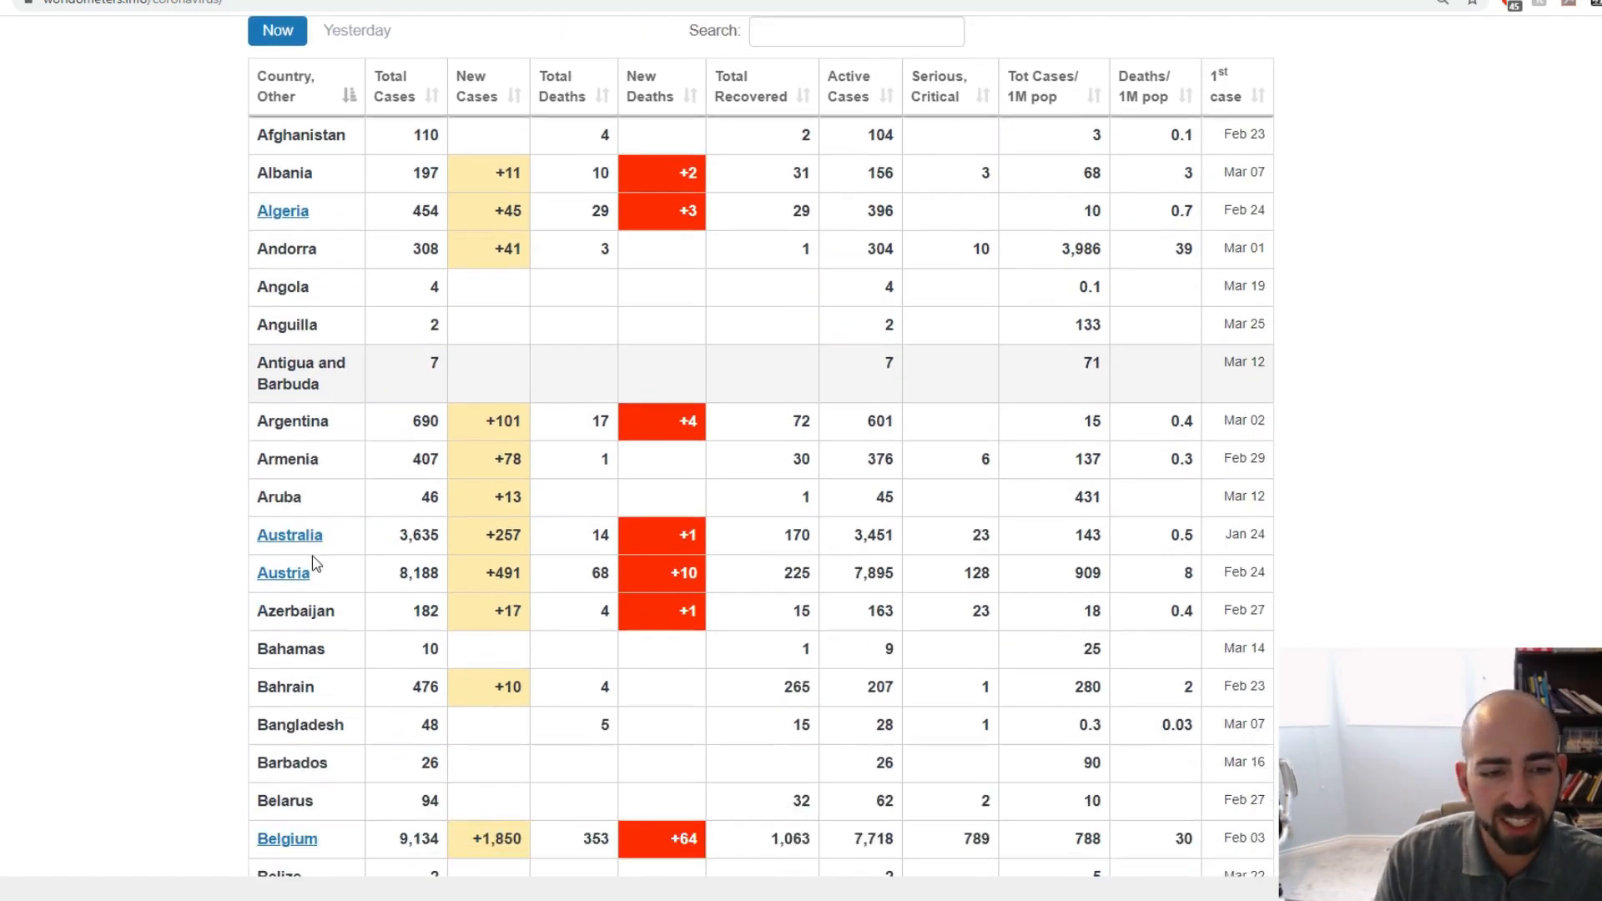
{"action": "scroll", "scroll_direction": "down", "scroll_amount": 3}
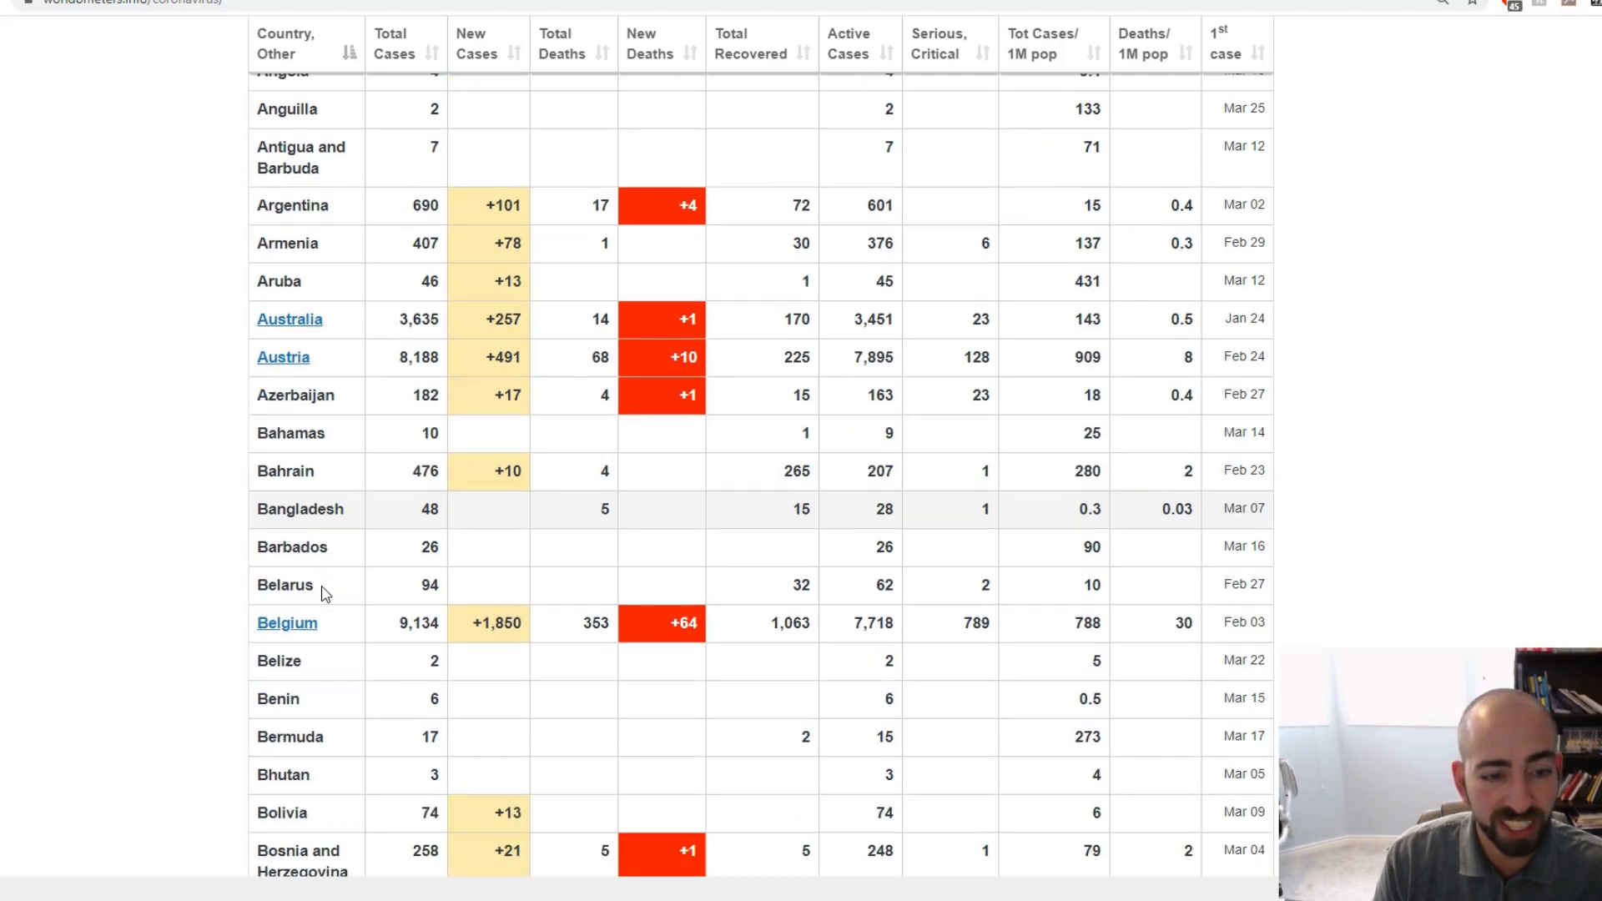
{"action": "scroll", "scroll_direction": "down", "scroll_amount": 3}
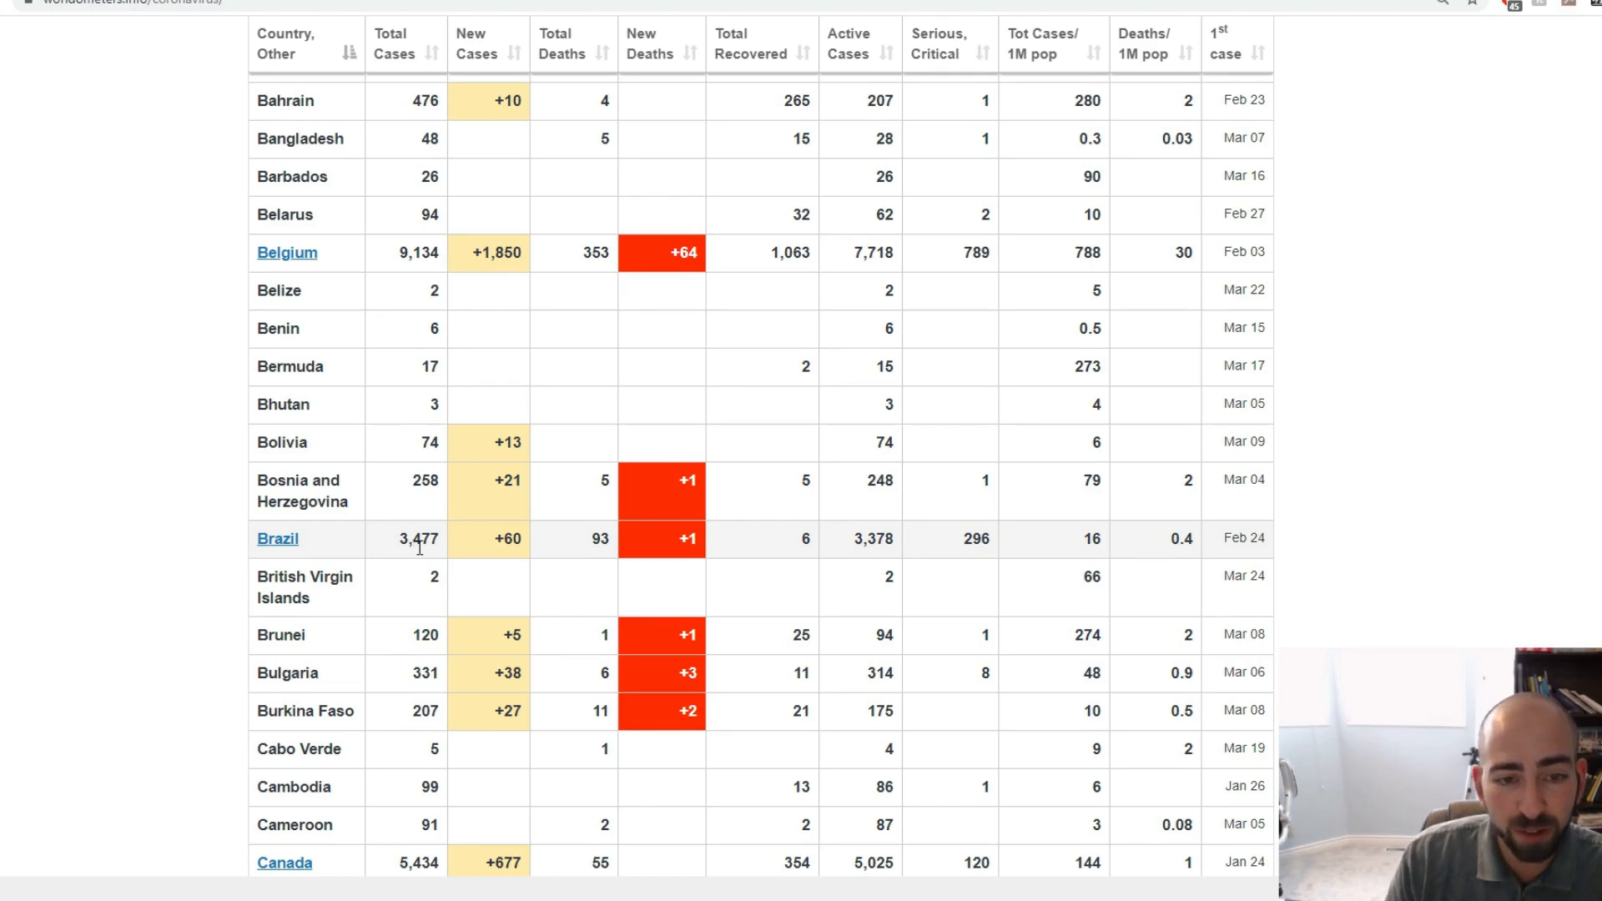
{"action": "mouse_move", "coordinate": [597, 541]}
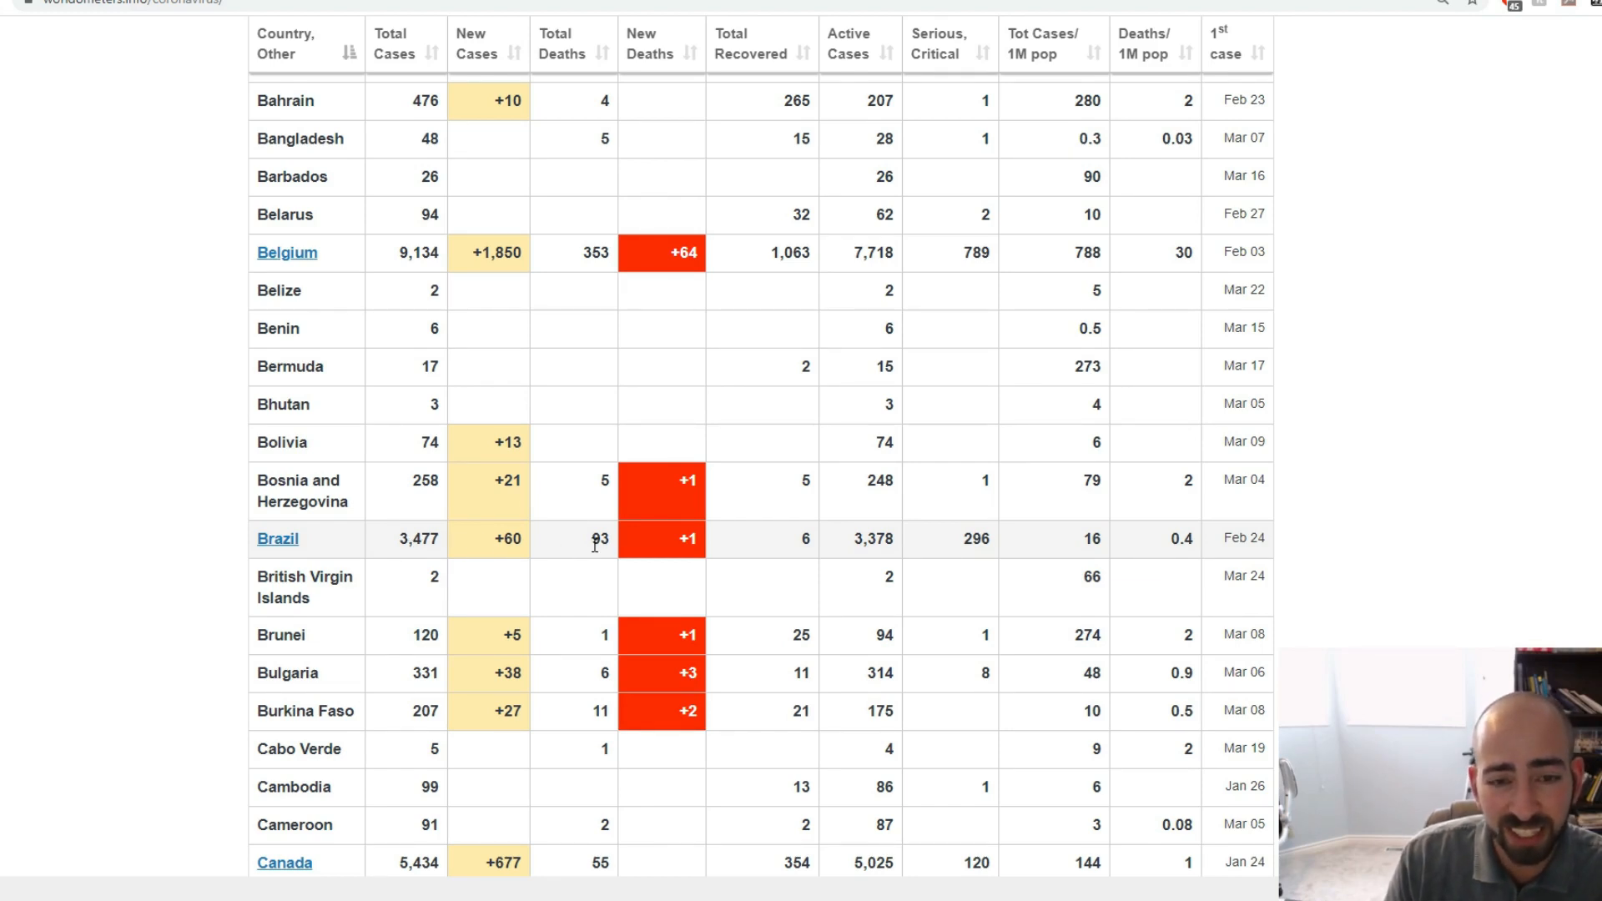
{"action": "mouse_move", "coordinate": [1166, 542]}
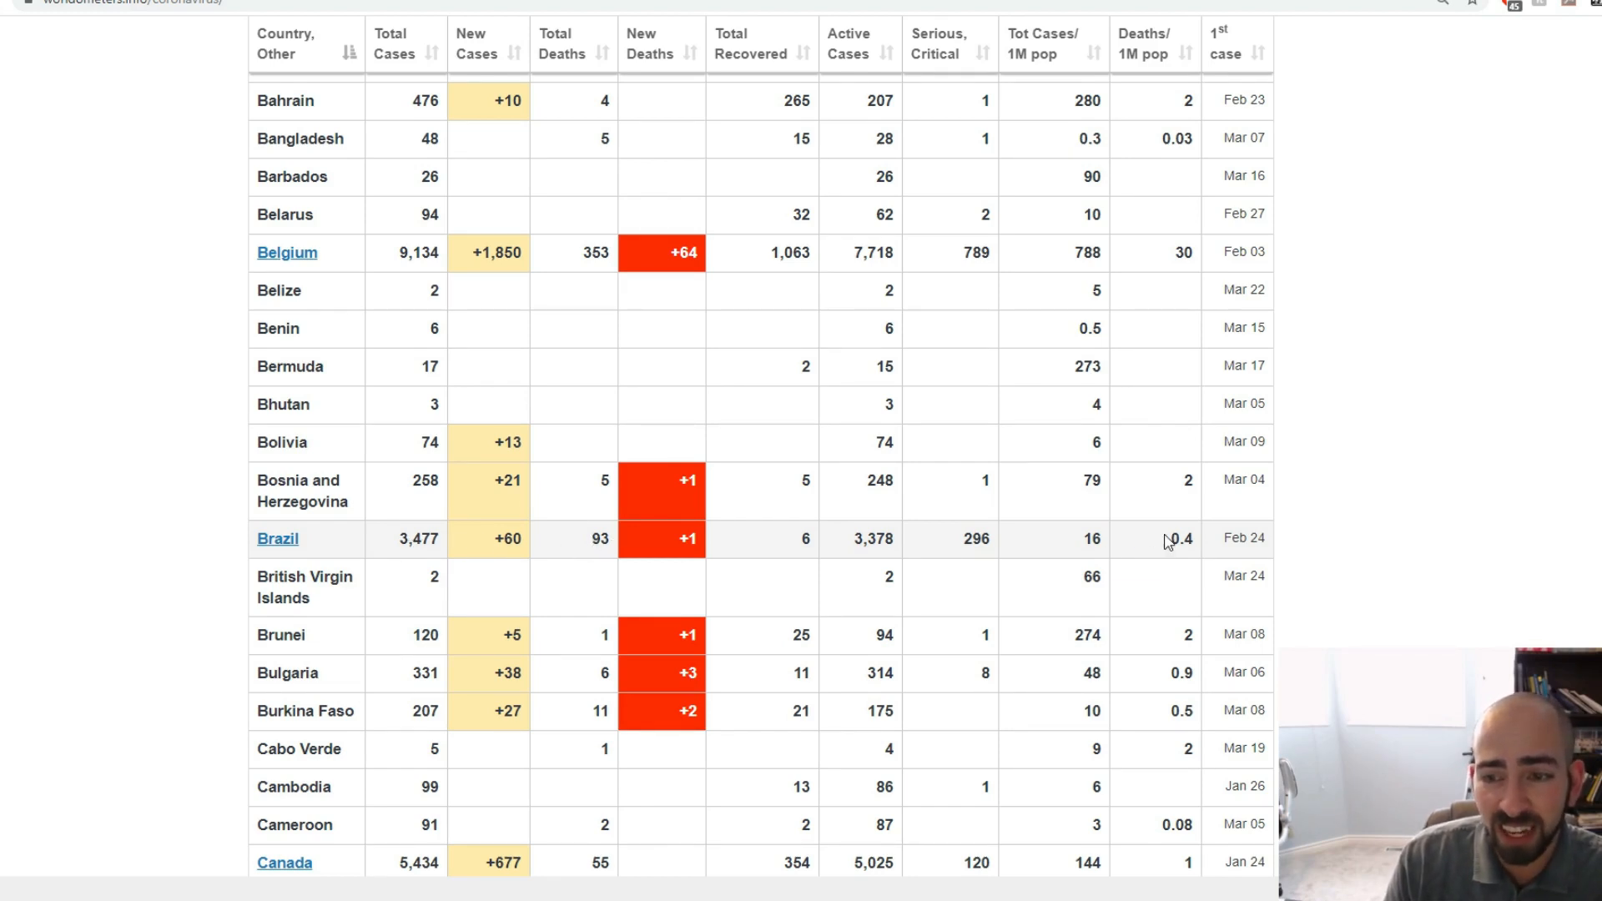
{"action": "mouse_move", "coordinate": [666, 550]}
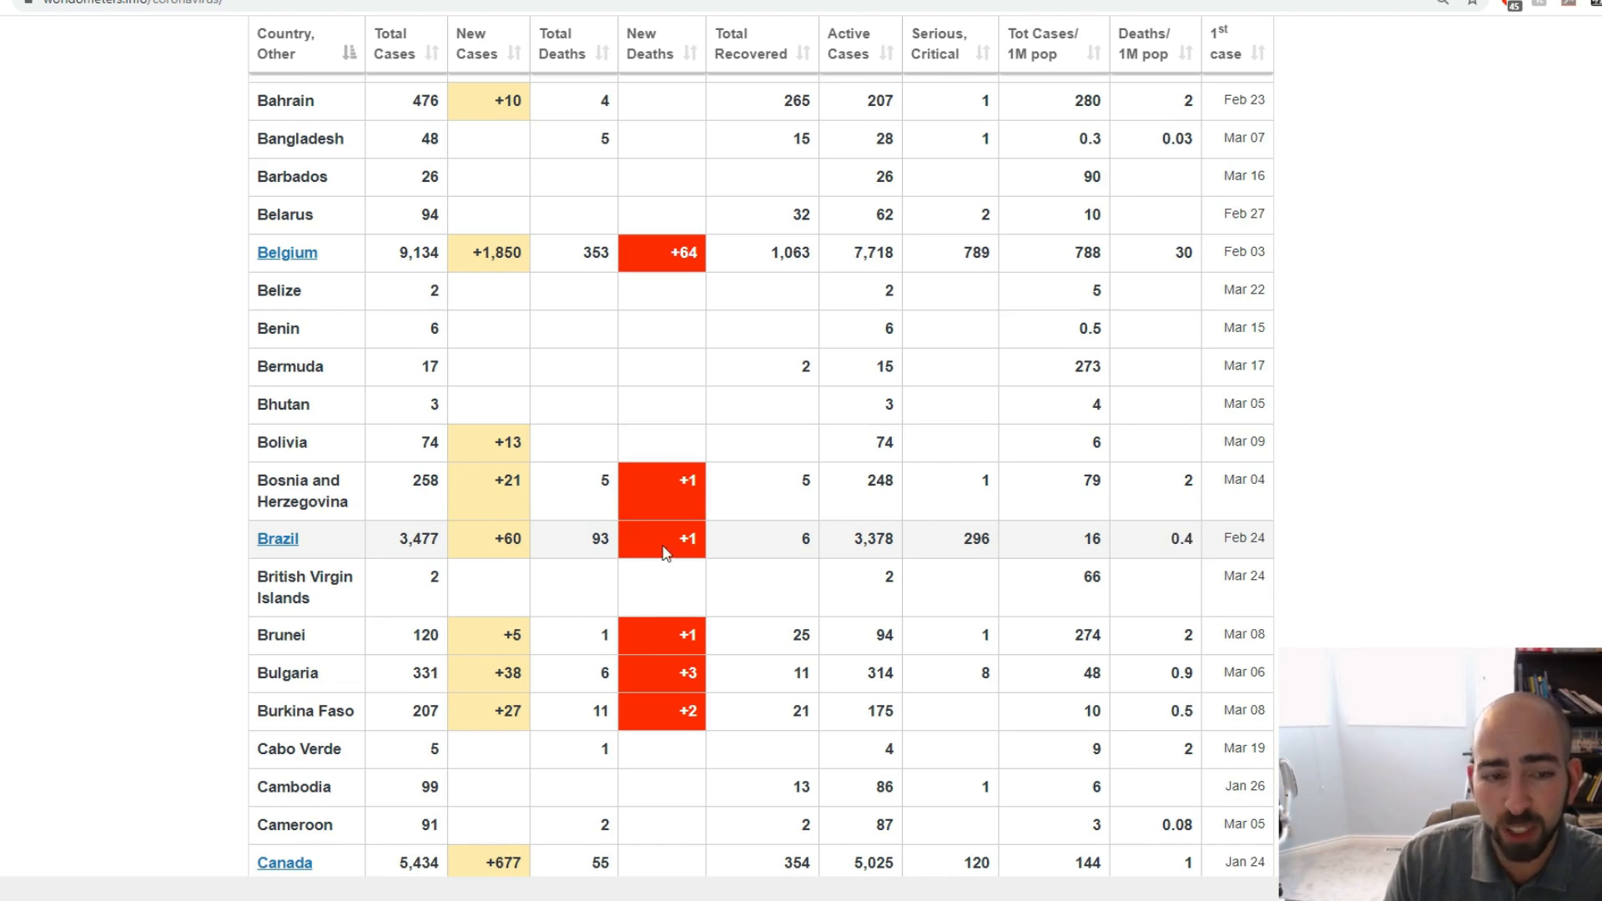
Open the Brazil link and scroll through its Total Cases, Daily New, Active and Deaths graphs.
{"action": "left_click", "coordinate": [278, 540]}
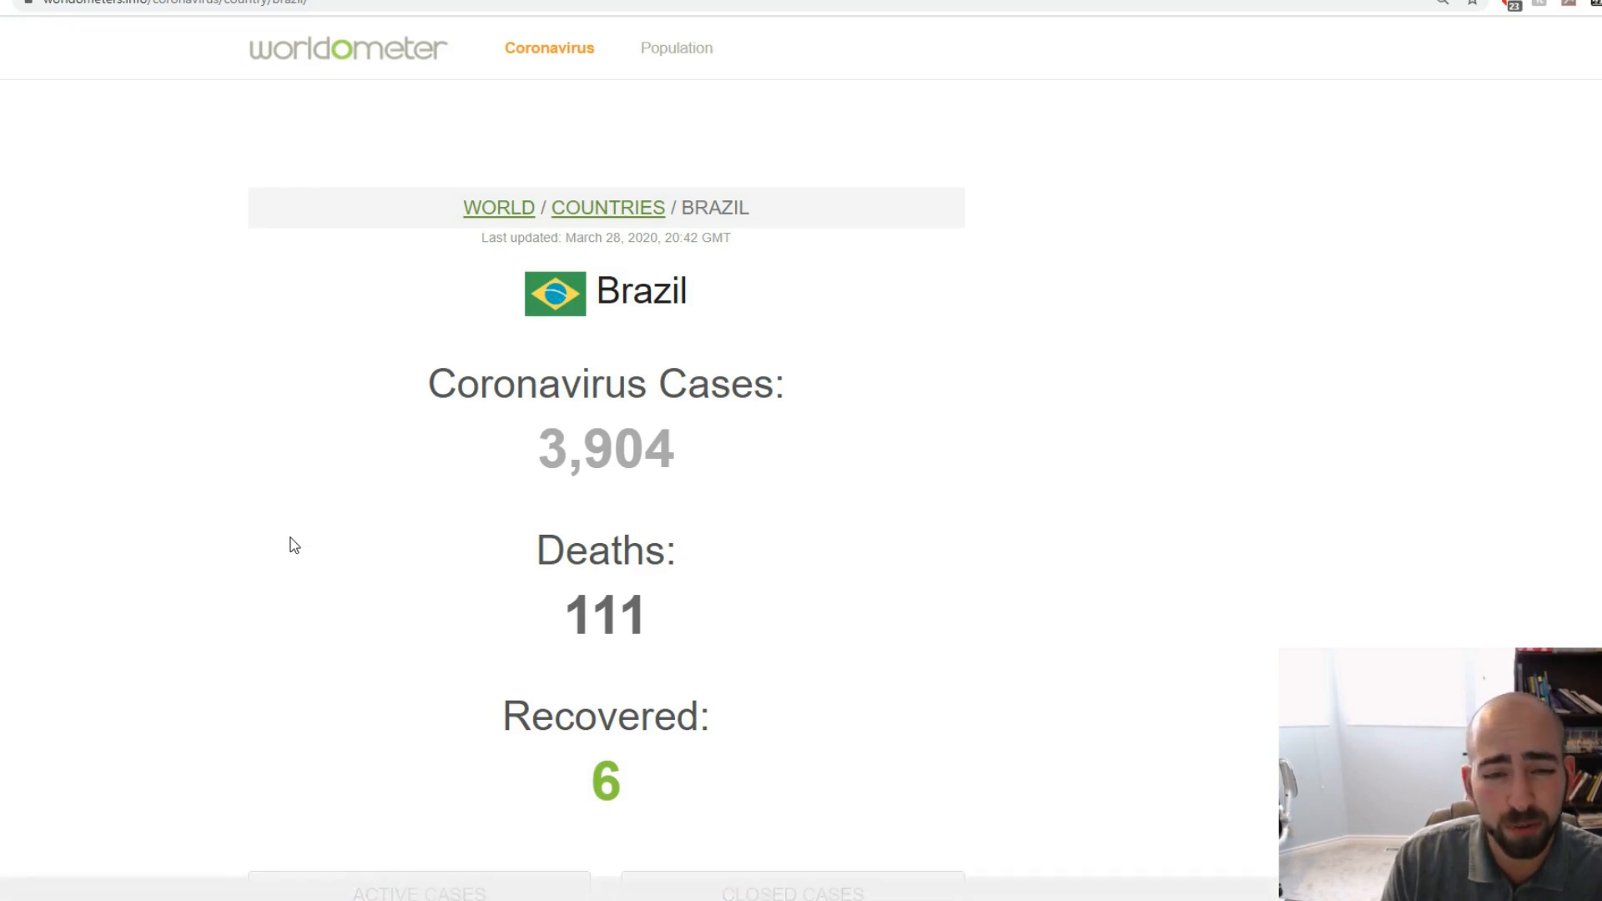
{"action": "scroll", "scroll_direction": "down", "scroll_amount": 3}
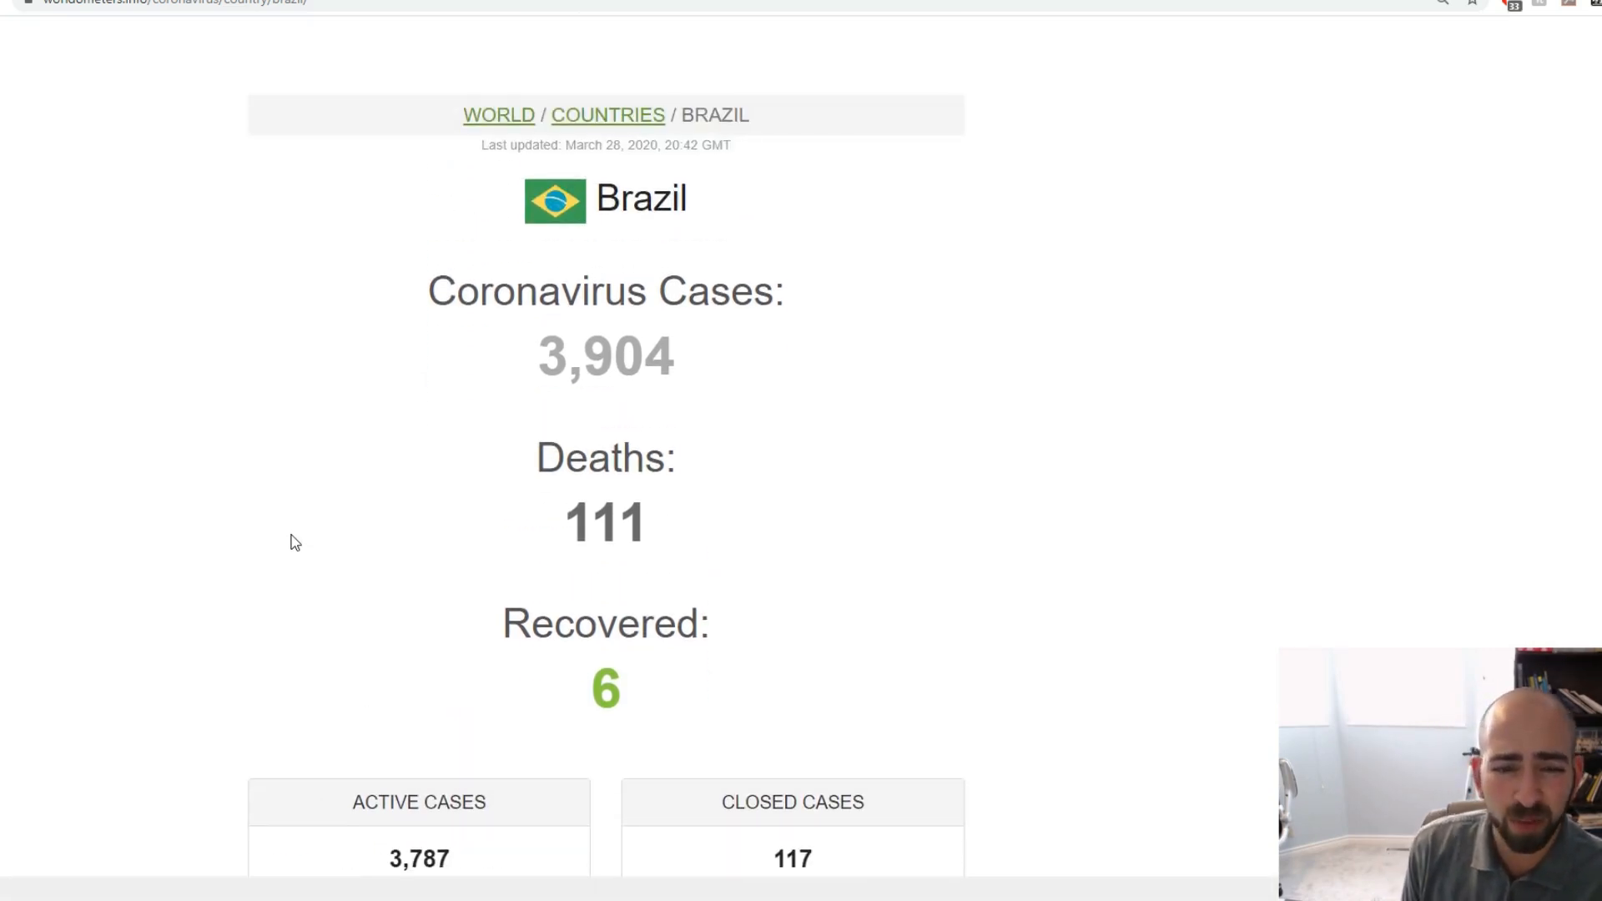
{"action": "scroll", "scroll_direction": "down", "scroll_amount": 3}
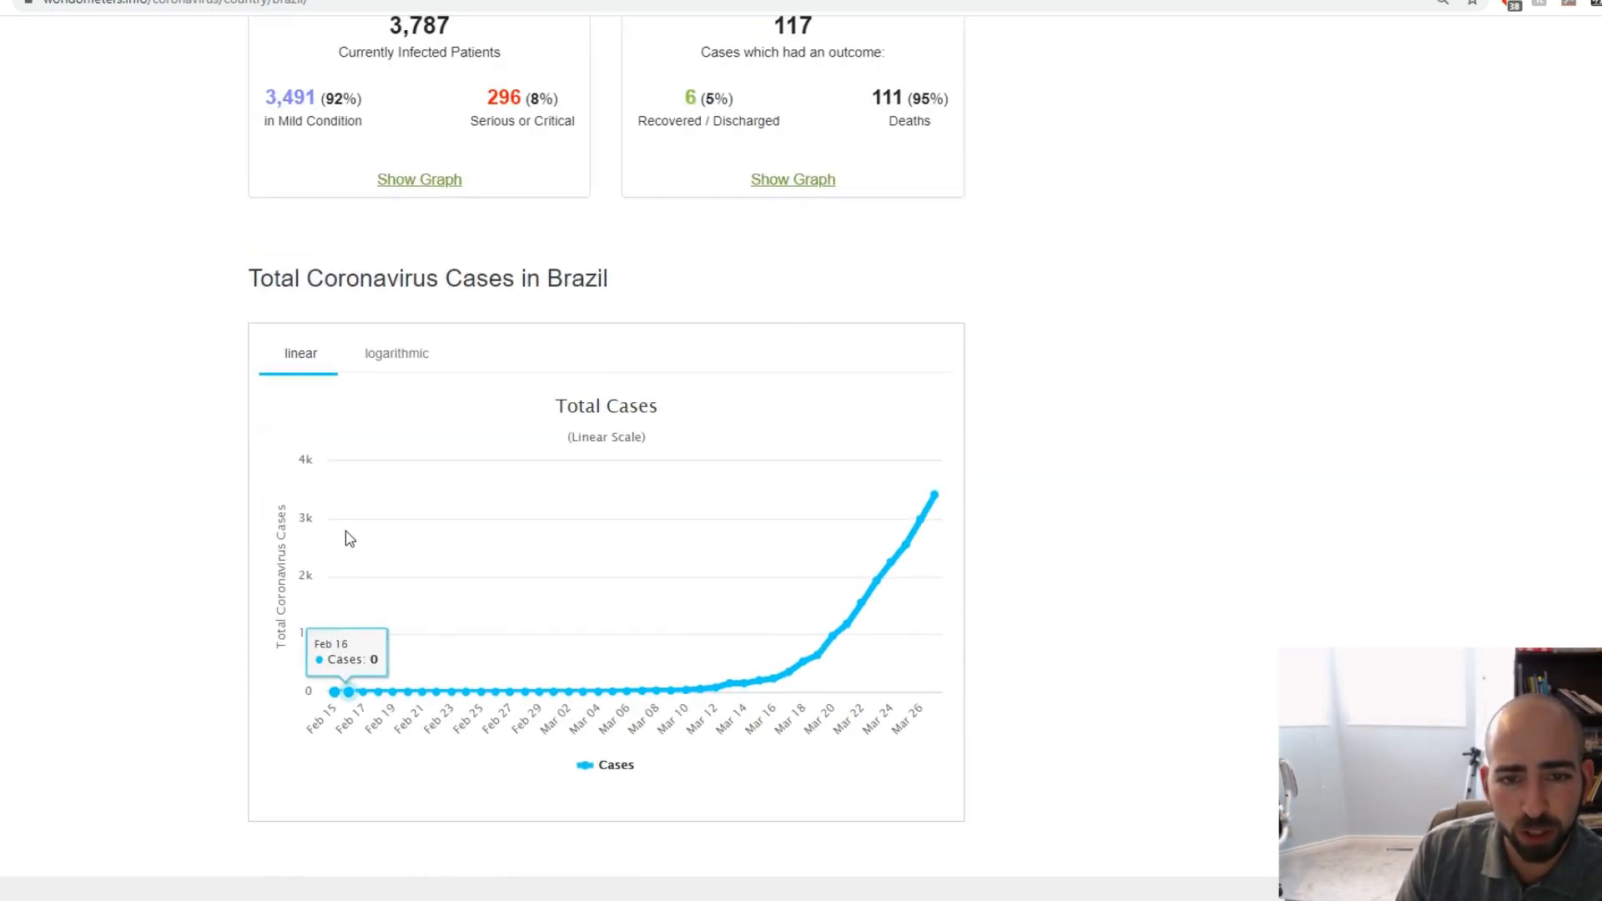
{"action": "scroll", "scroll_direction": "down", "scroll_amount": 3}
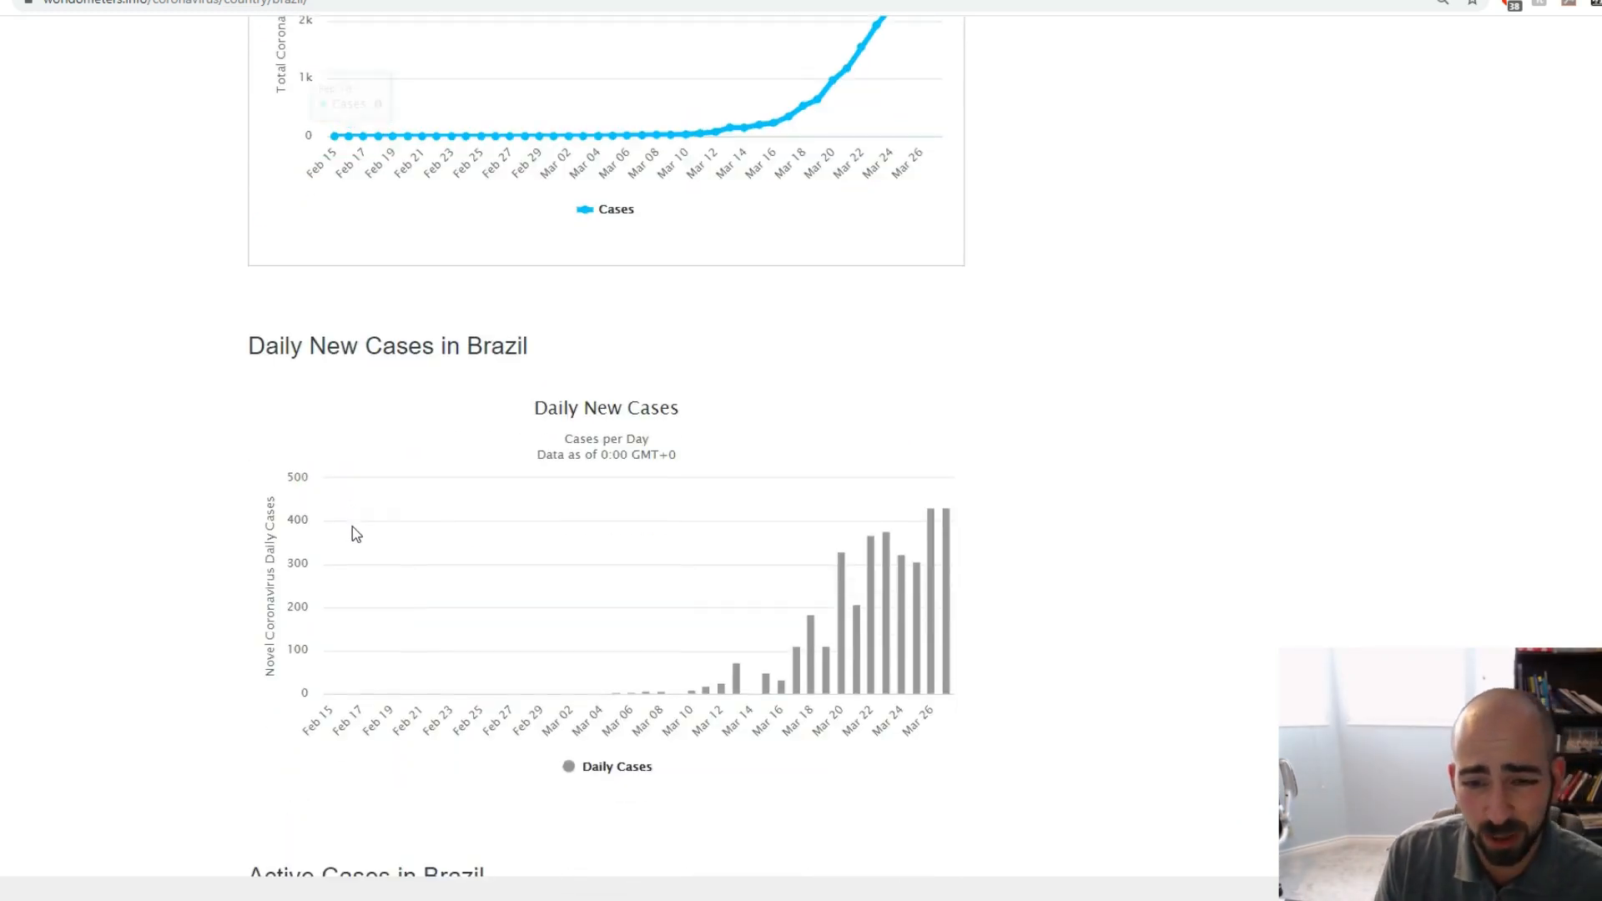
{"action": "mouse_move", "coordinate": [1012, 601]}
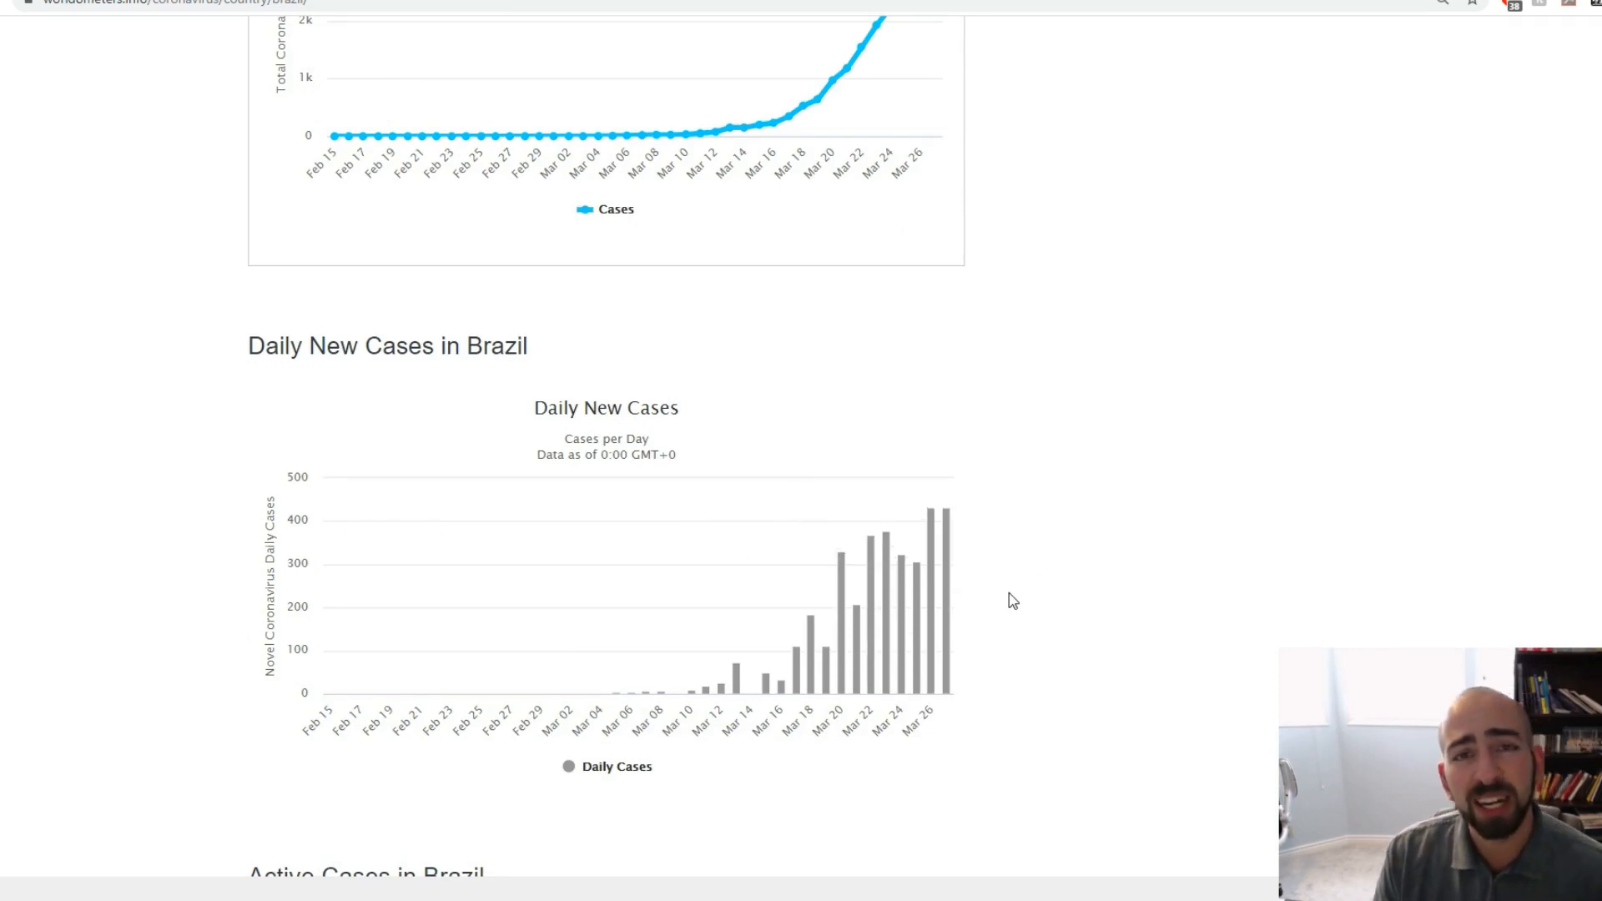
{"action": "scroll", "scroll_direction": "up", "scroll_amount": 3}
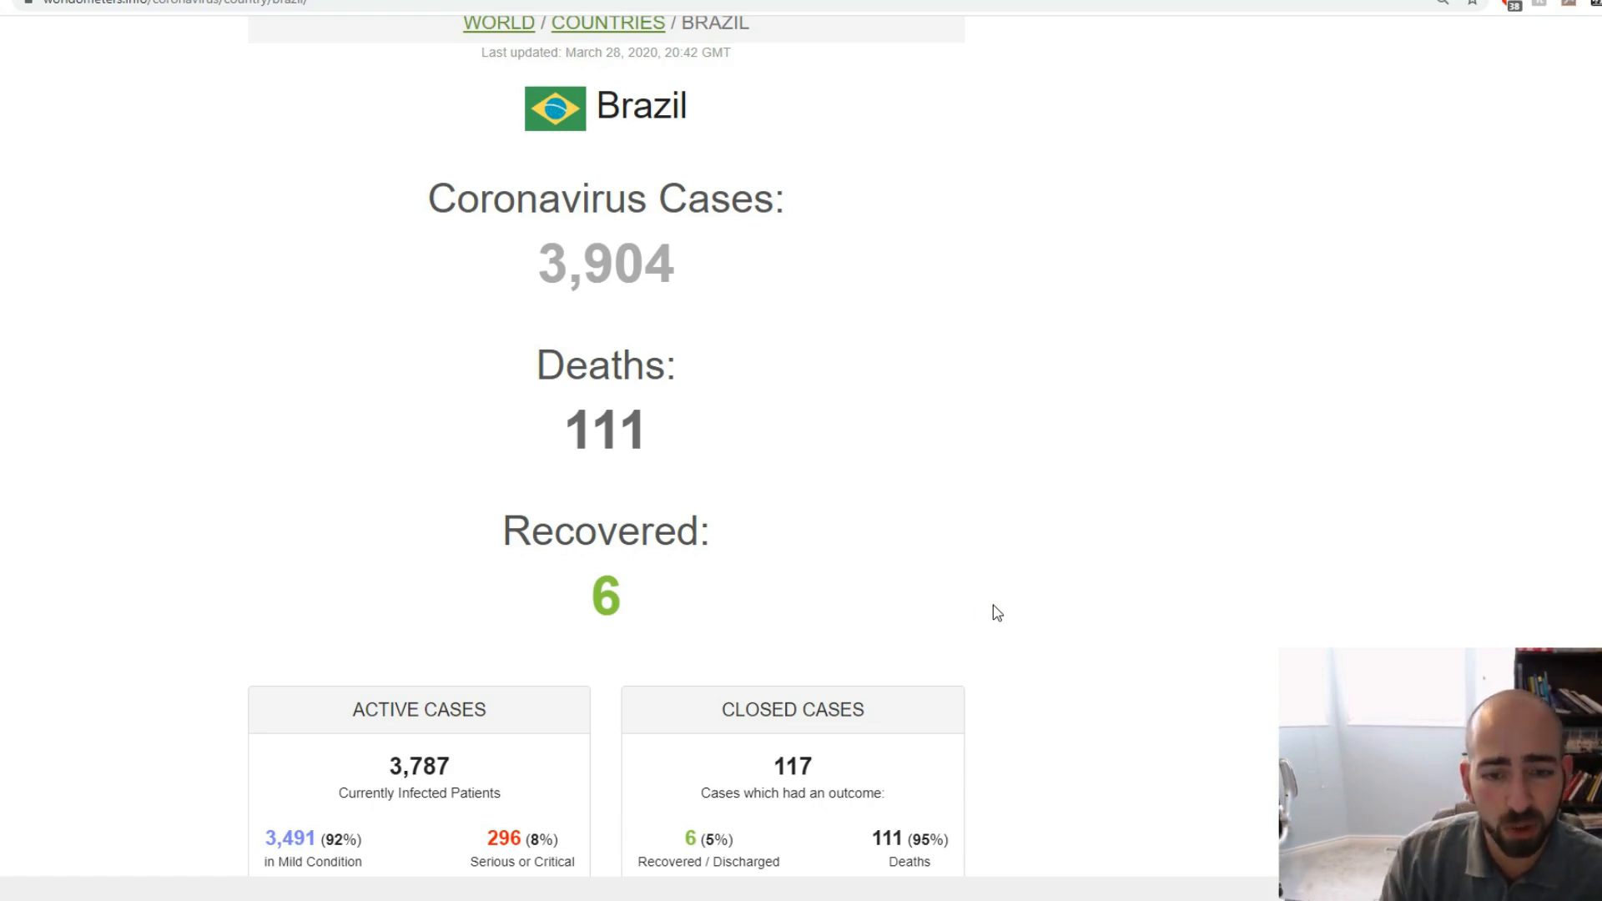
{"action": "scroll", "scroll_direction": "down", "scroll_amount": 3}
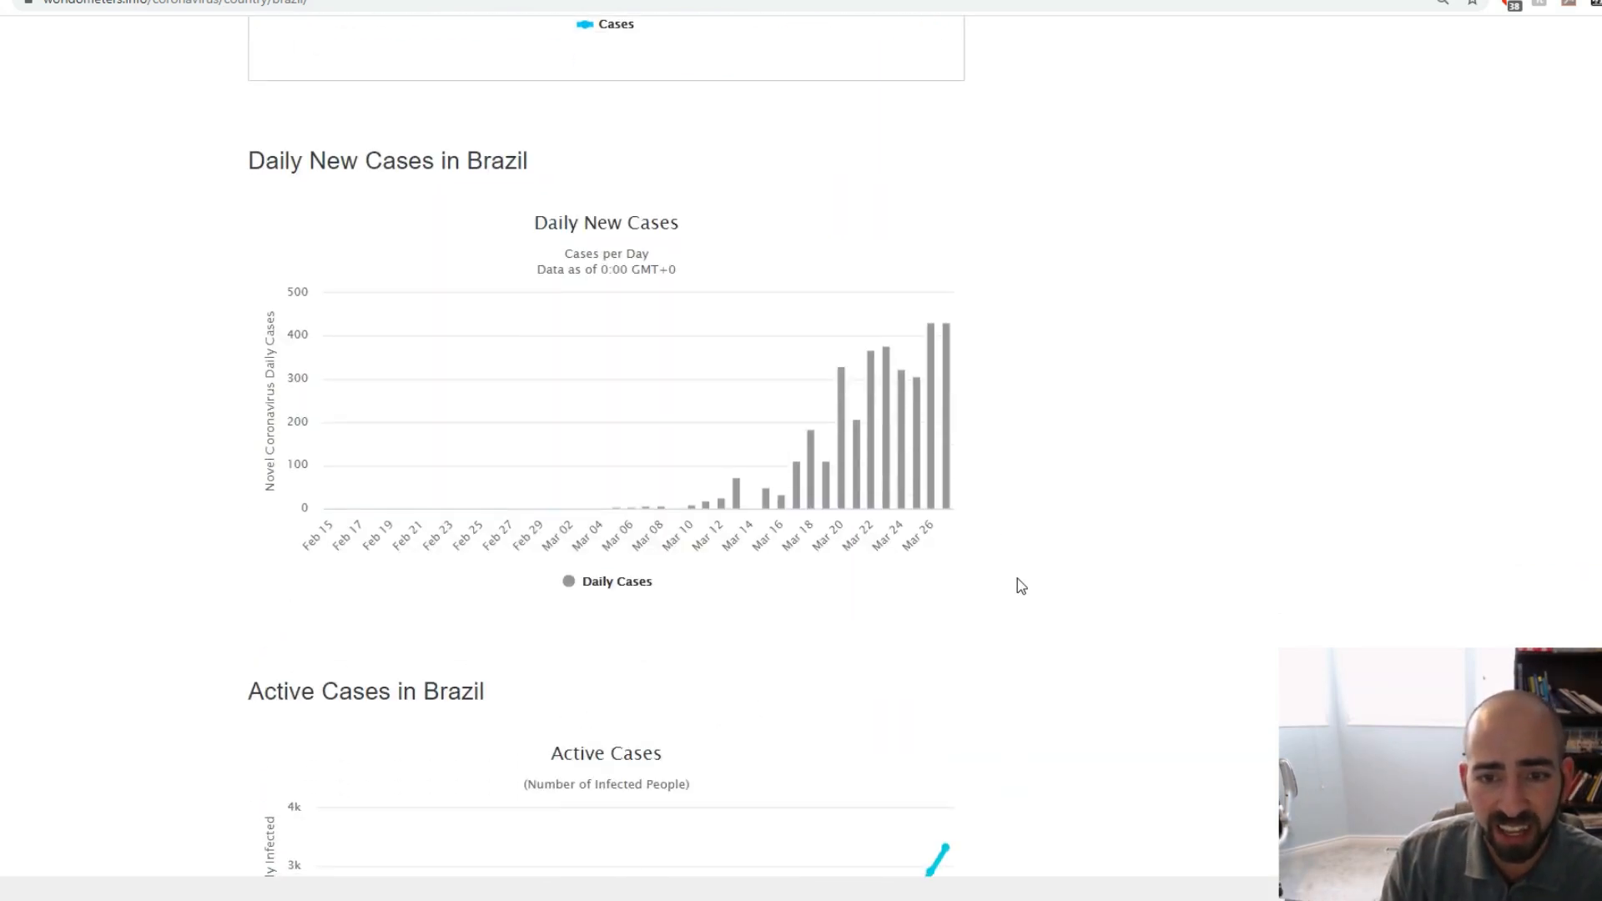
{"action": "scroll", "scroll_direction": "down", "scroll_amount": 3}
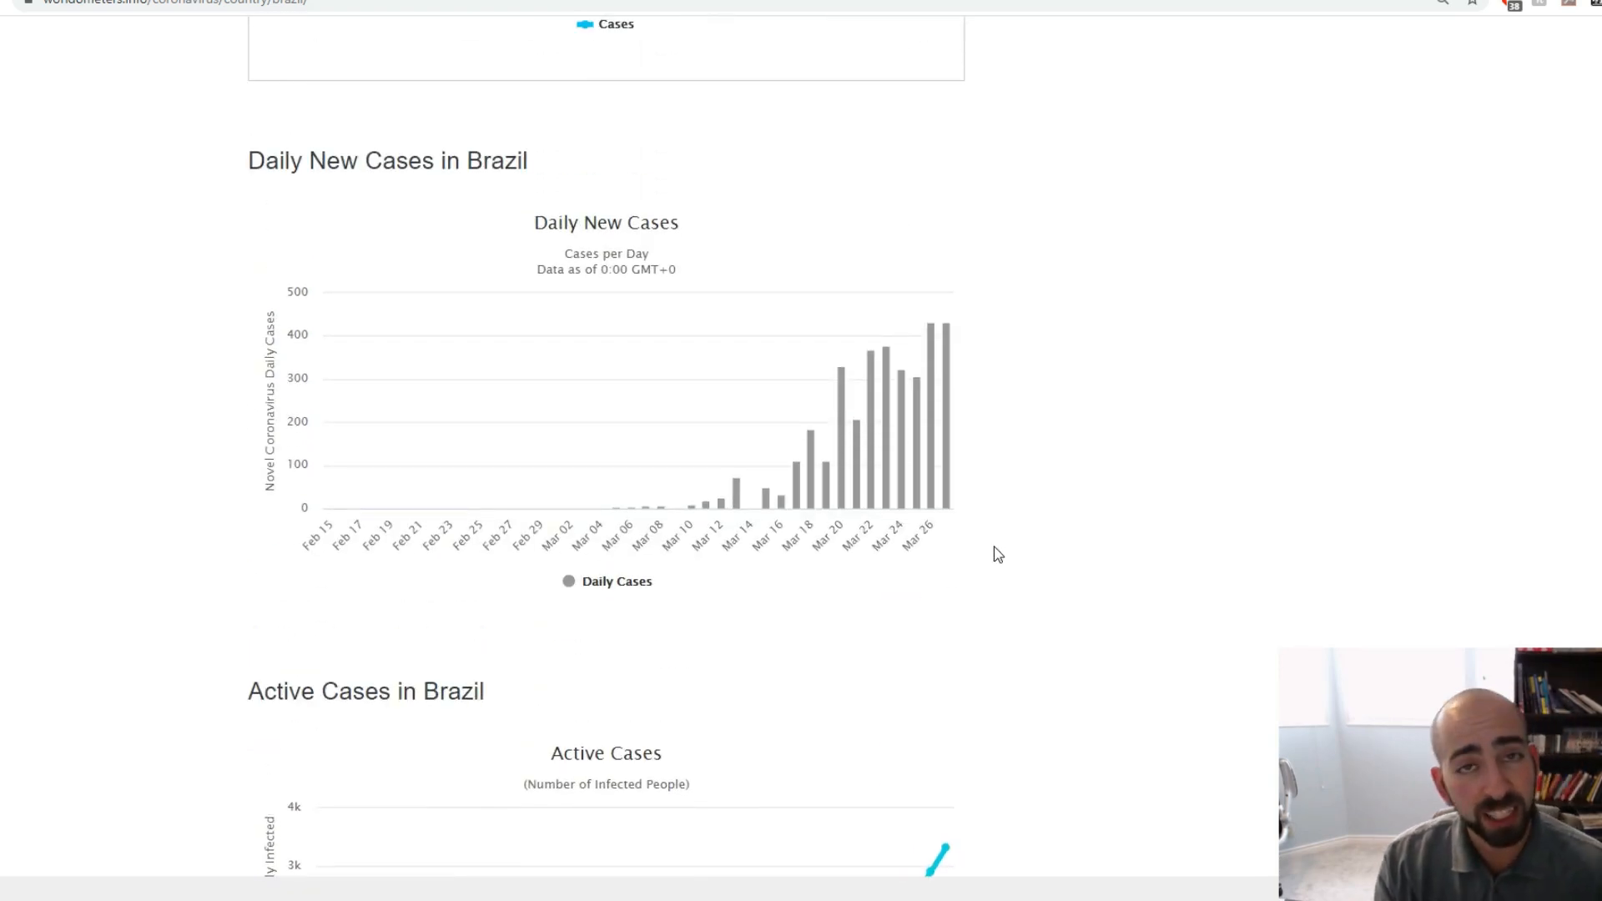
{"action": "scroll", "scroll_direction": "down", "scroll_amount": 3}
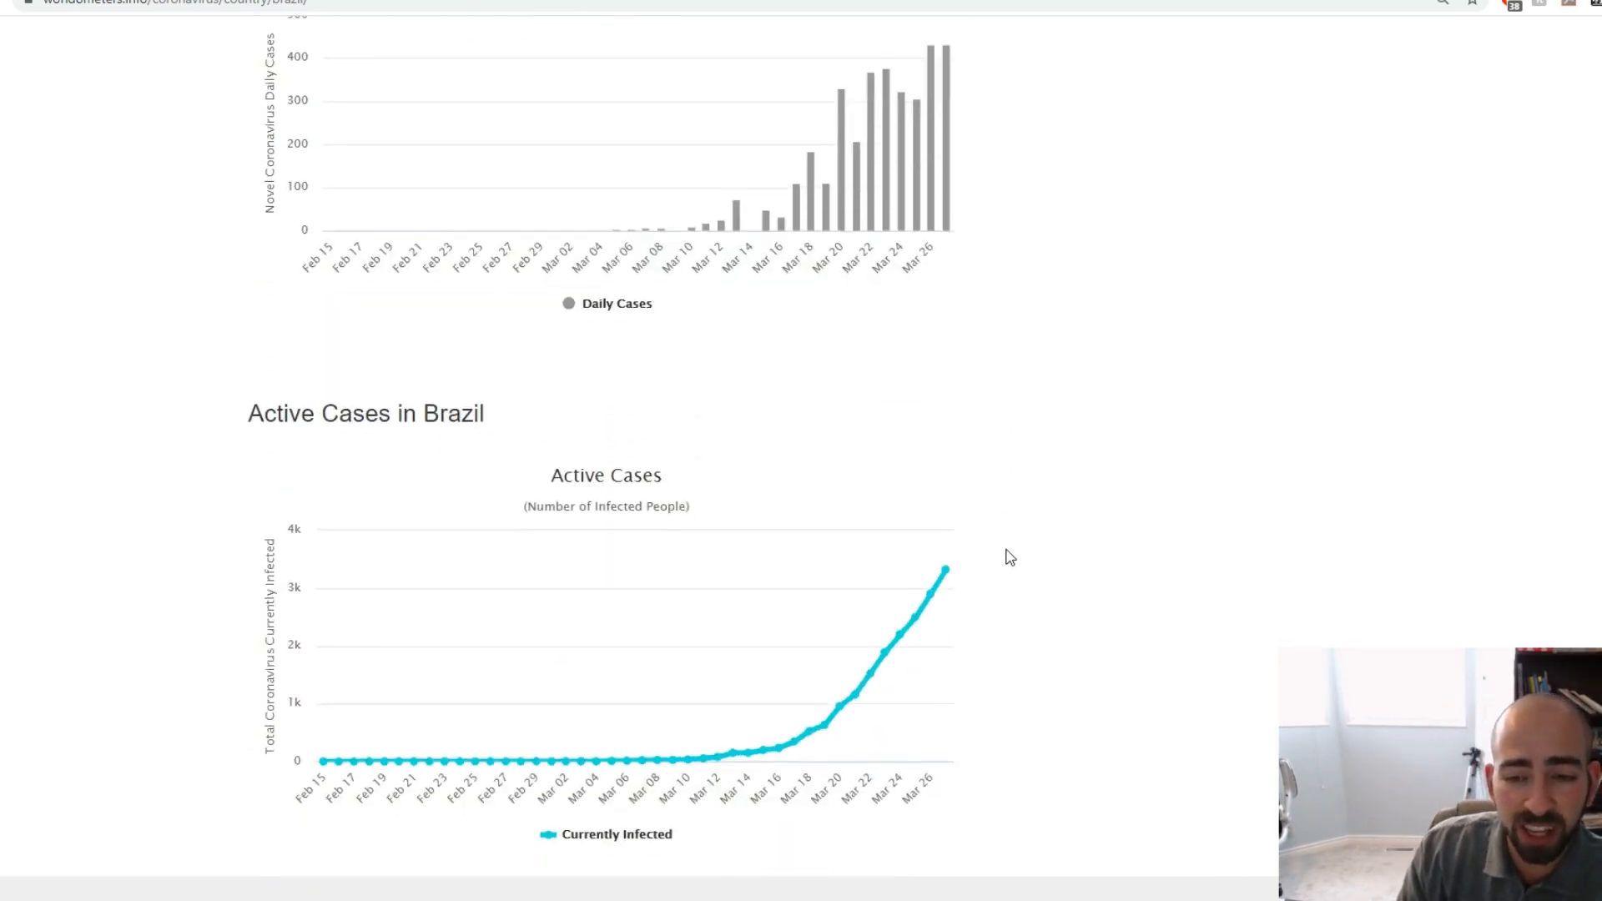
{"action": "scroll", "scroll_direction": "down", "scroll_amount": 3}
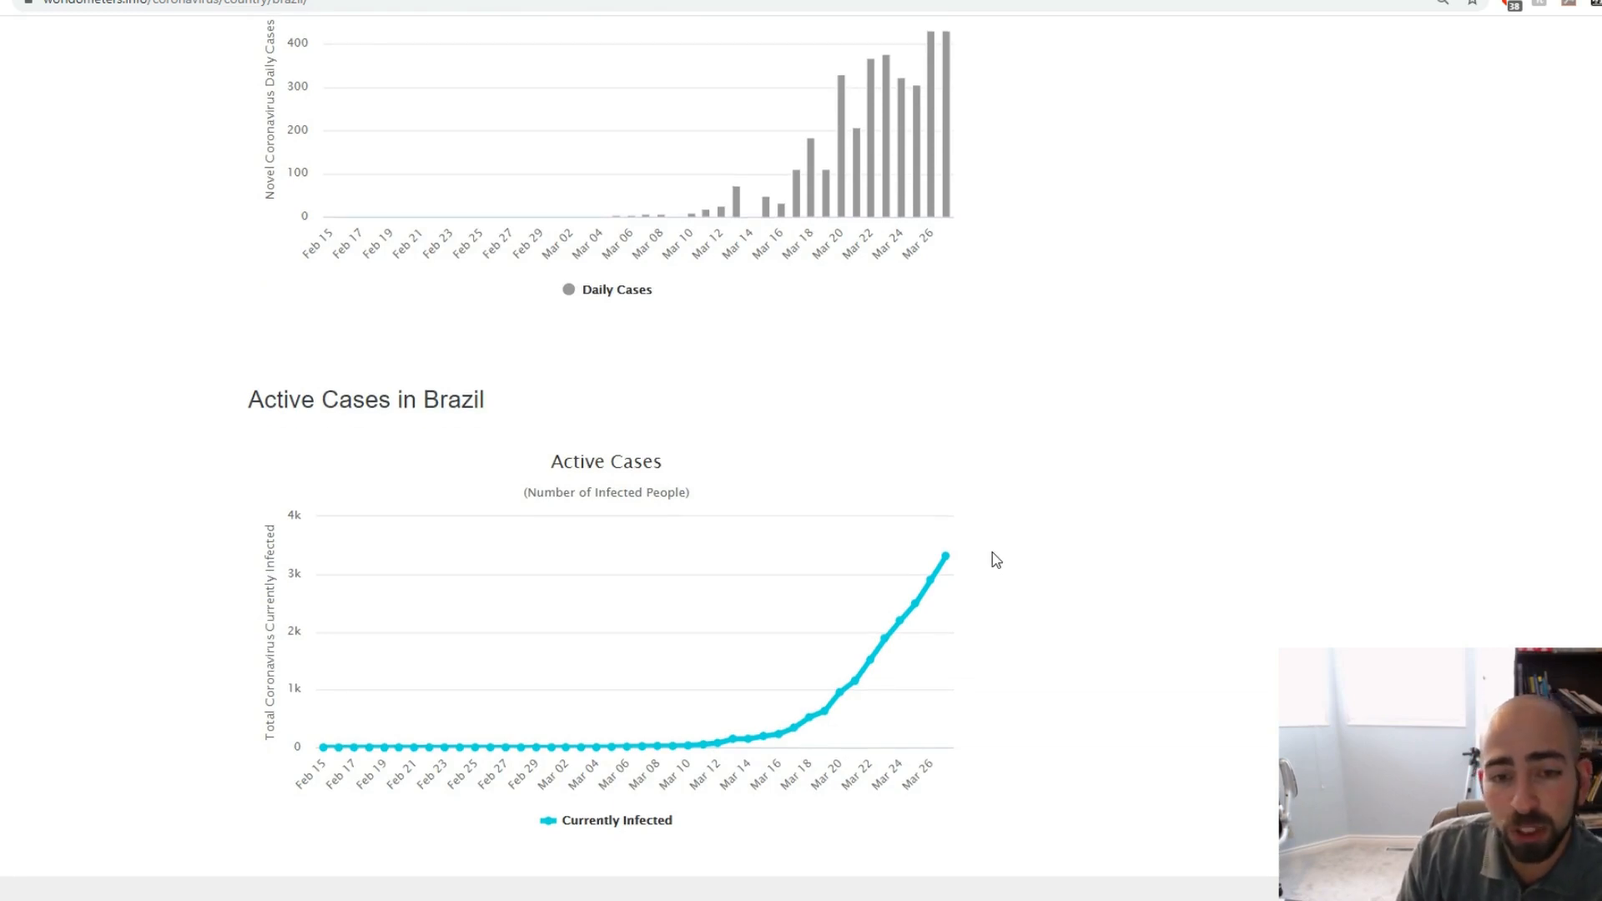
{"action": "scroll", "scroll_direction": "down", "scroll_amount": 3}
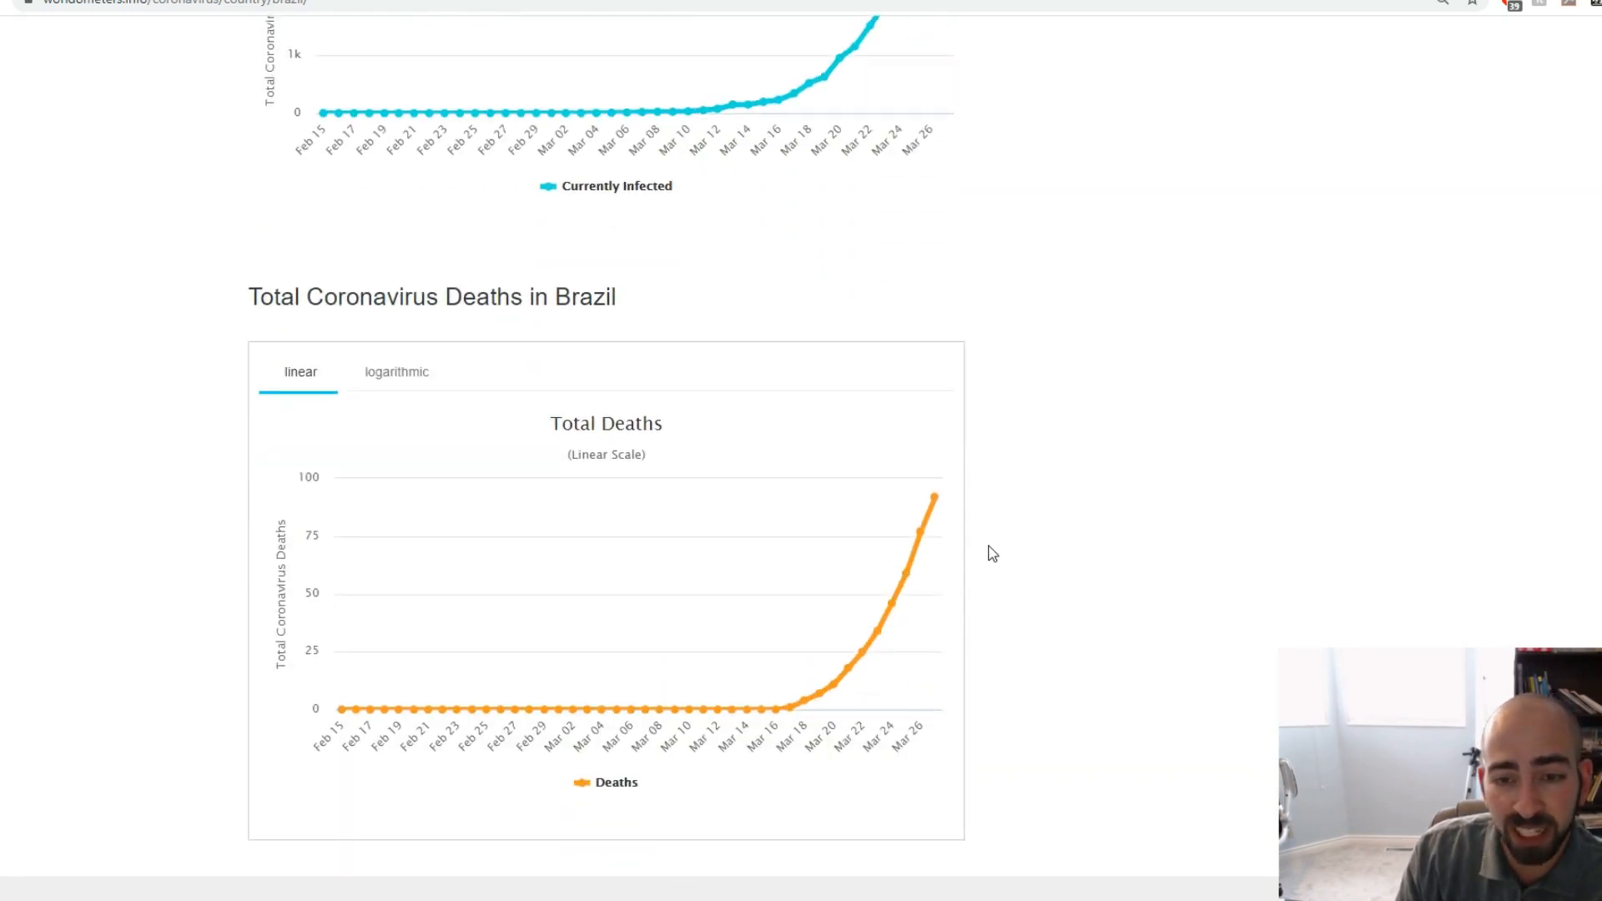
{"action": "mouse_move", "coordinate": [973, 564]}
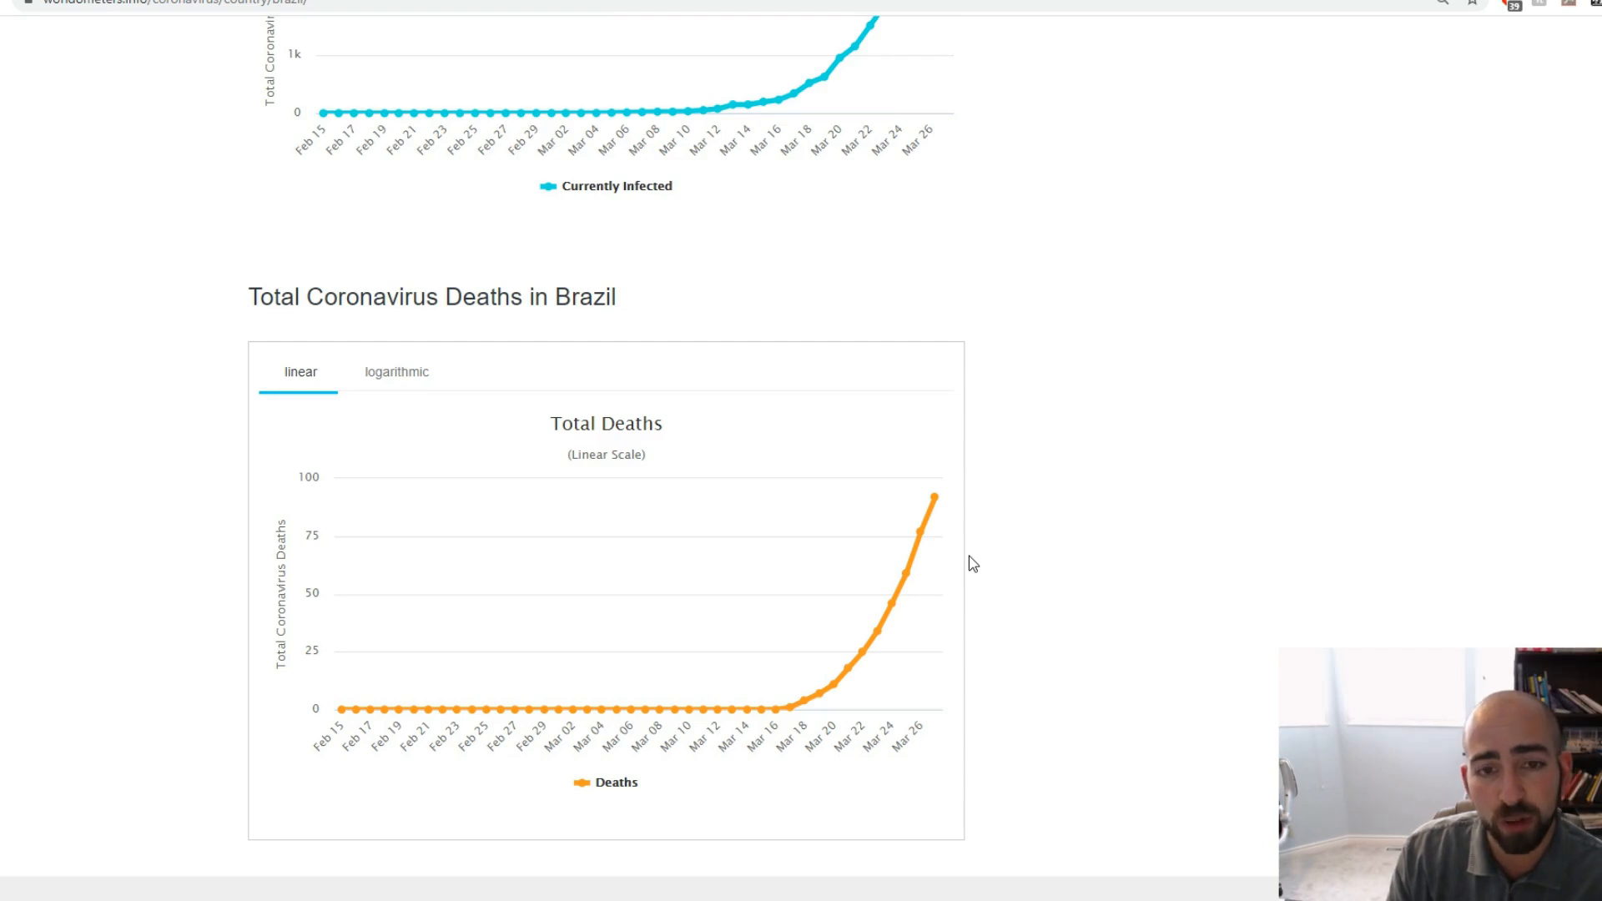
{"action": "scroll", "scroll_direction": "up", "scroll_amount": 3}
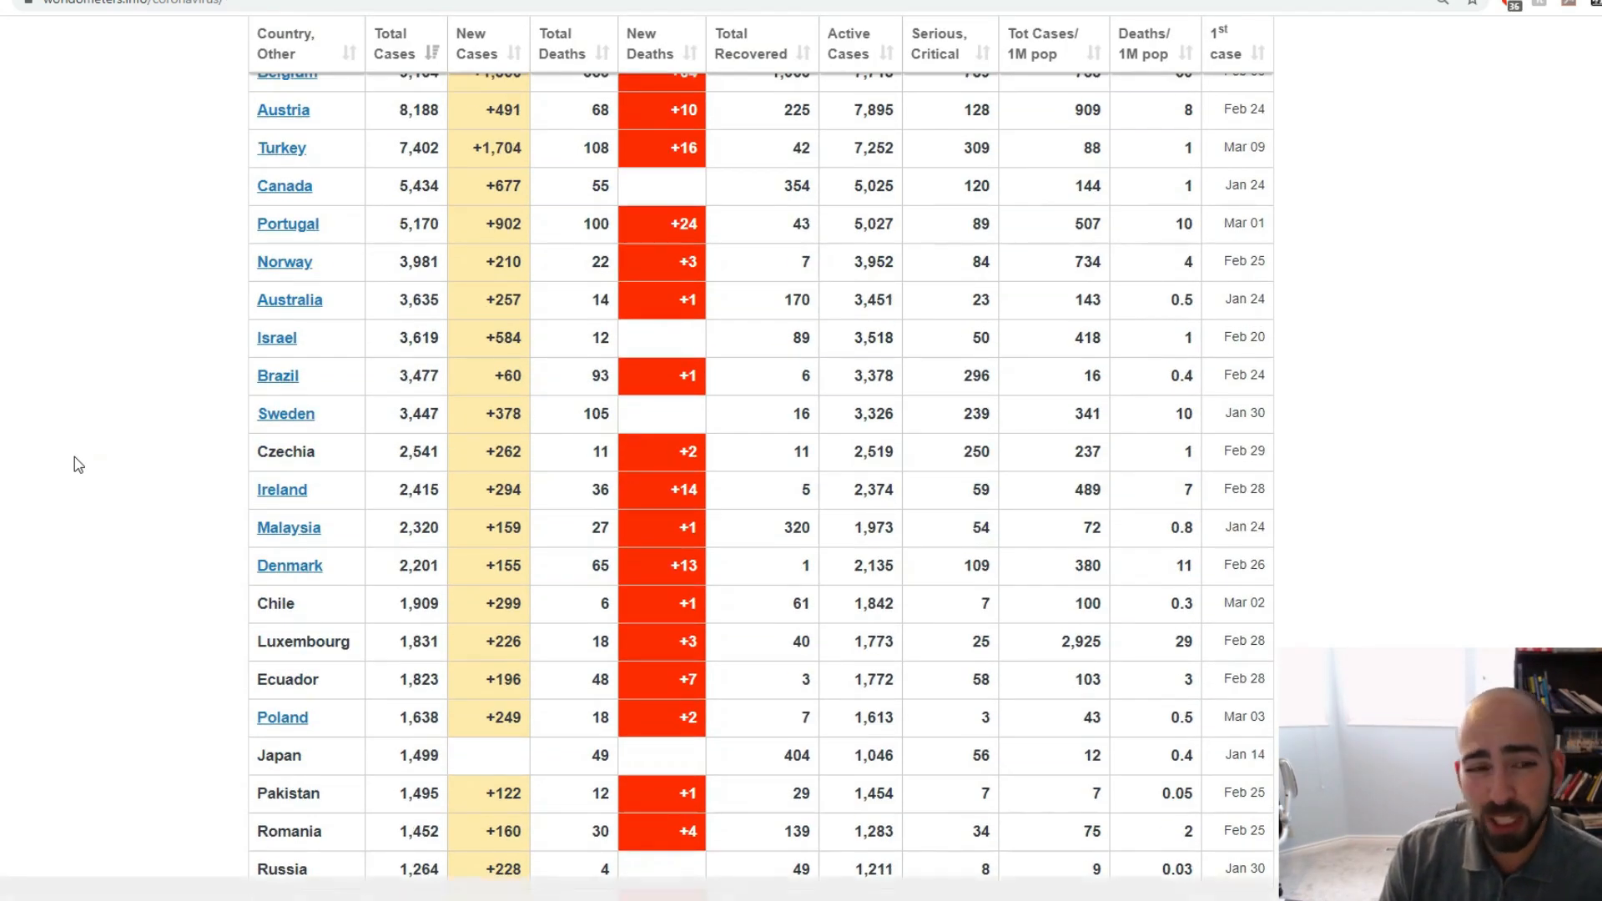
Scroll up the total-cases ranking to show the UK through Ecuador, above Brazil's 3,477.
{"action": "scroll", "scroll_direction": "up", "scroll_amount": 3}
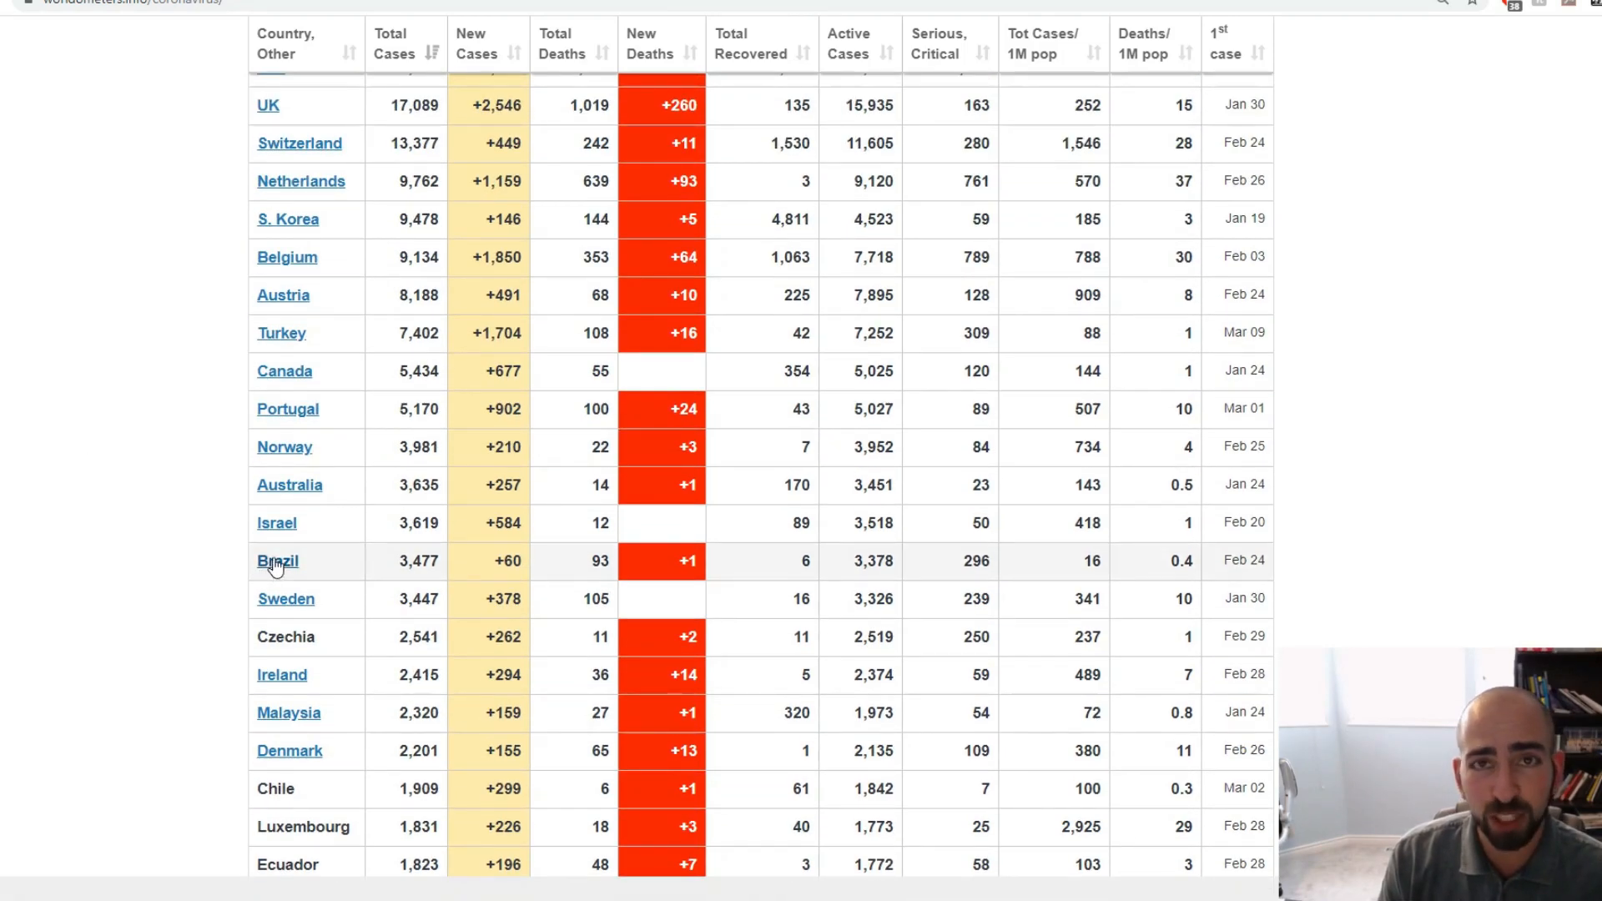
{"action": "mouse_move", "coordinate": [212, 549]}
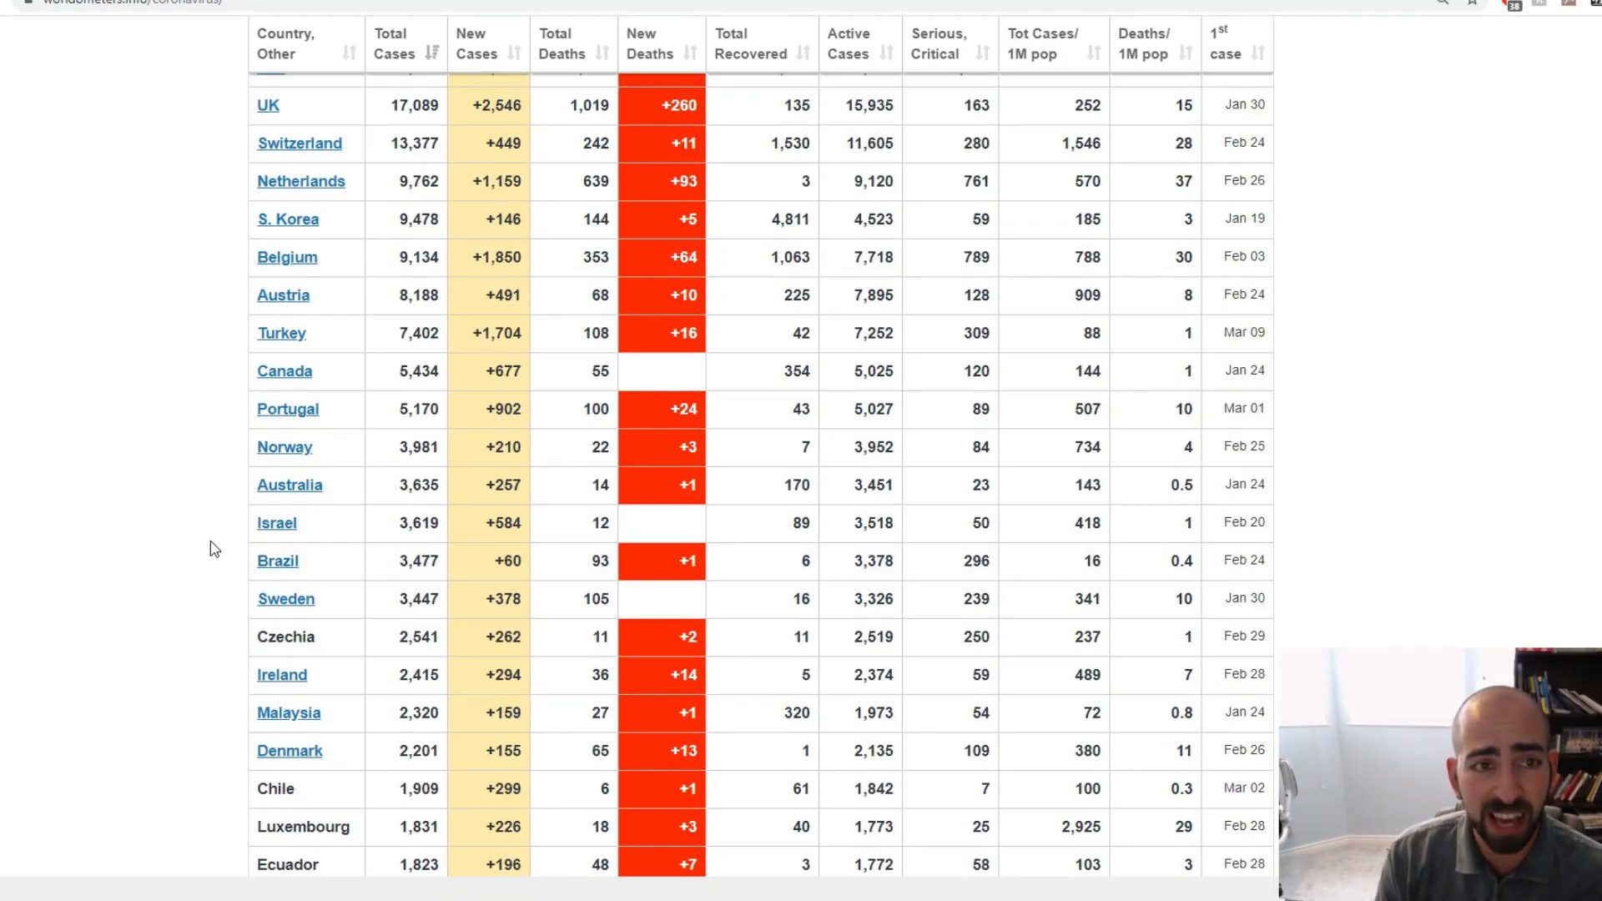